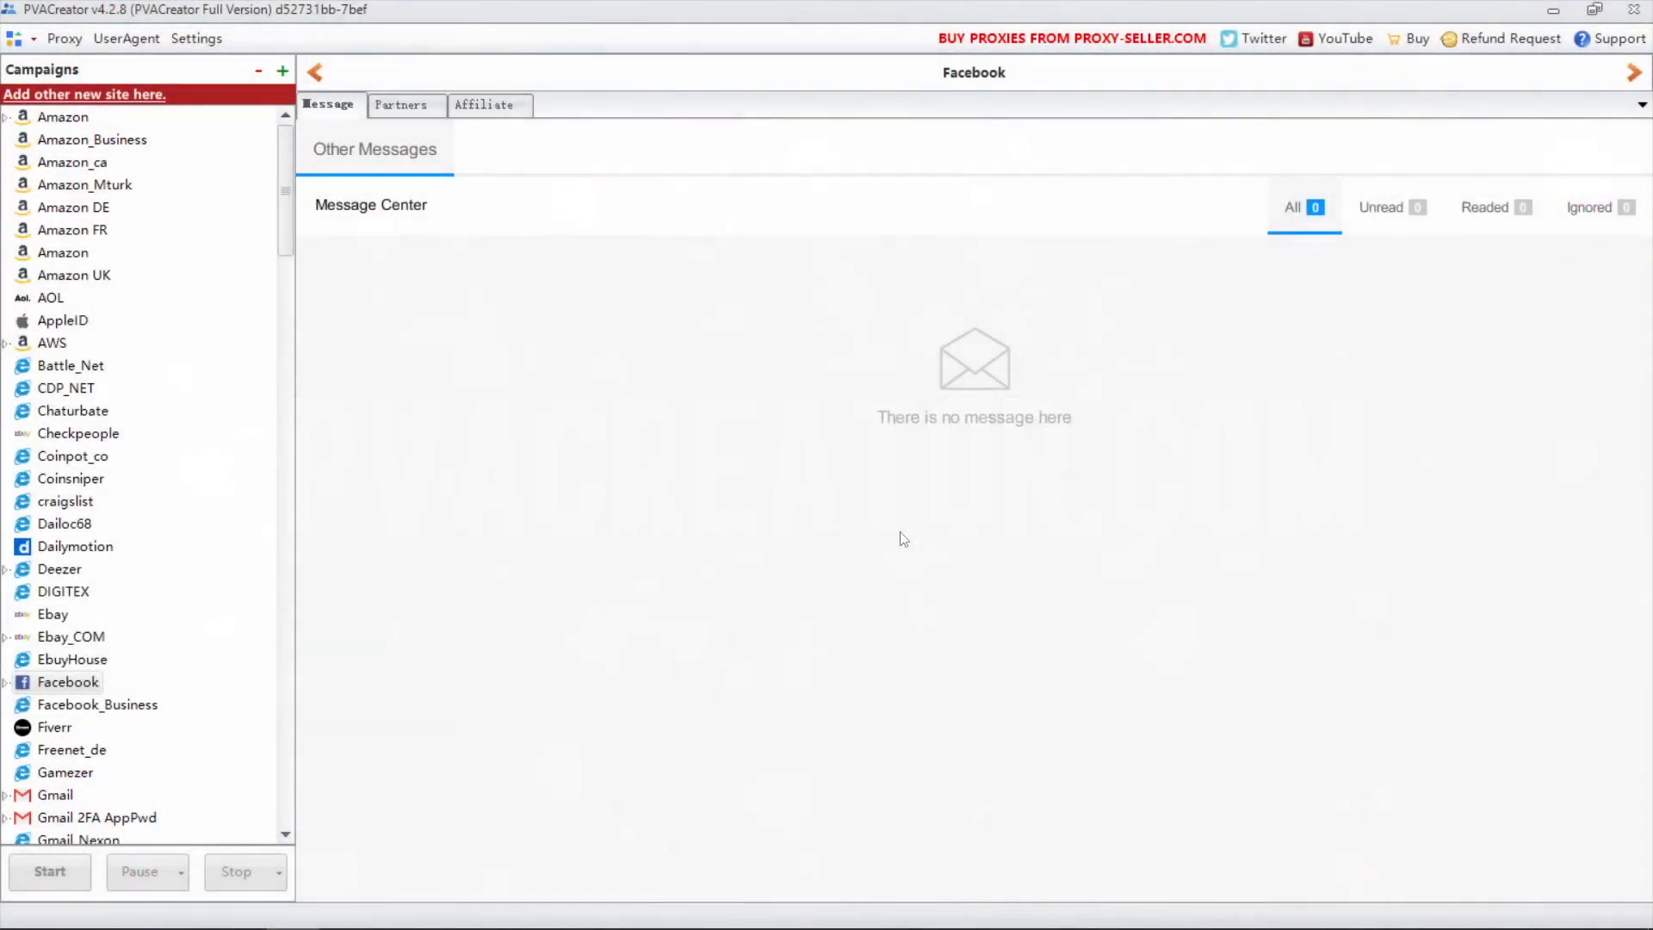
mouse_move(121, 62)
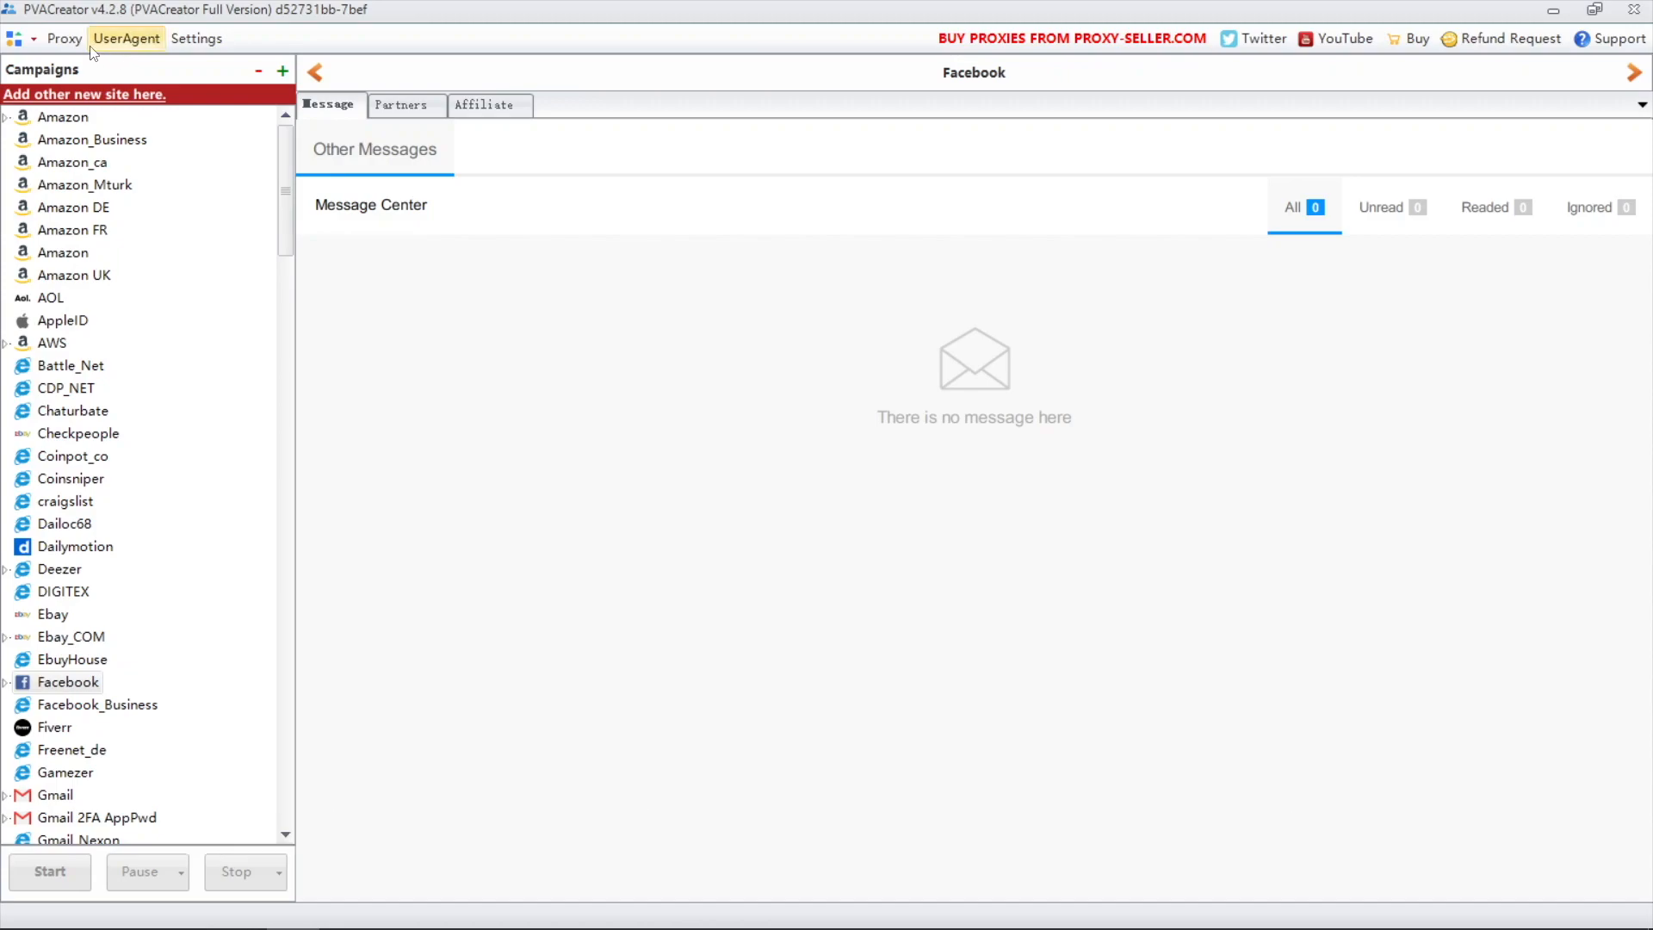
Import the local proxy 127.0.0.1:2802 from the proxy text file, keeping the Http type
click(63, 40)
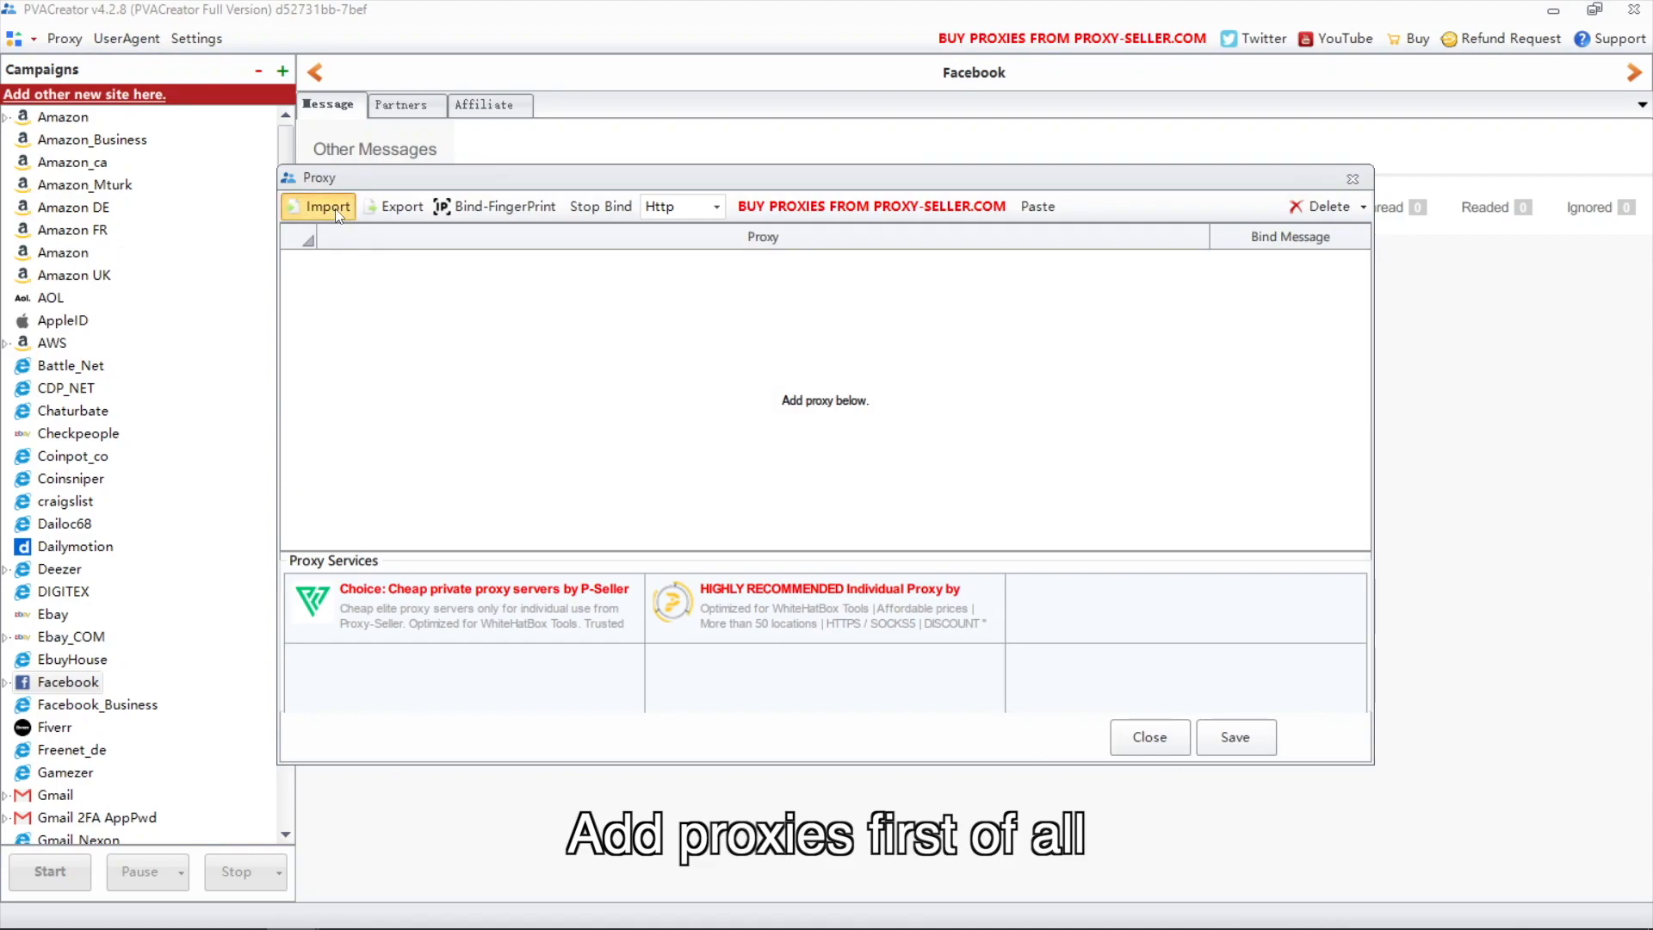
click(327, 205)
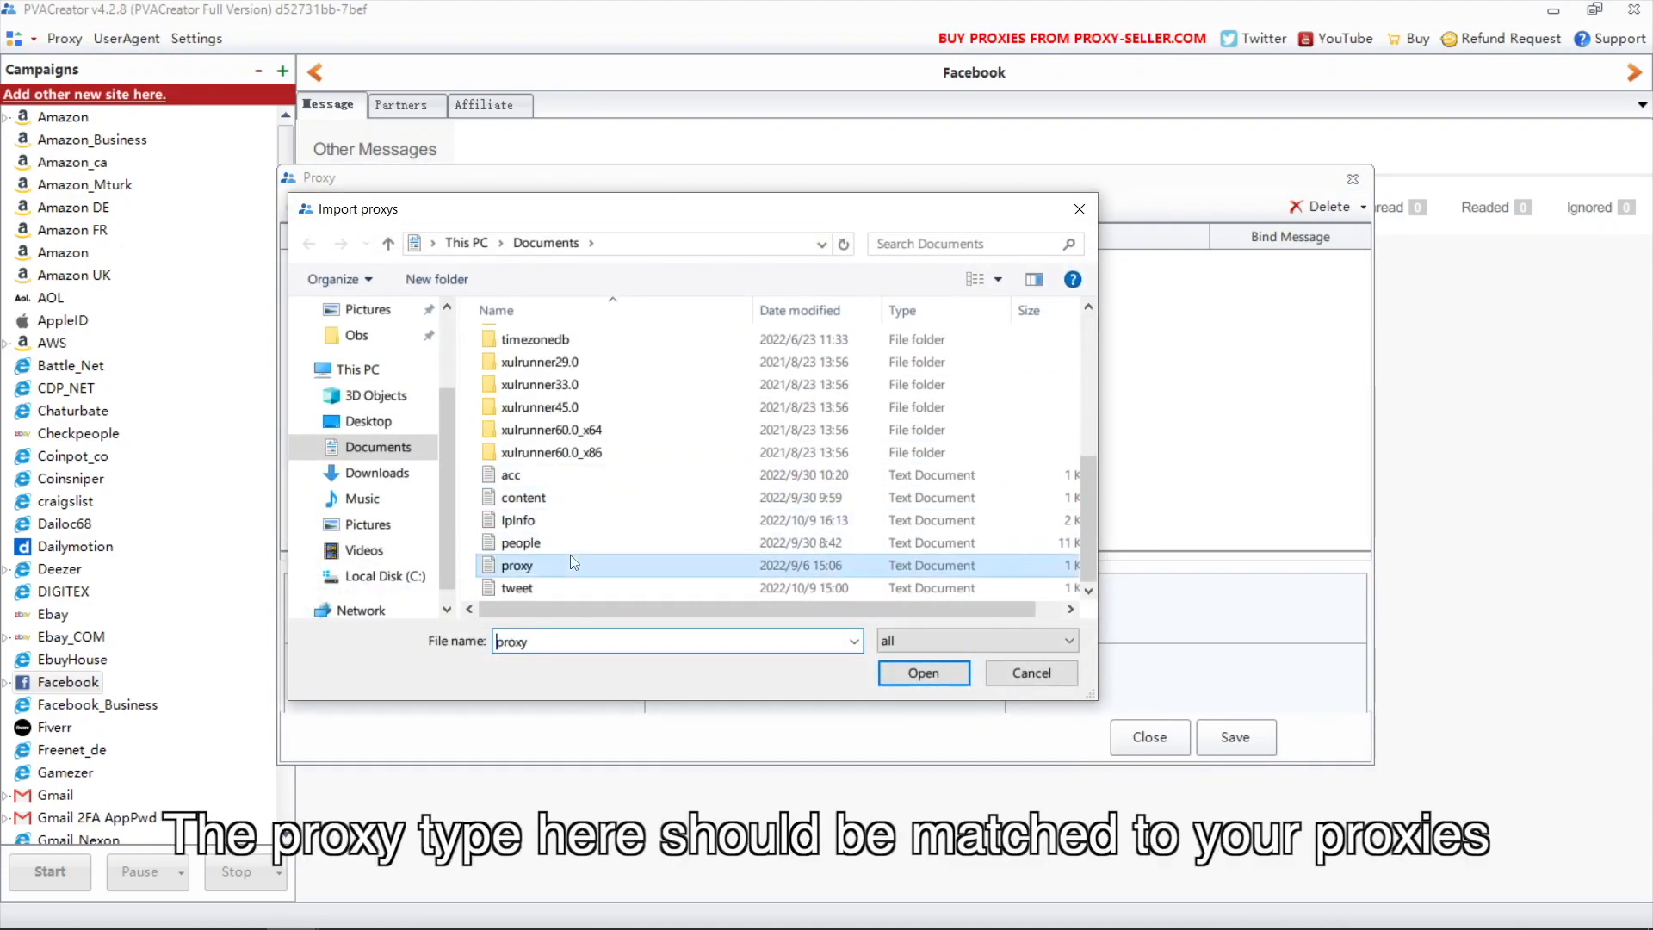
click(921, 673)
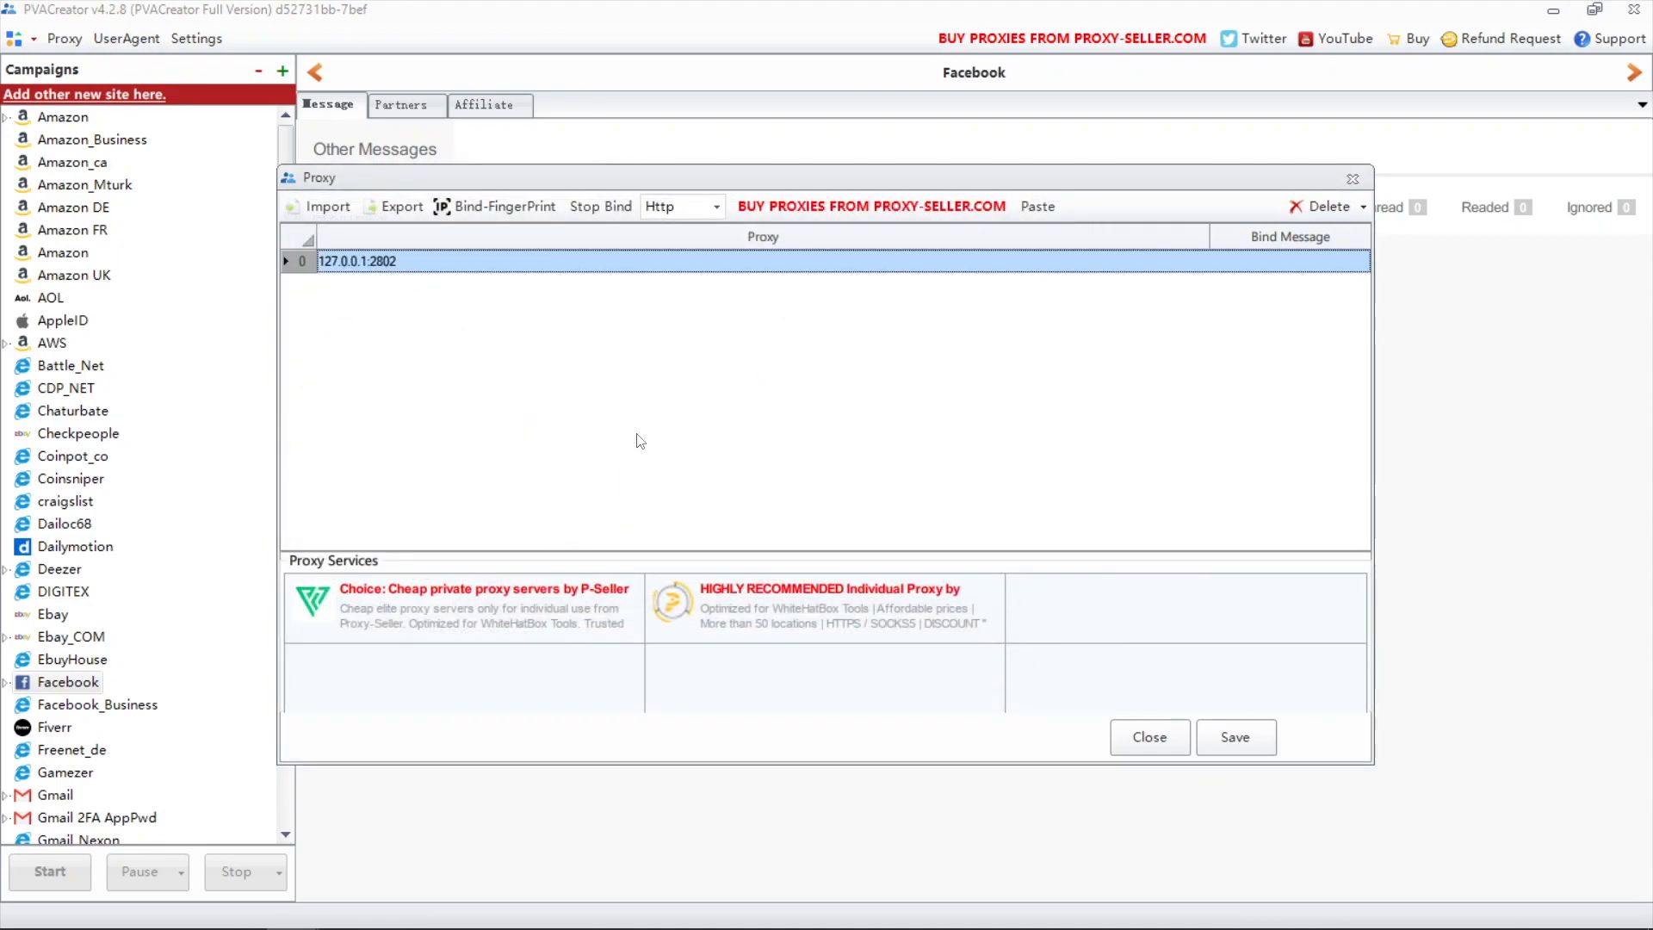
click(714, 206)
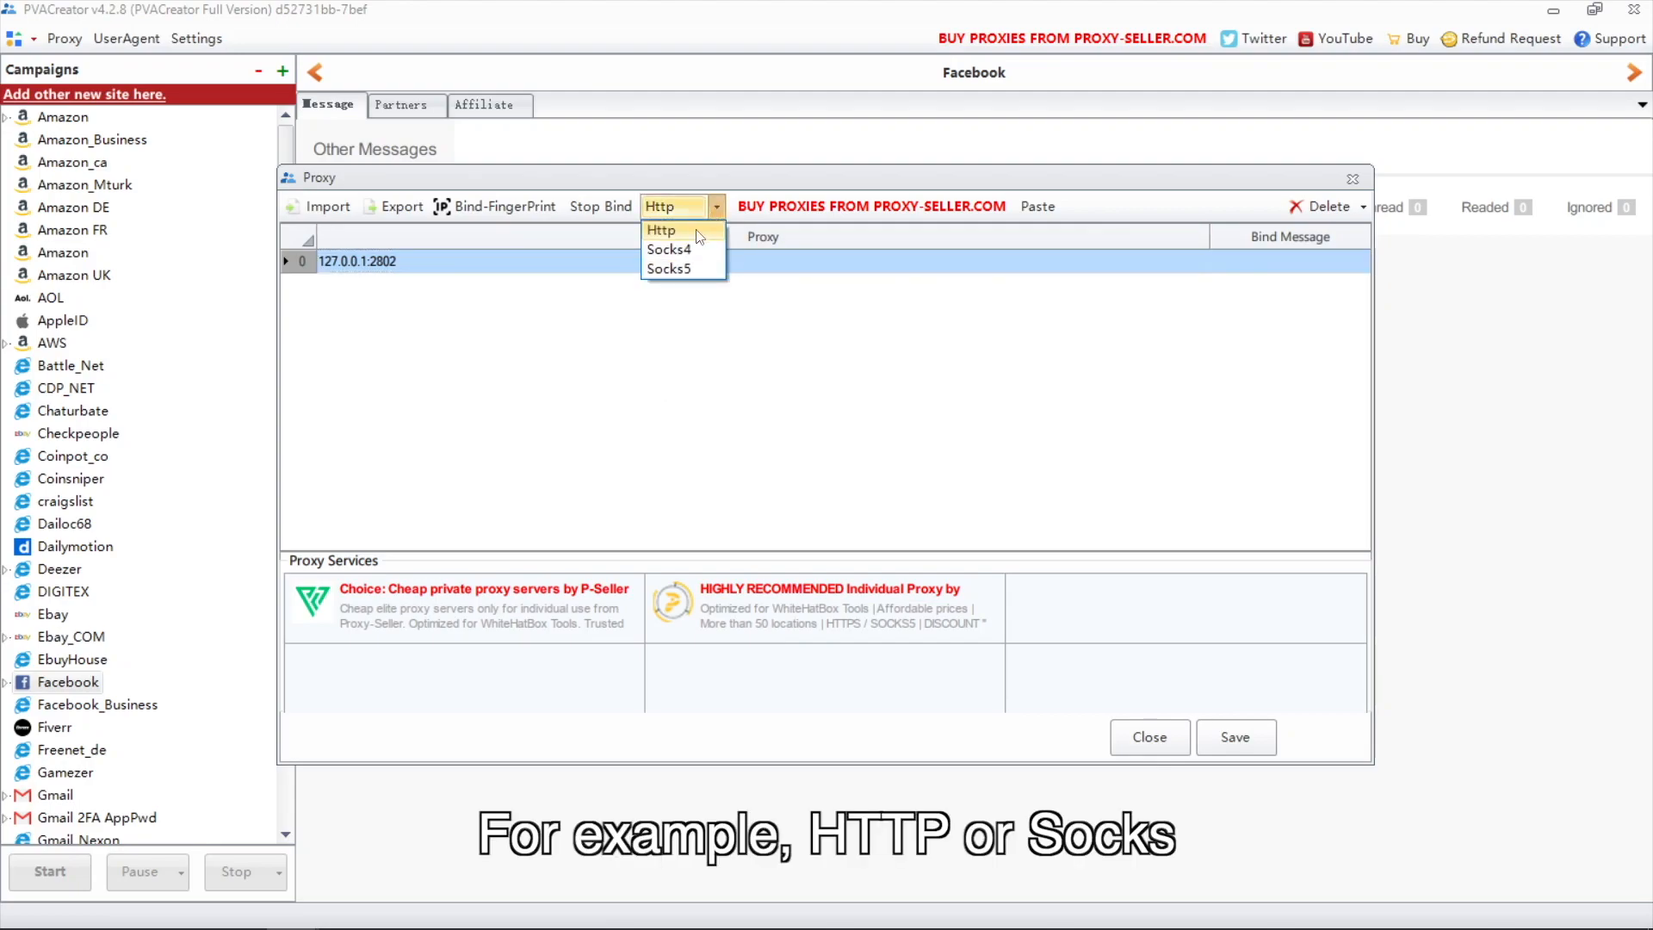
click(661, 229)
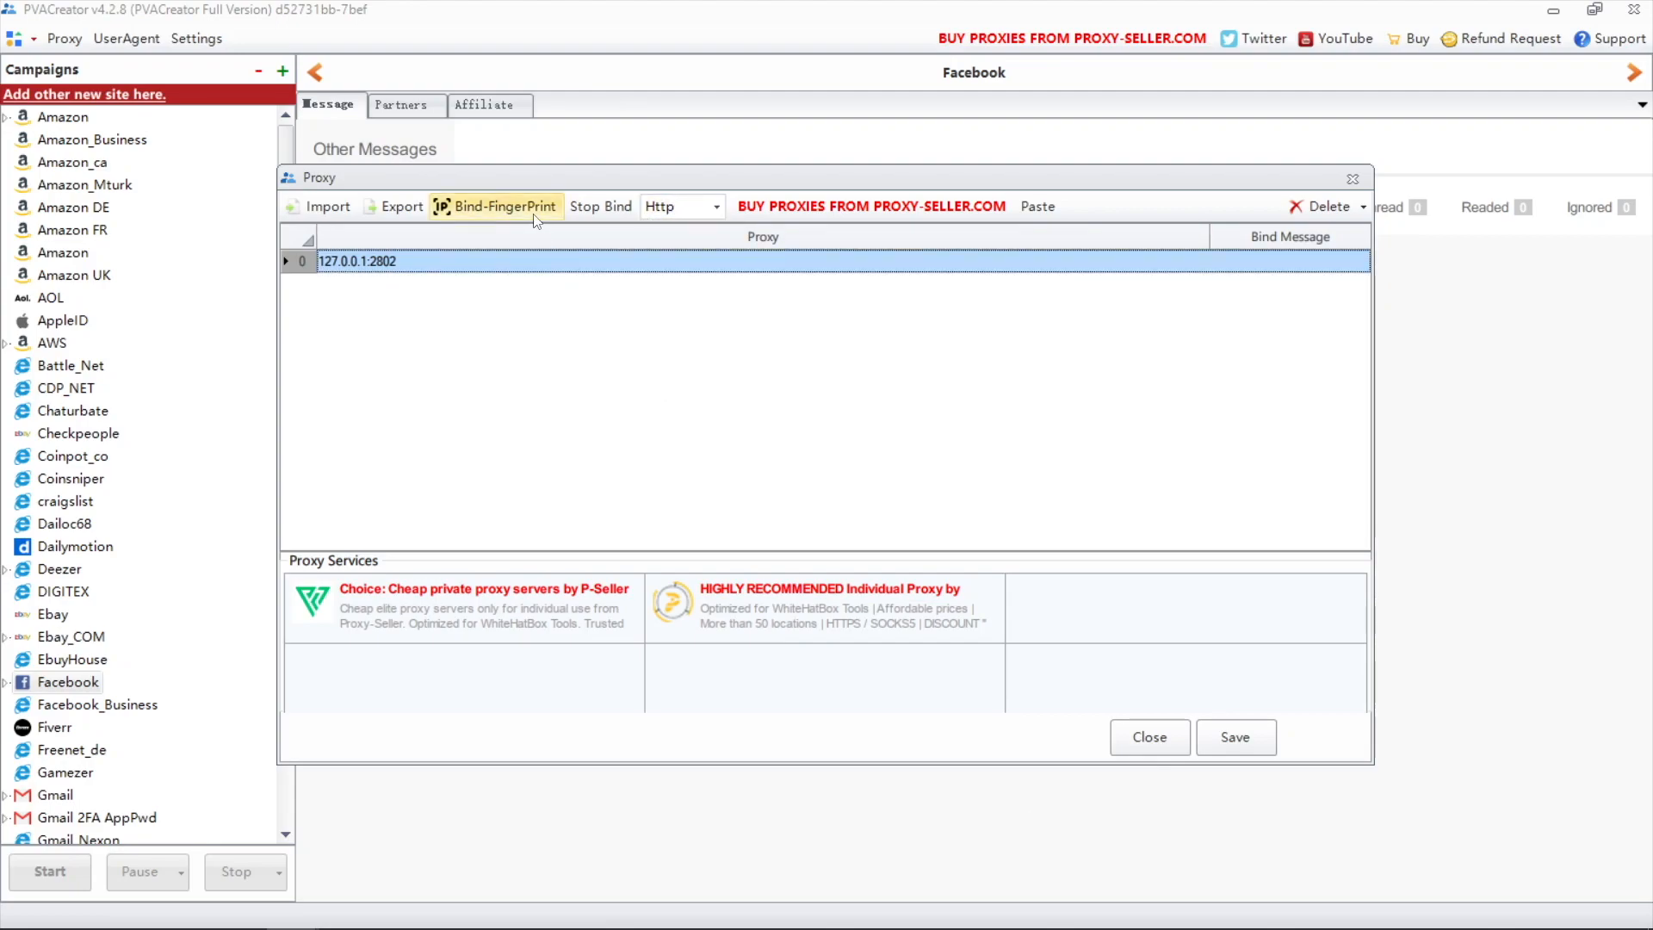
Bind a fingerprint to the imported proxy with a success status
click(504, 205)
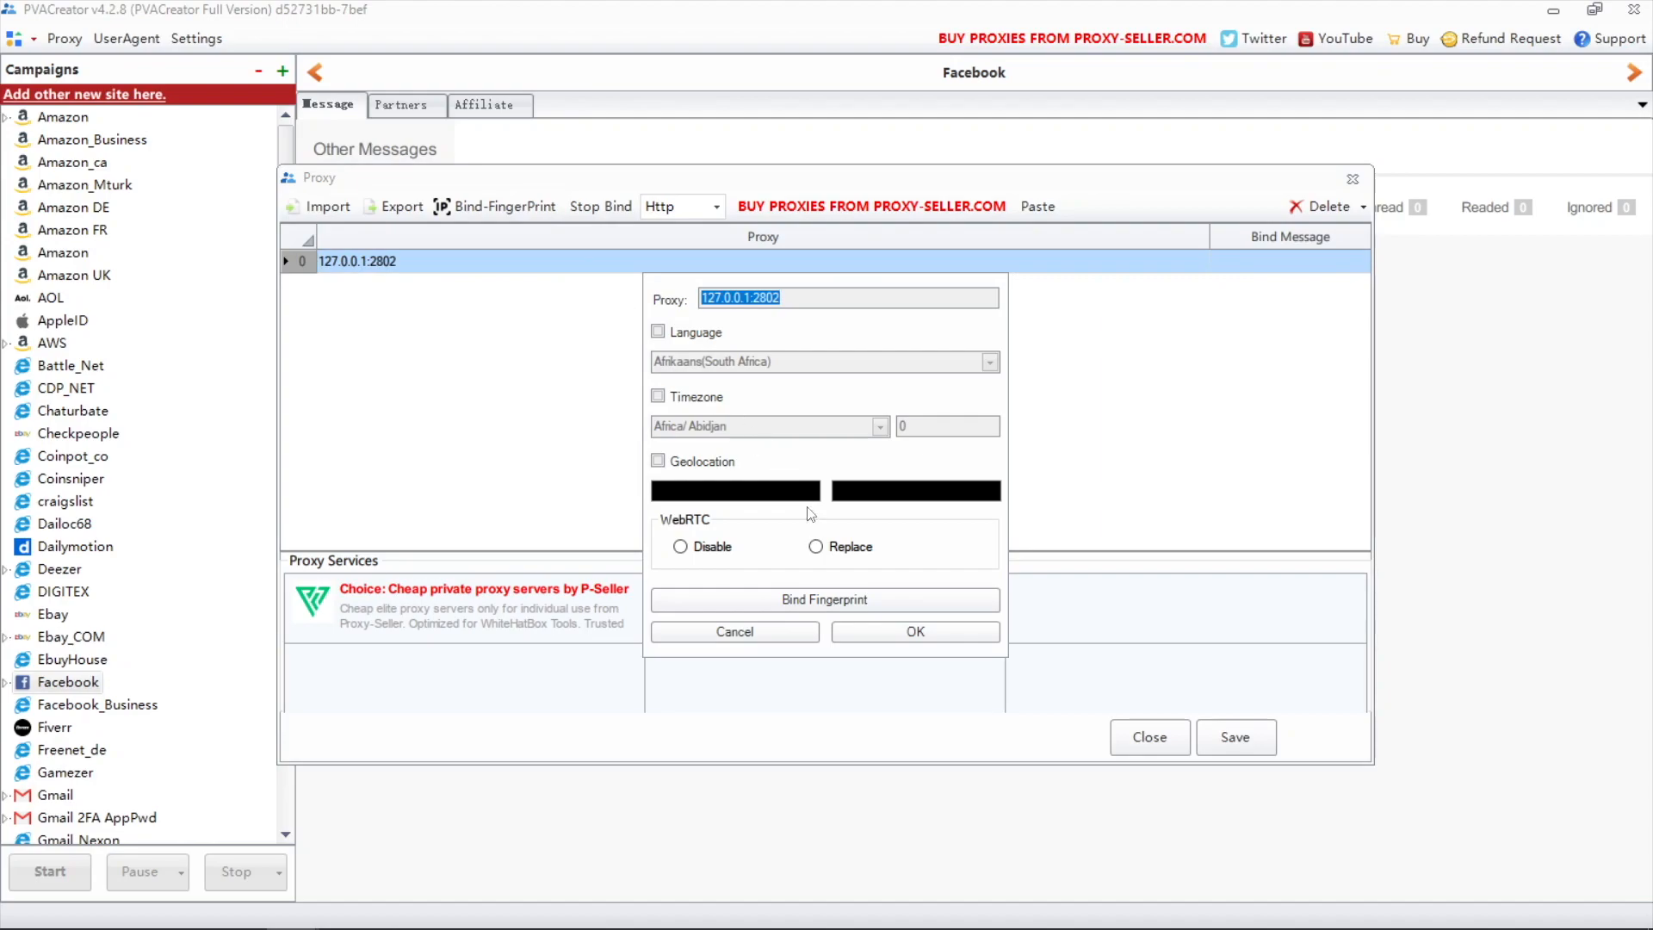
click(658, 330)
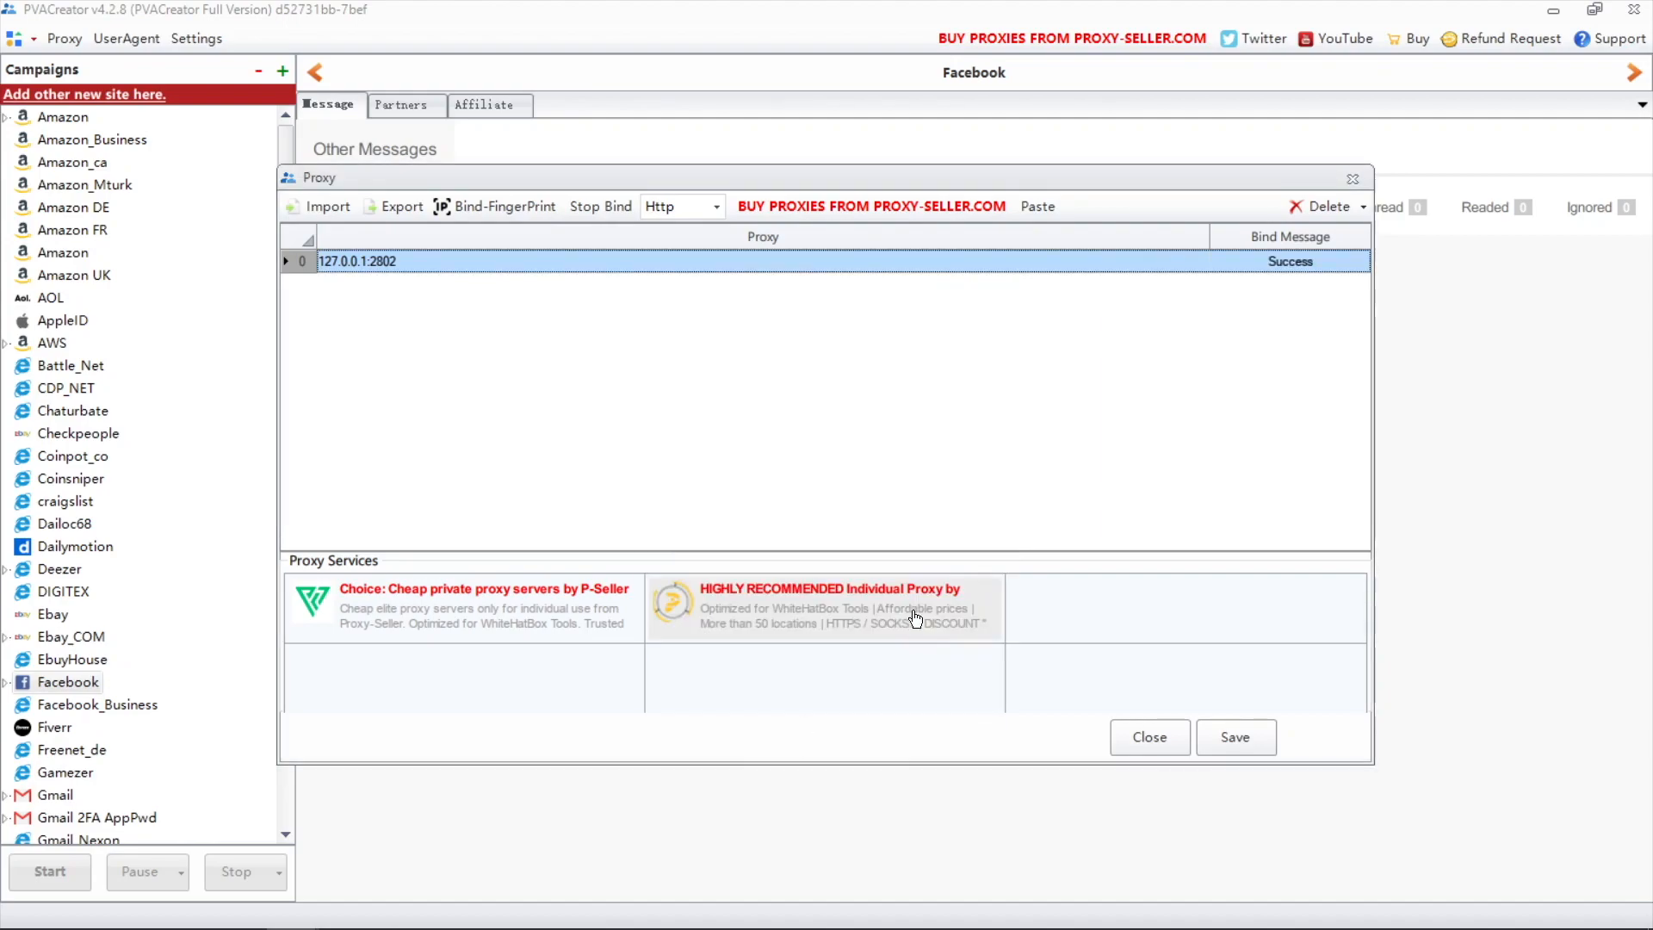
Add a new Facebook campaign with the bound proxy and register way 0 (email)
click(1149, 737)
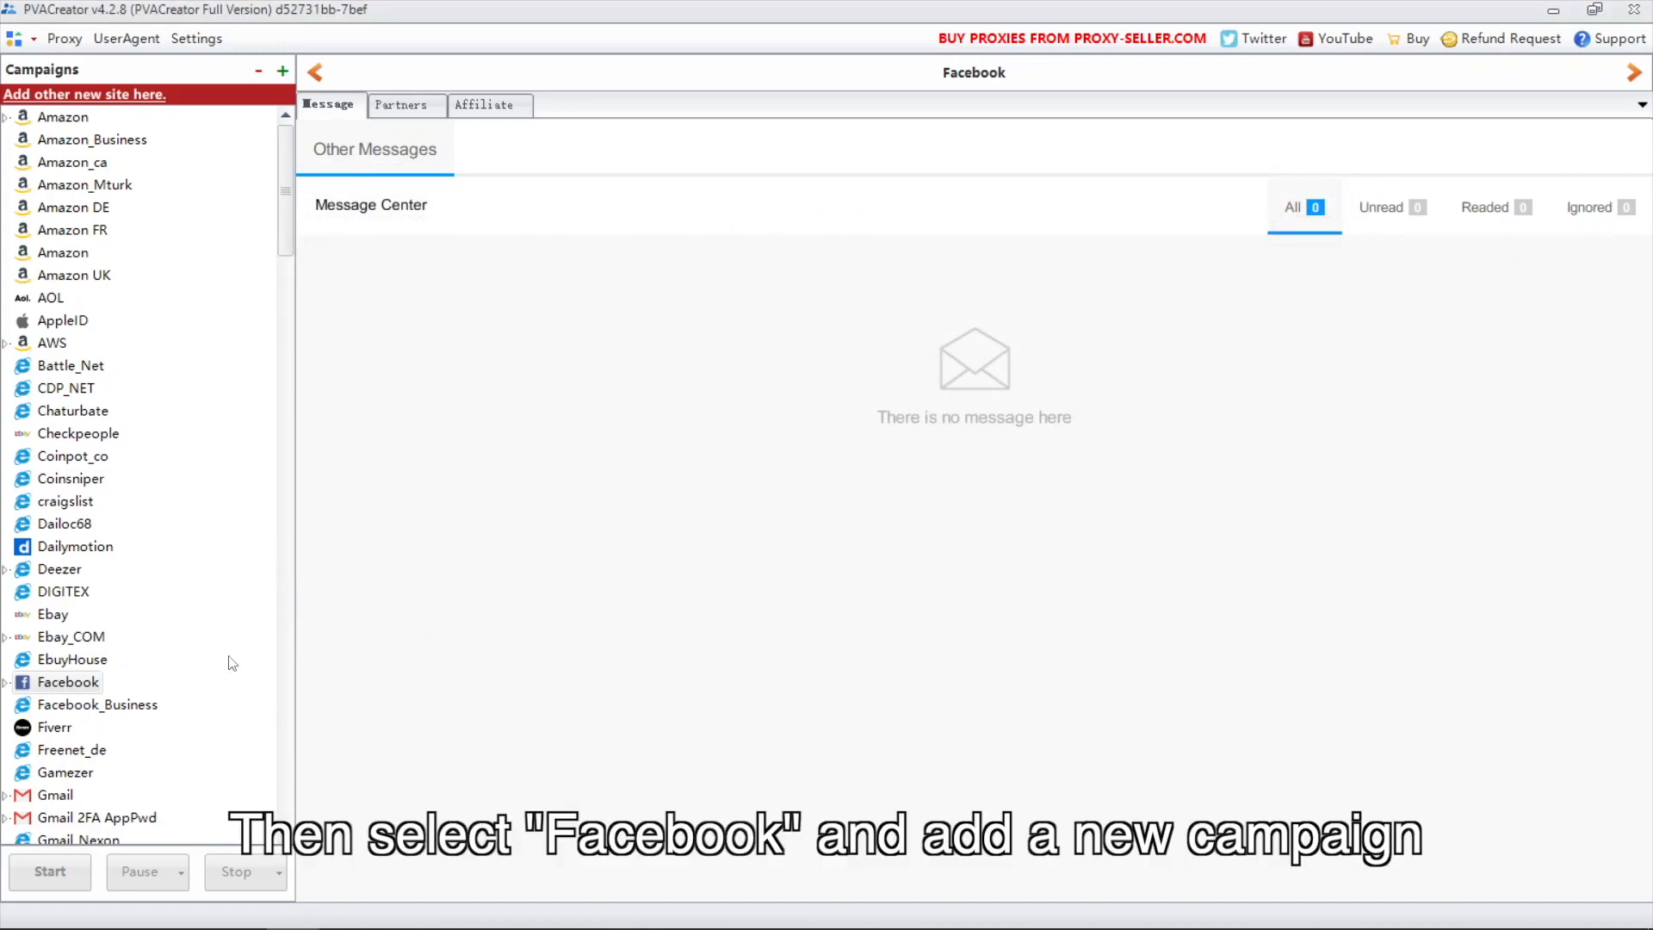
click(280, 69)
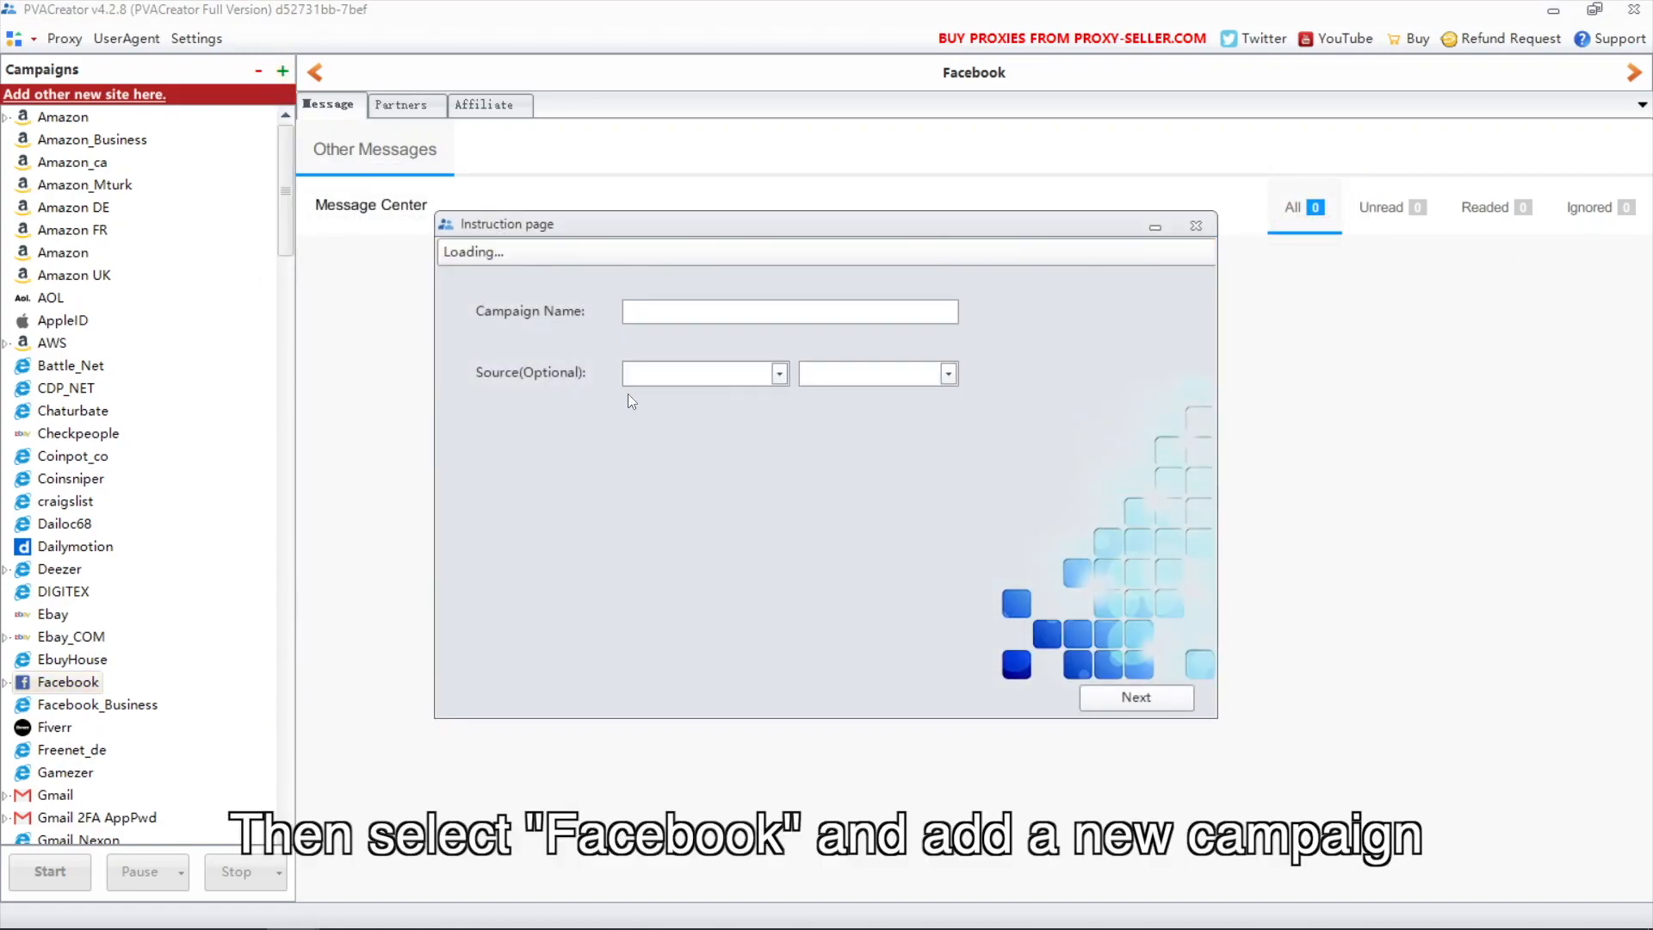
click(1135, 698)
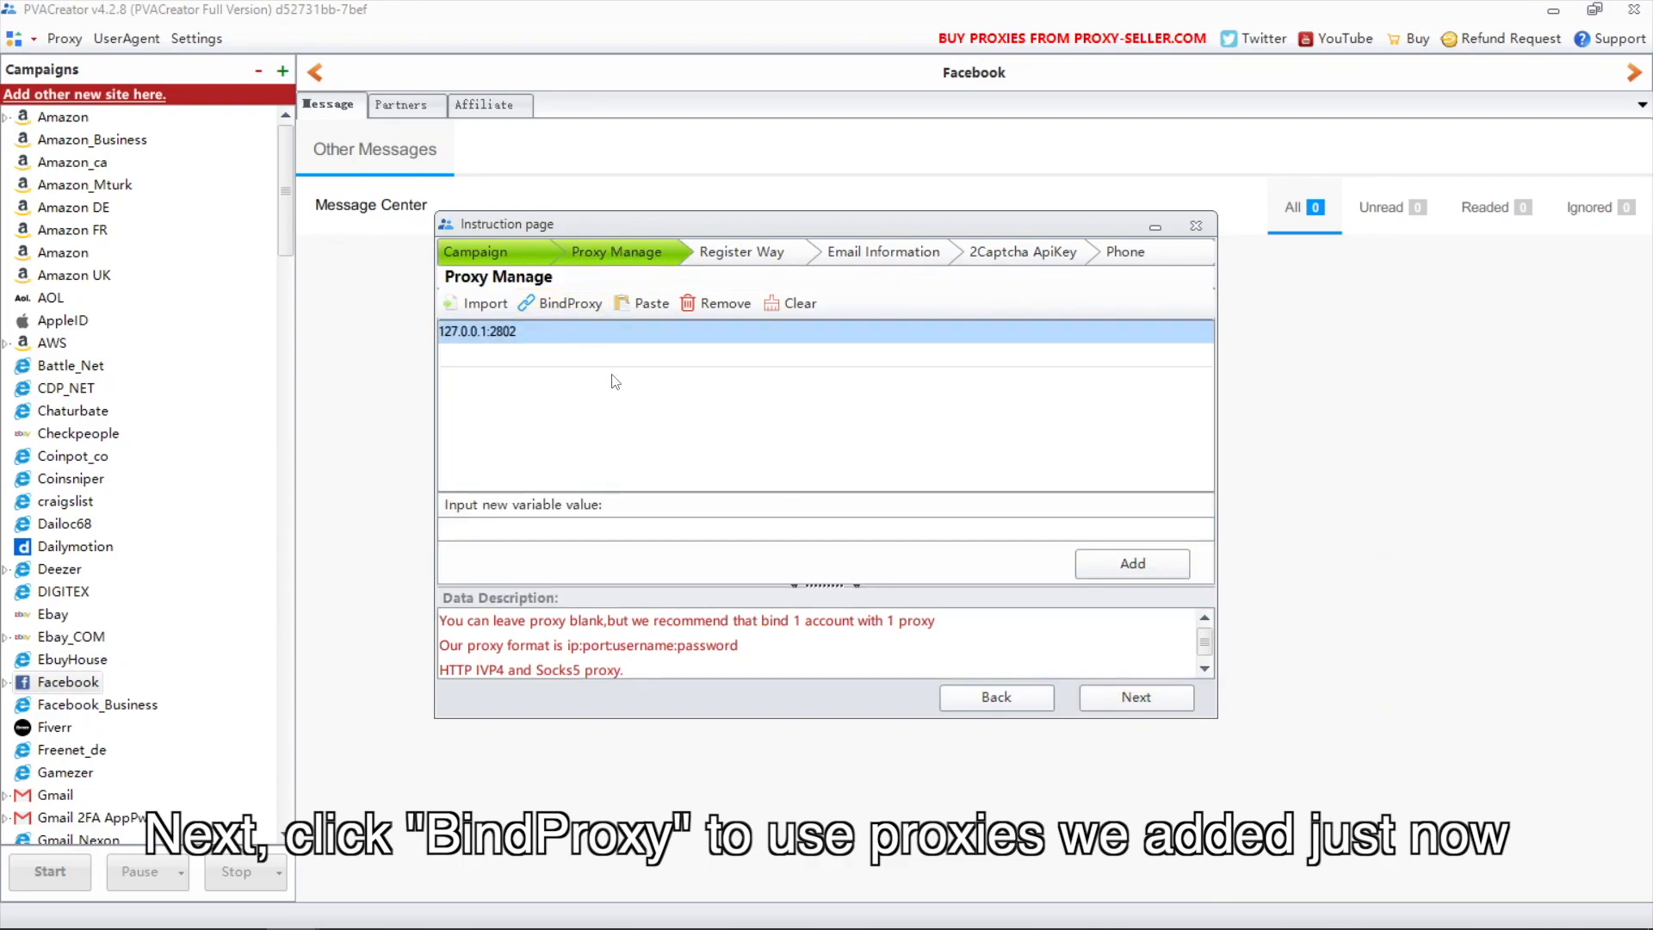
mouse_move(814, 462)
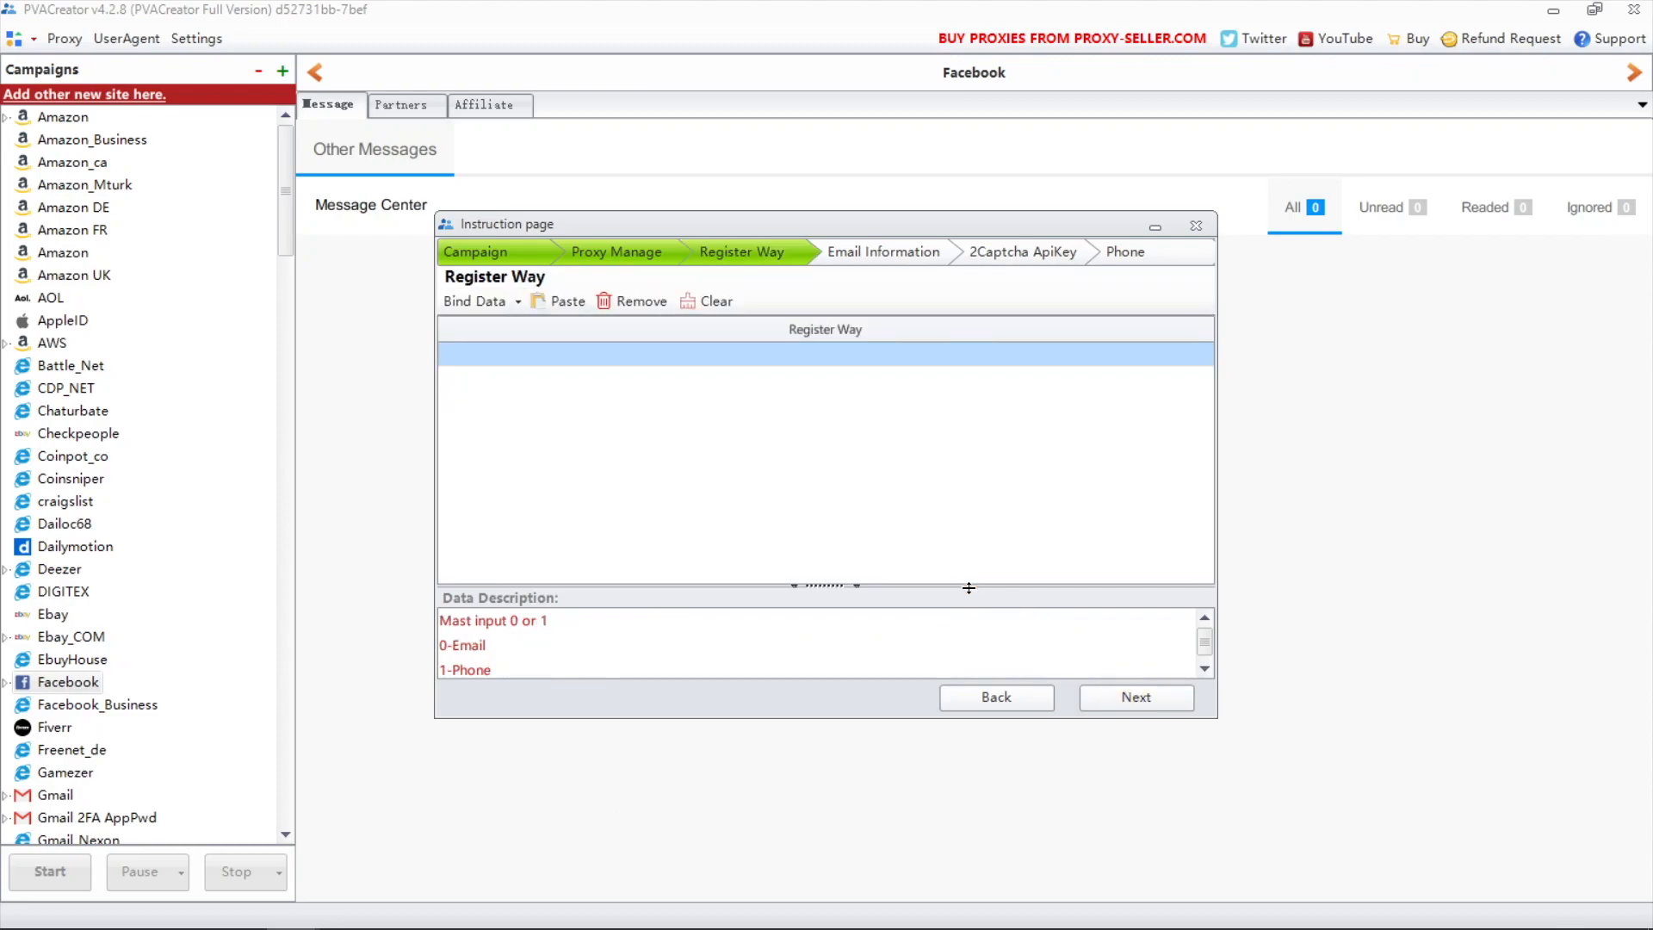
mouse_move(904, 532)
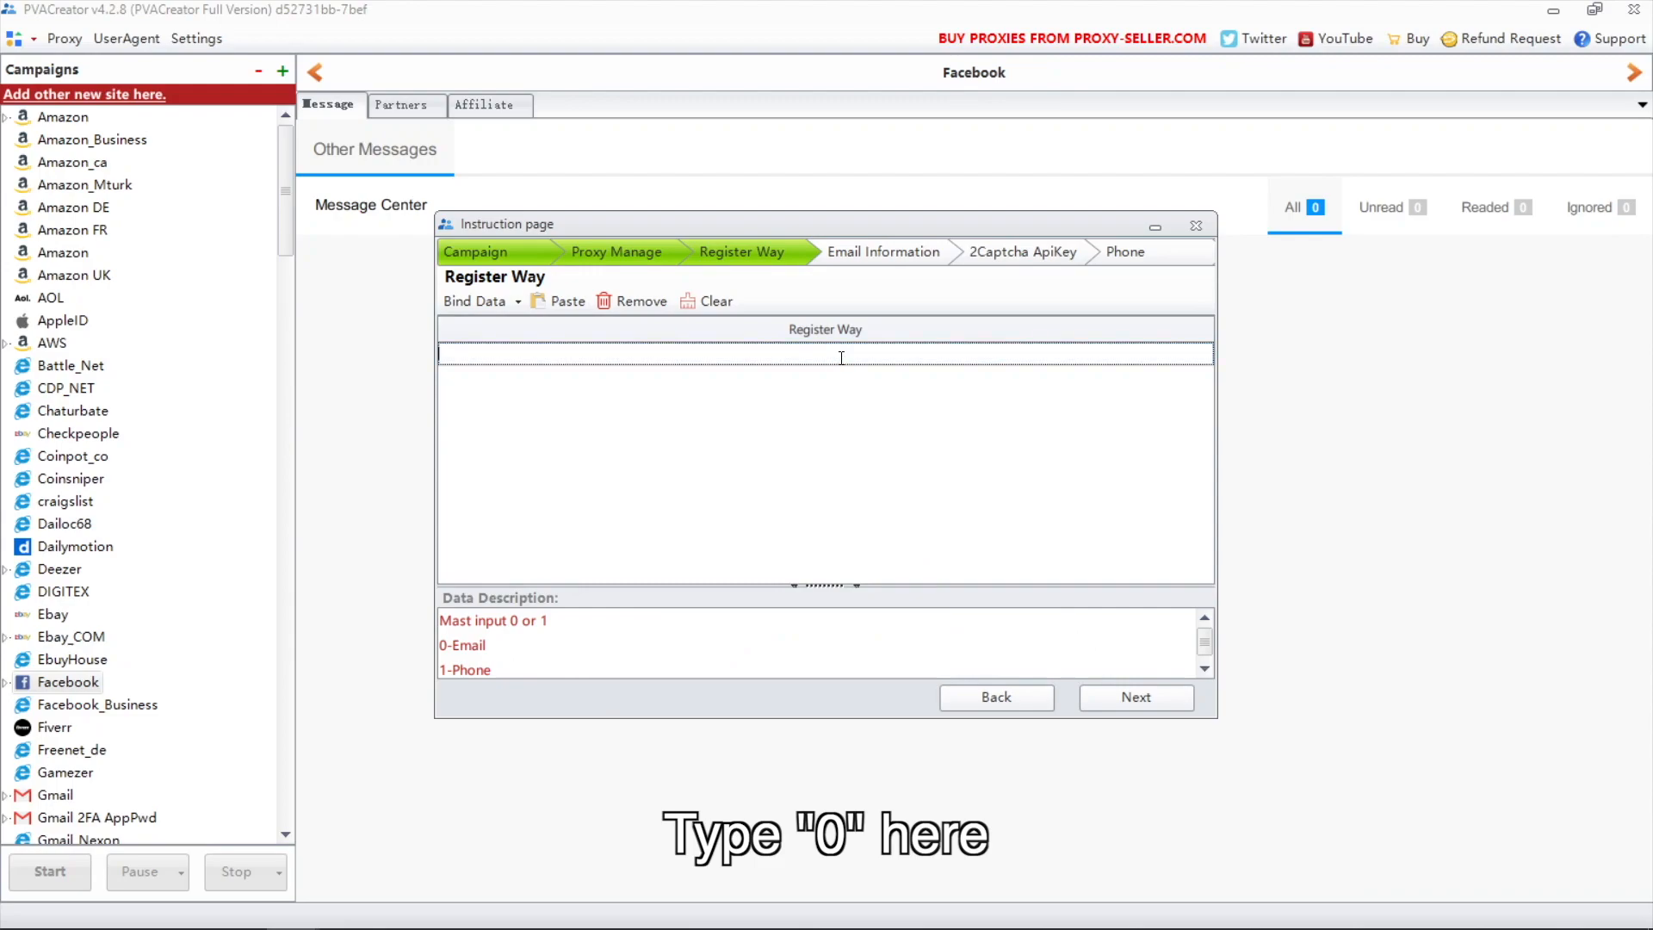
text(0)
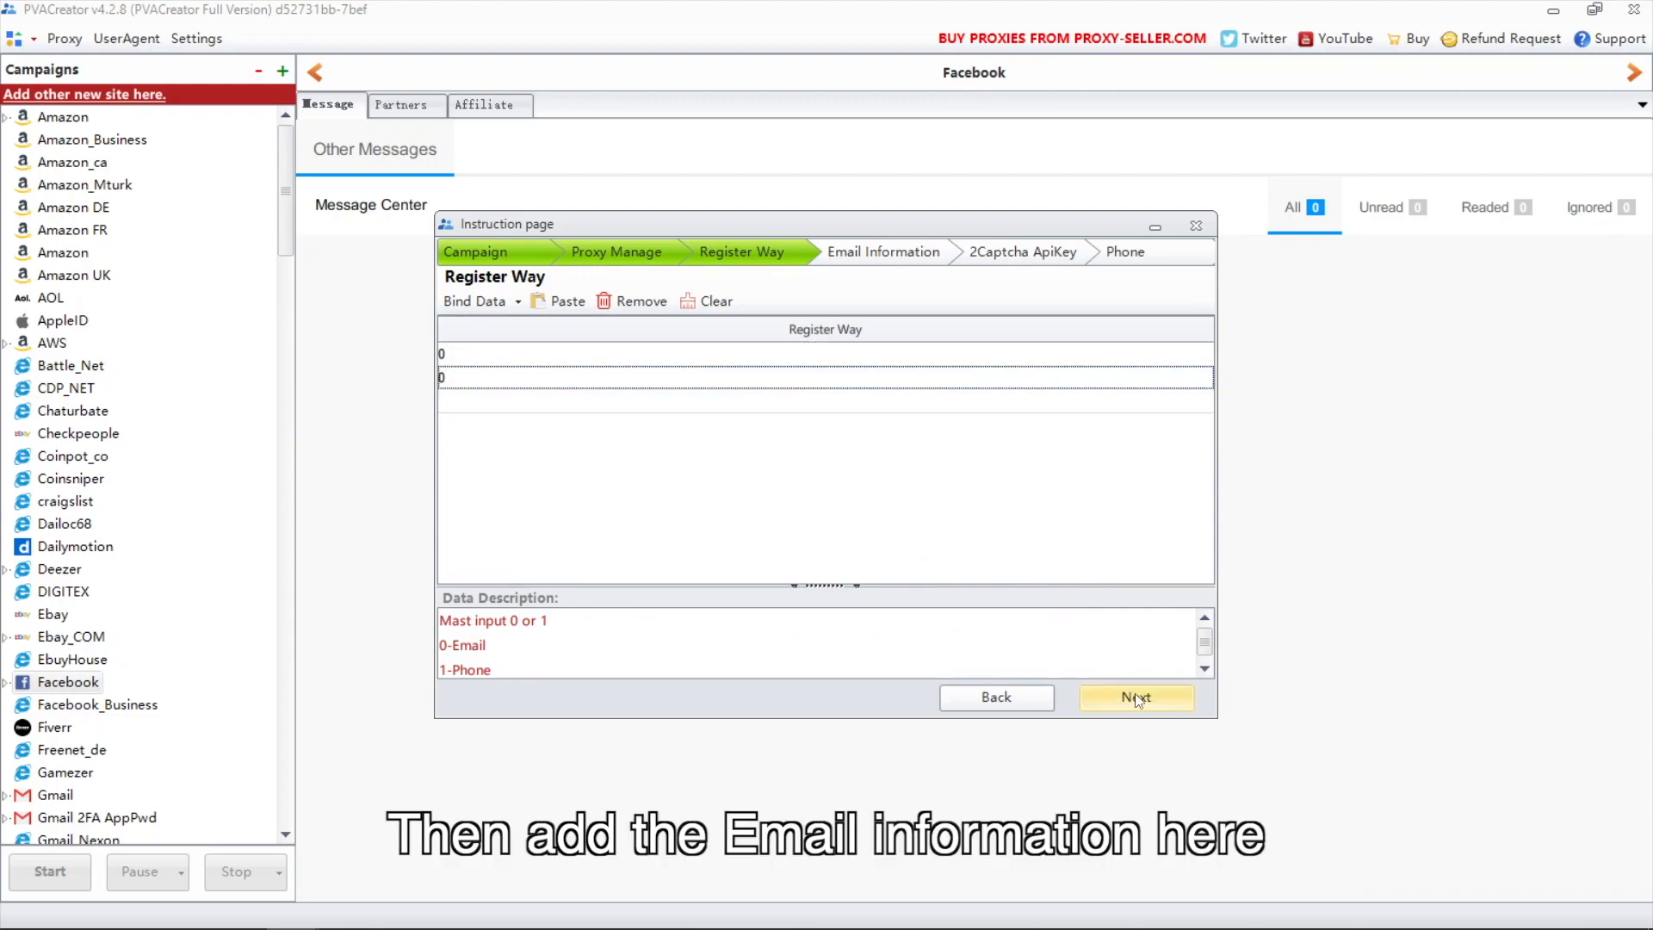
Import the campaign's email accounts from the mail file via Bind Data
click(1137, 698)
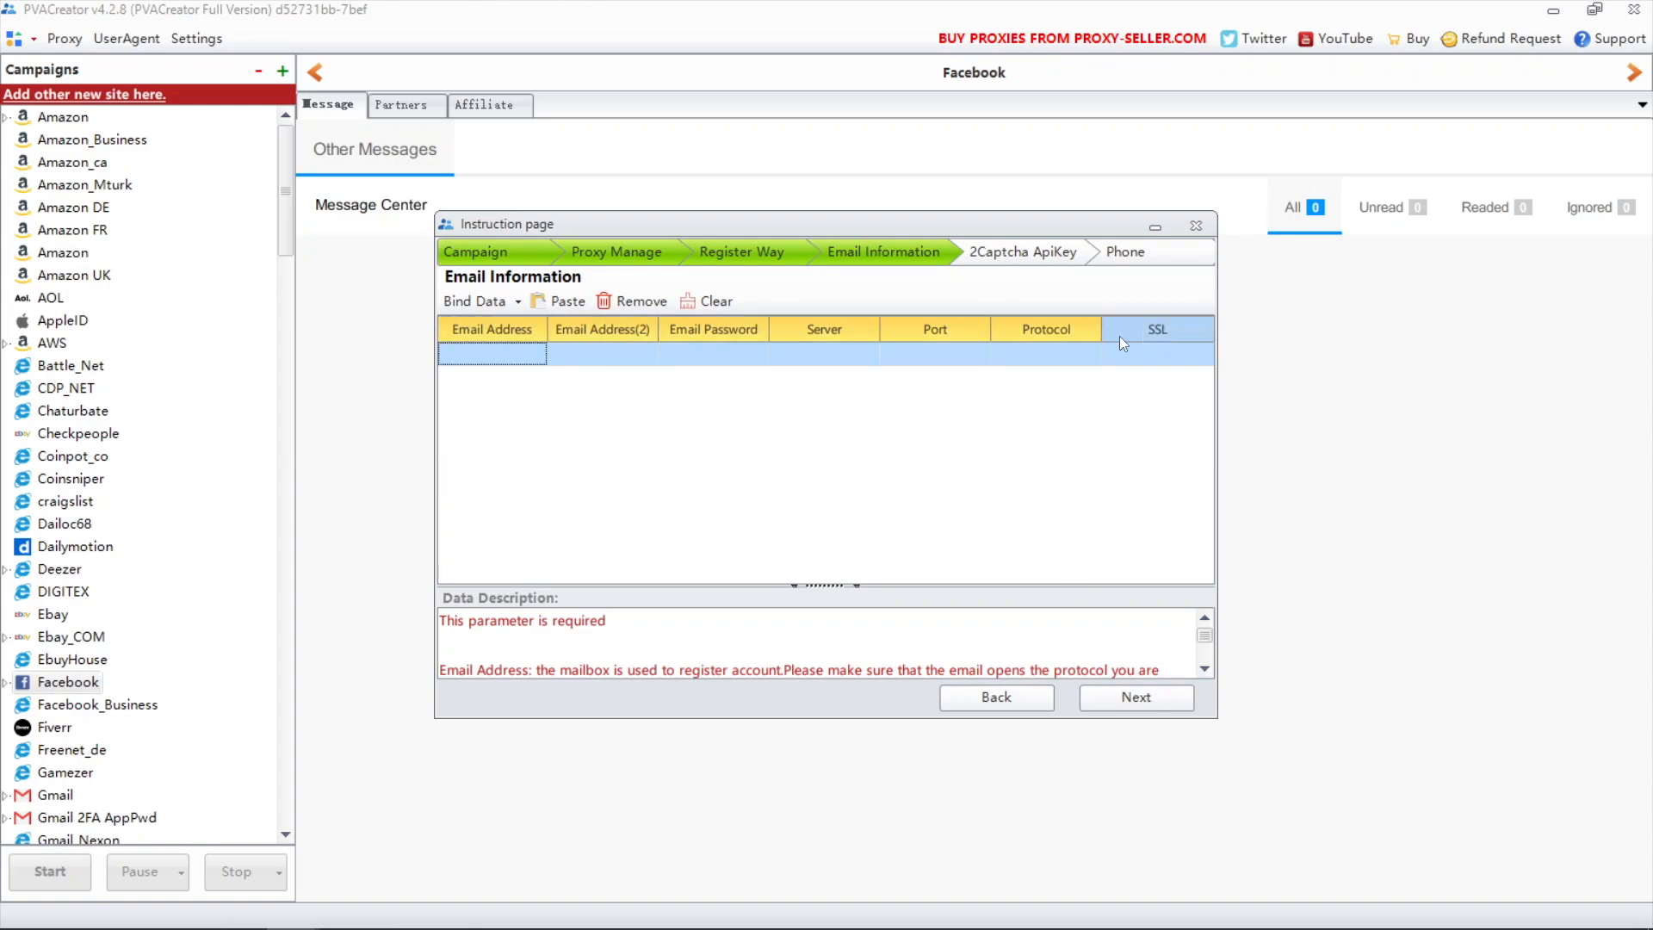
click(476, 300)
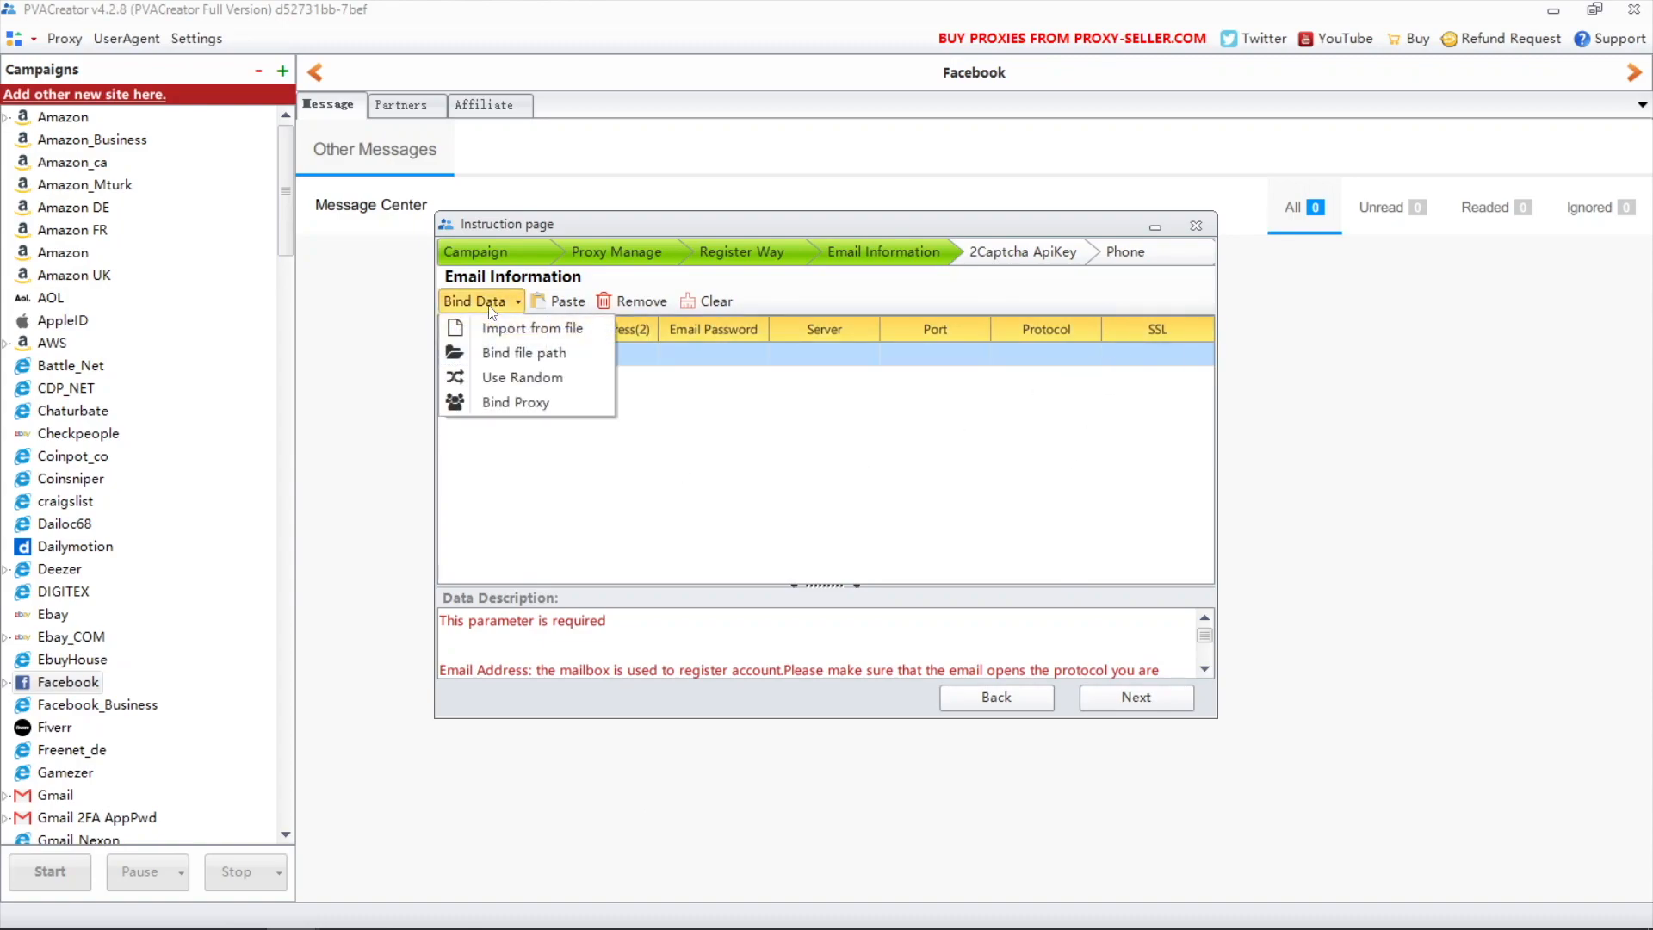
click(532, 327)
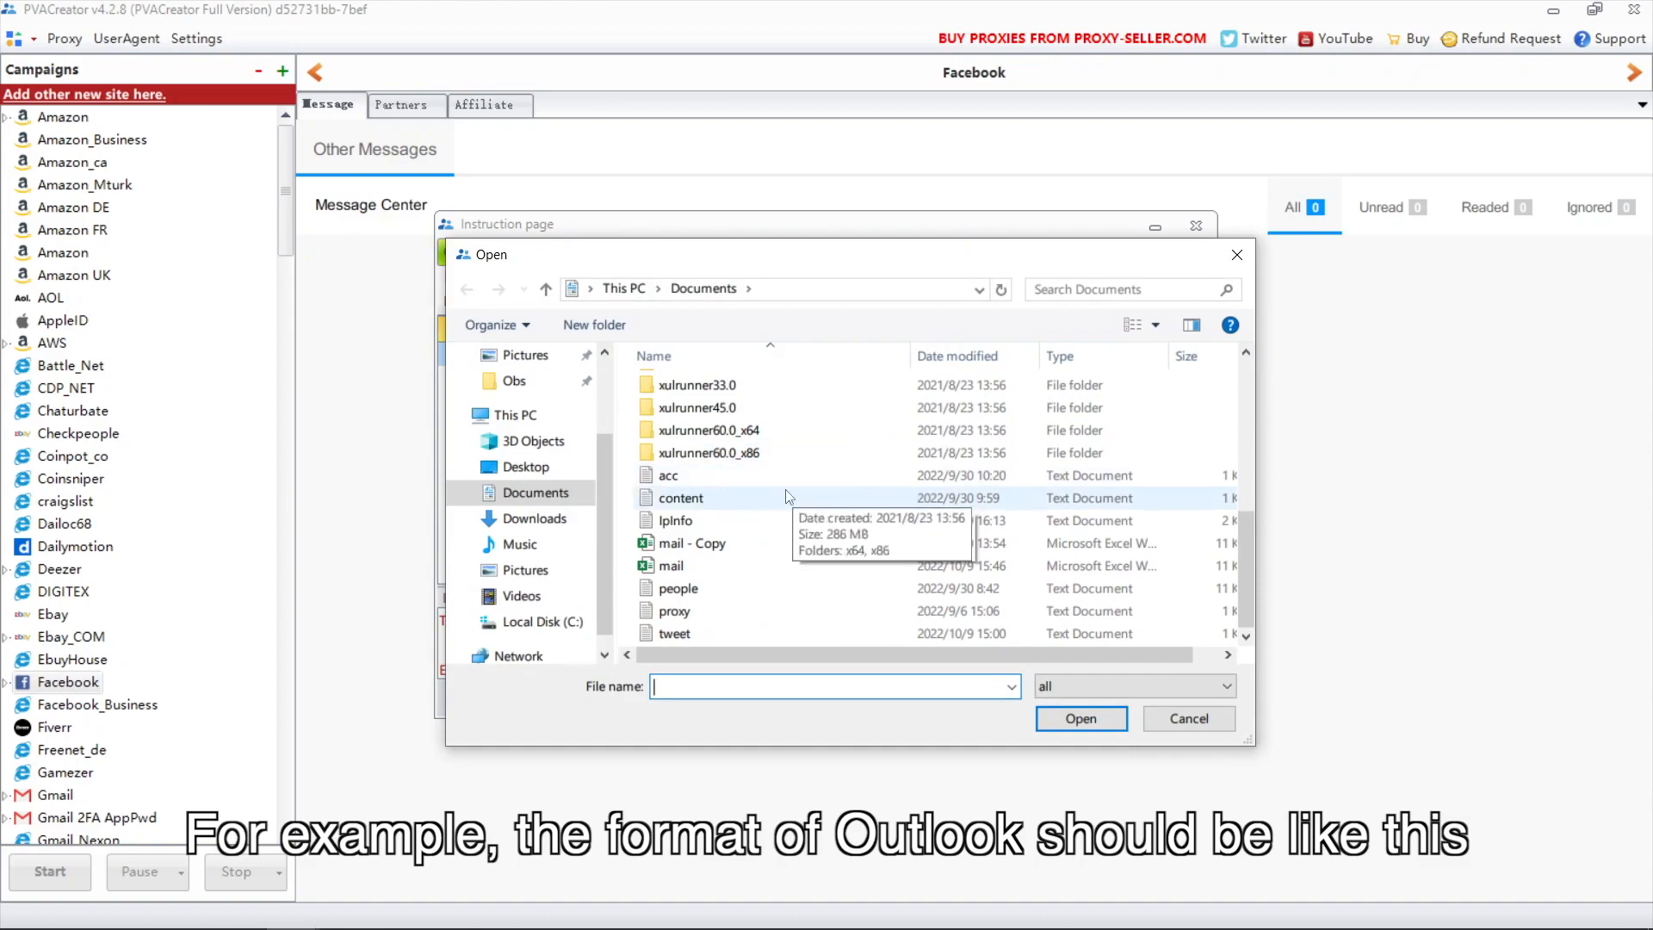
click(1079, 718)
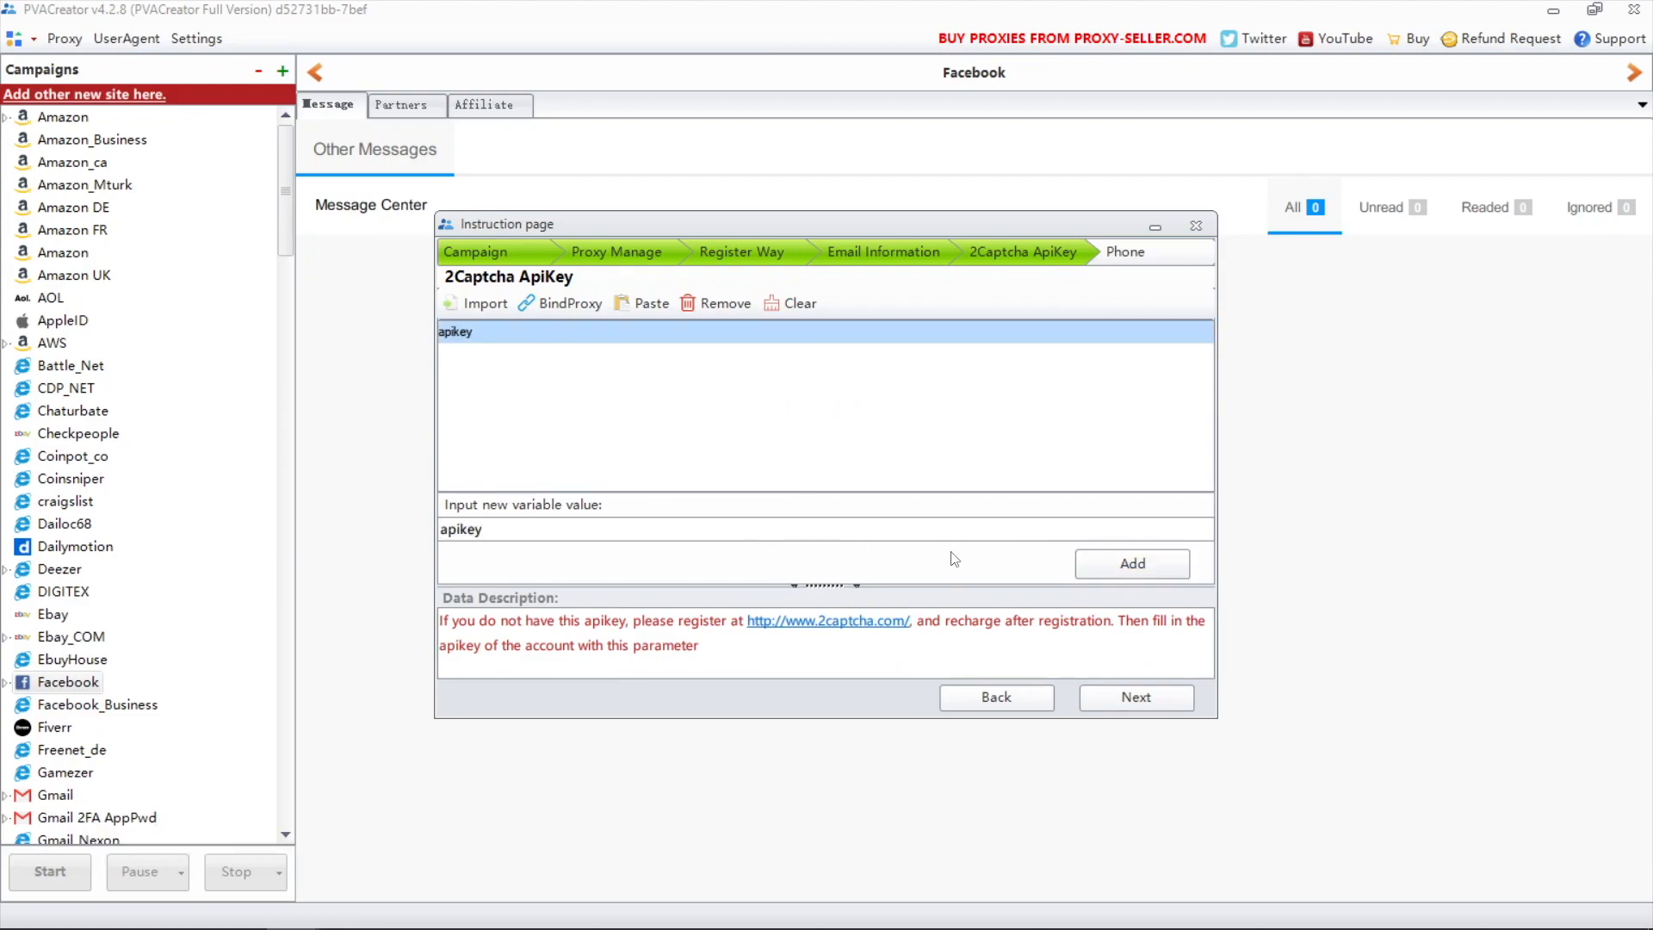
Skip the Phone, TimeOut, Phone Service, Basic Information and Photo steps and finish the FB campaign with two accounts
click(1135, 697)
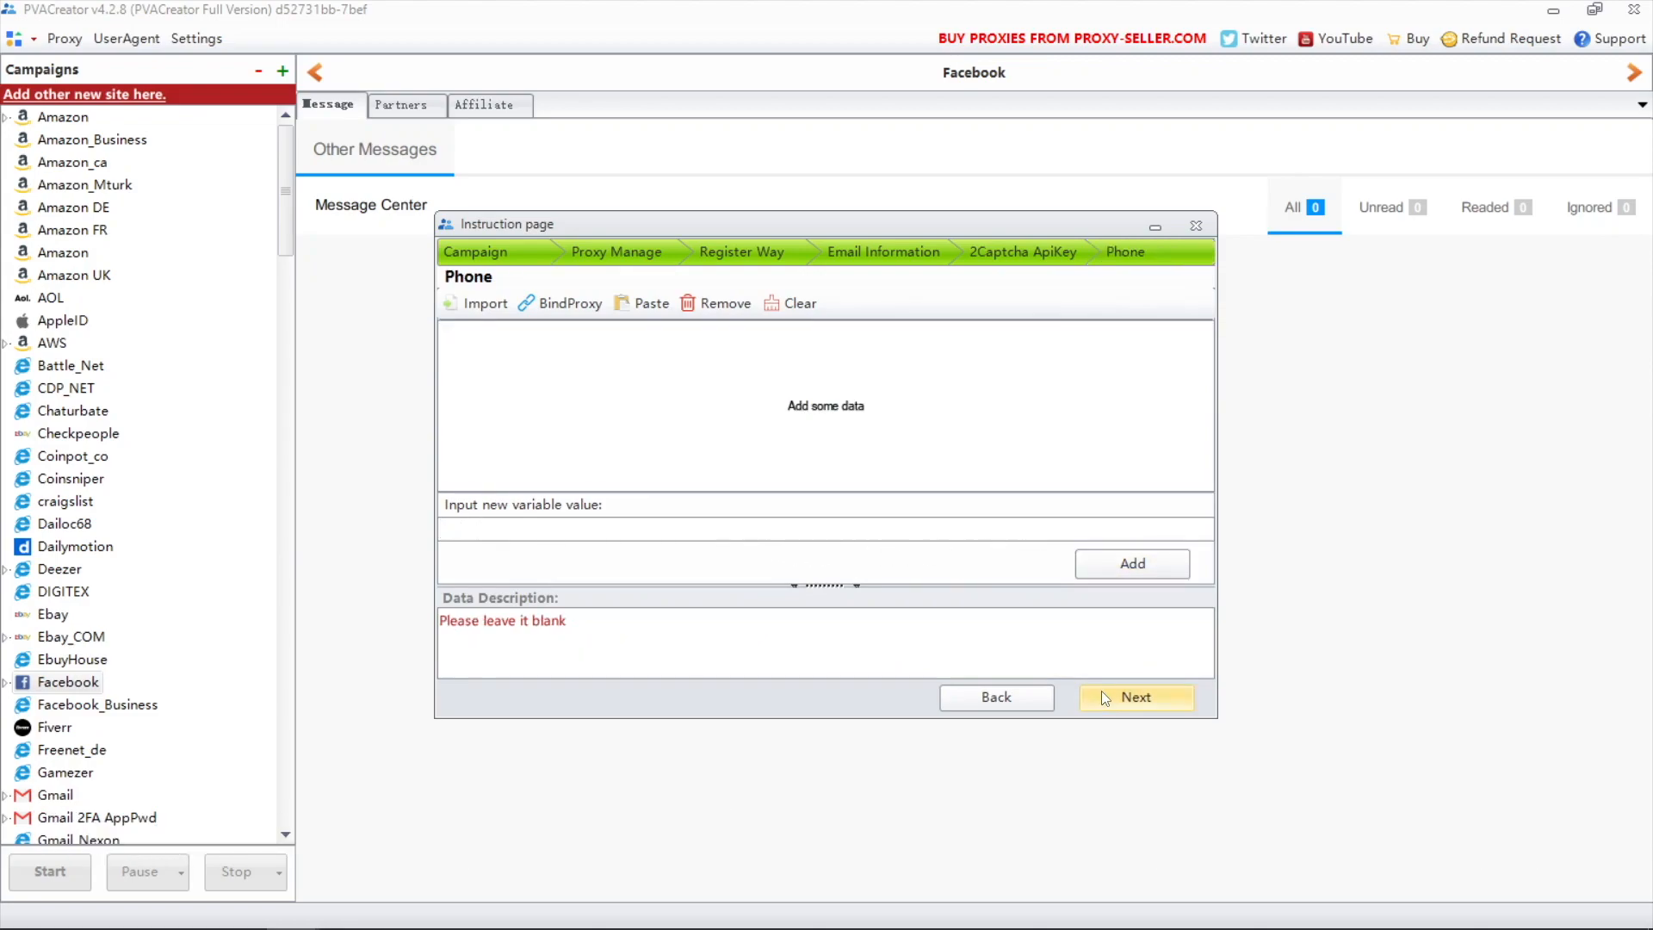
click(1136, 697)
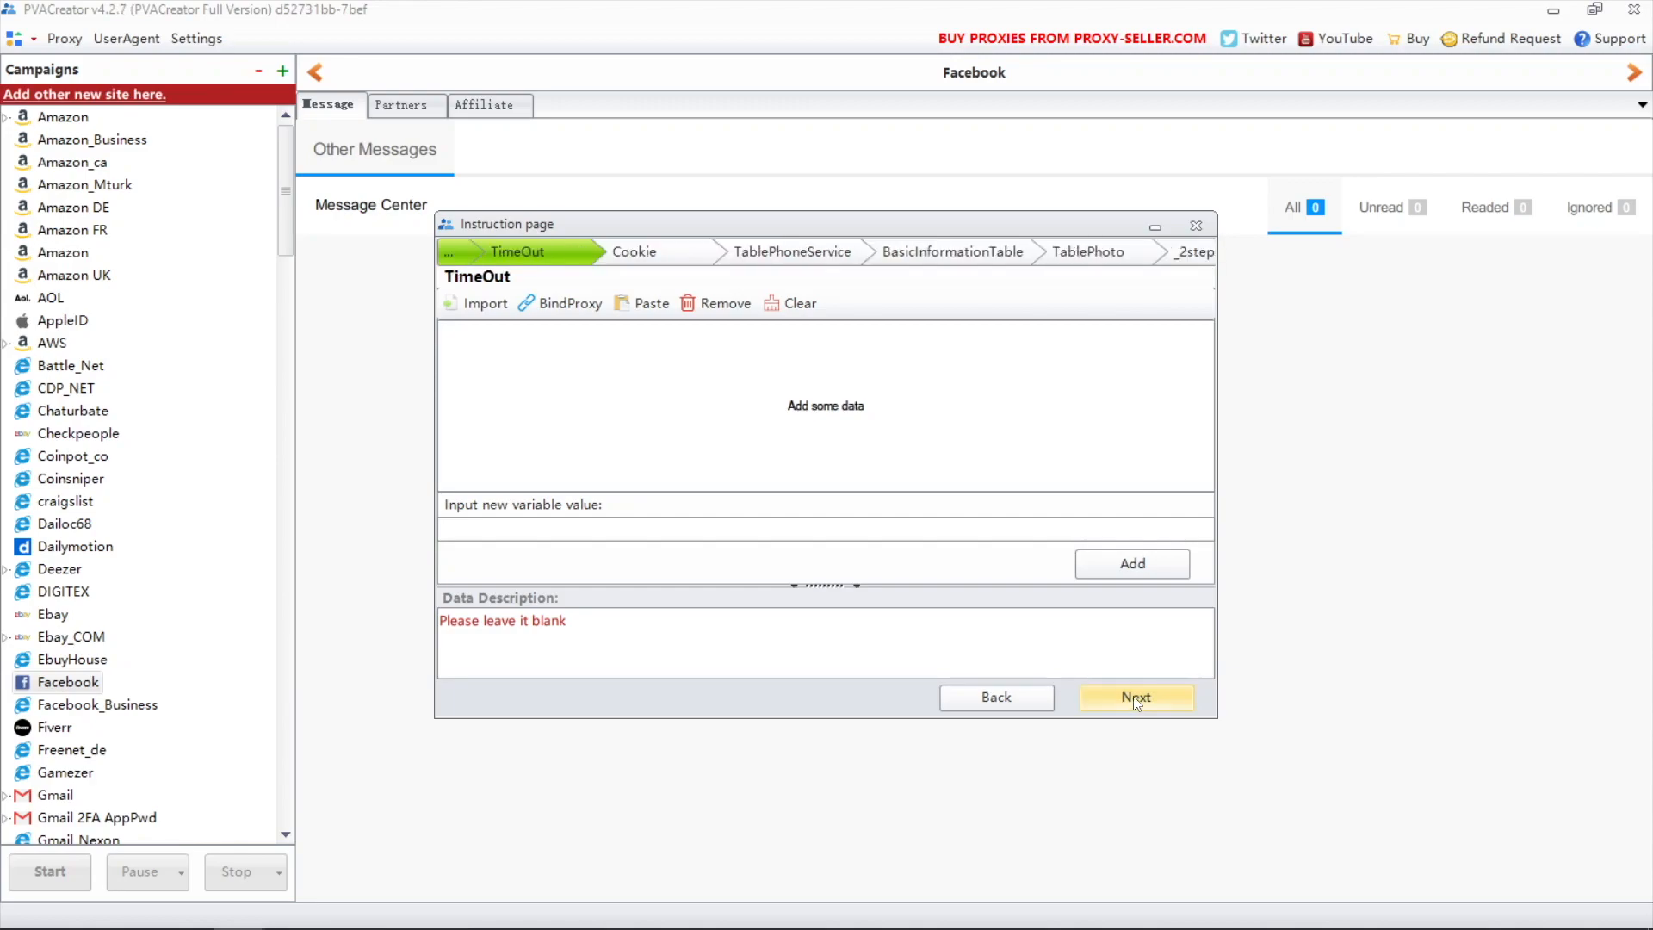
click(1137, 698)
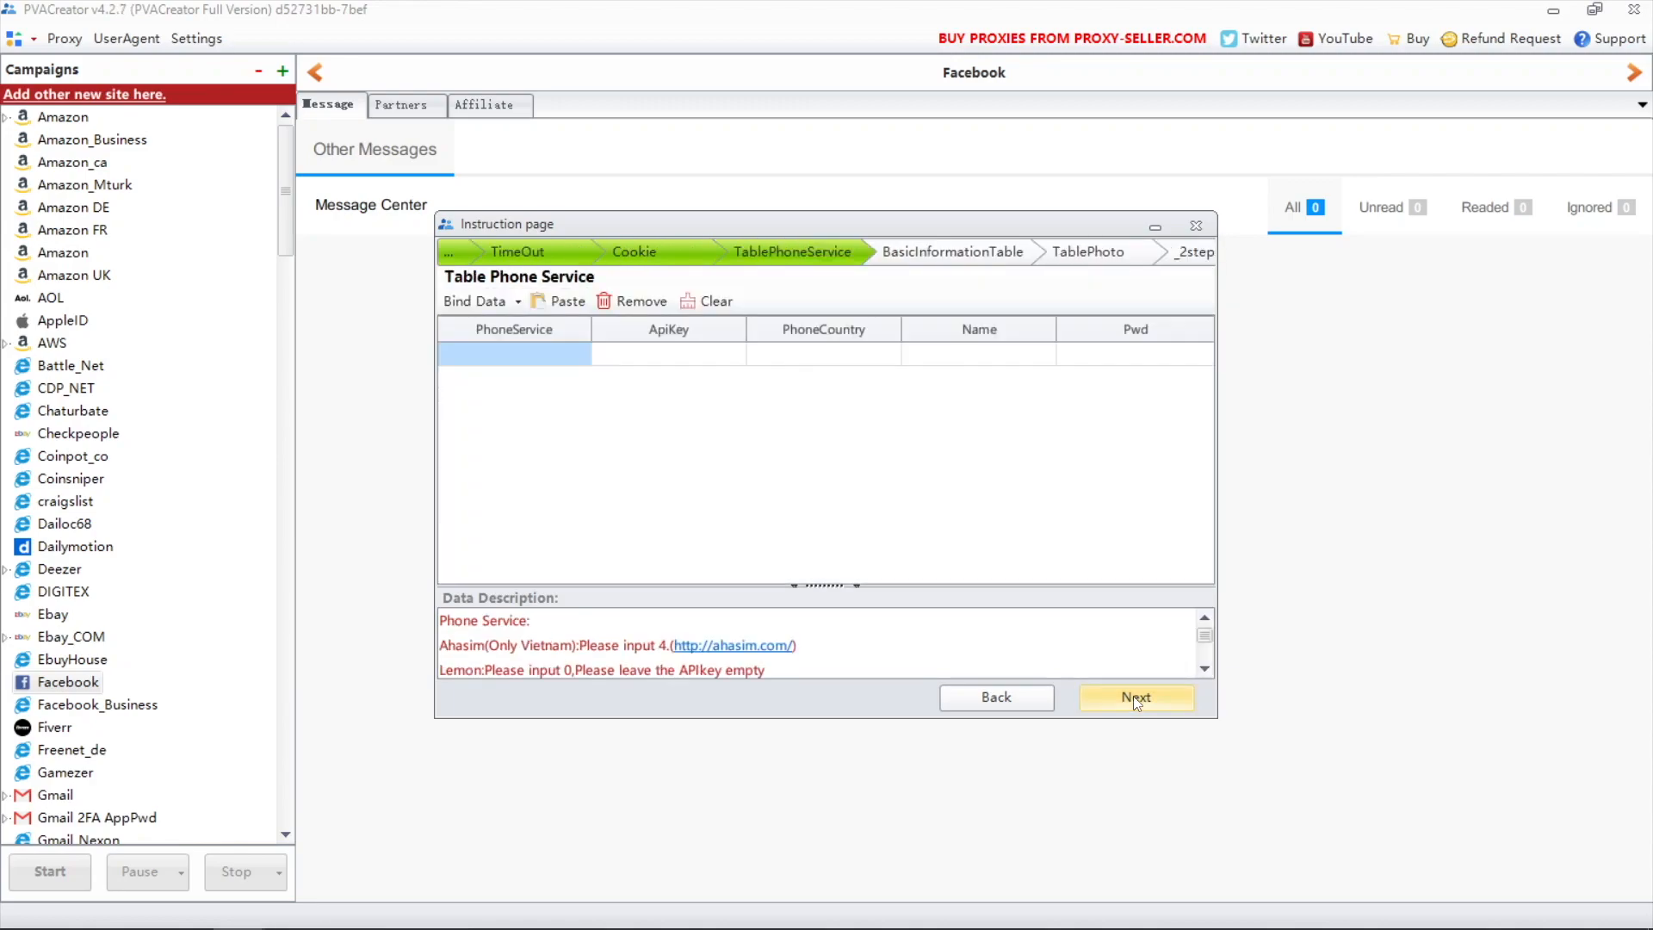
click(1136, 697)
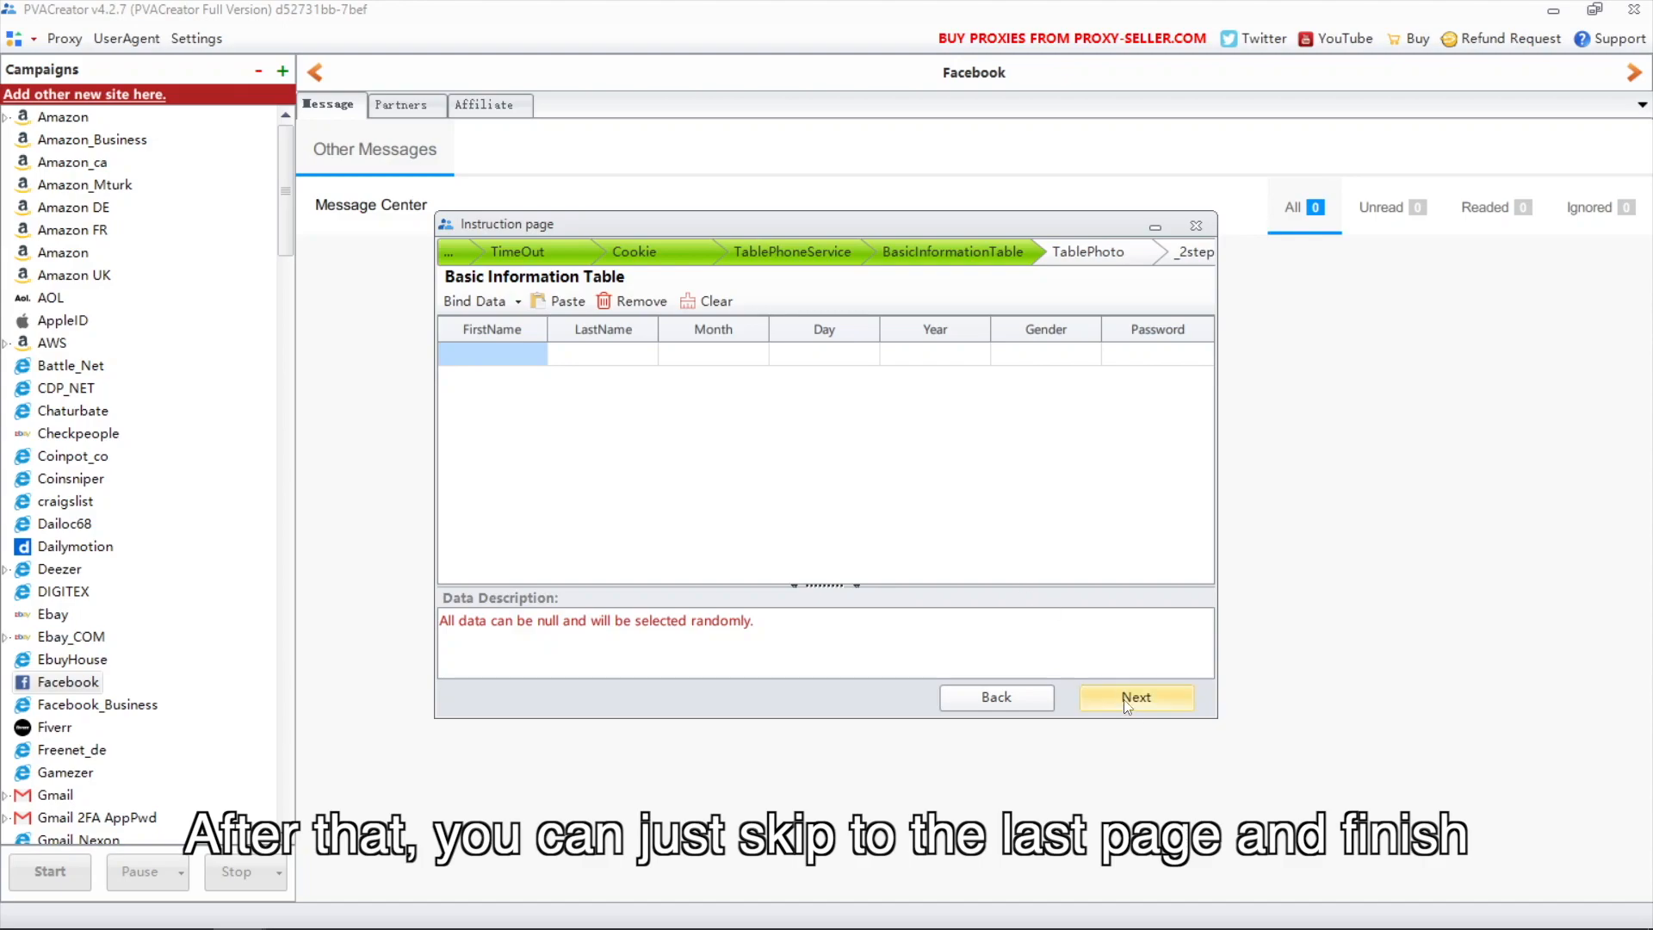
click(1136, 697)
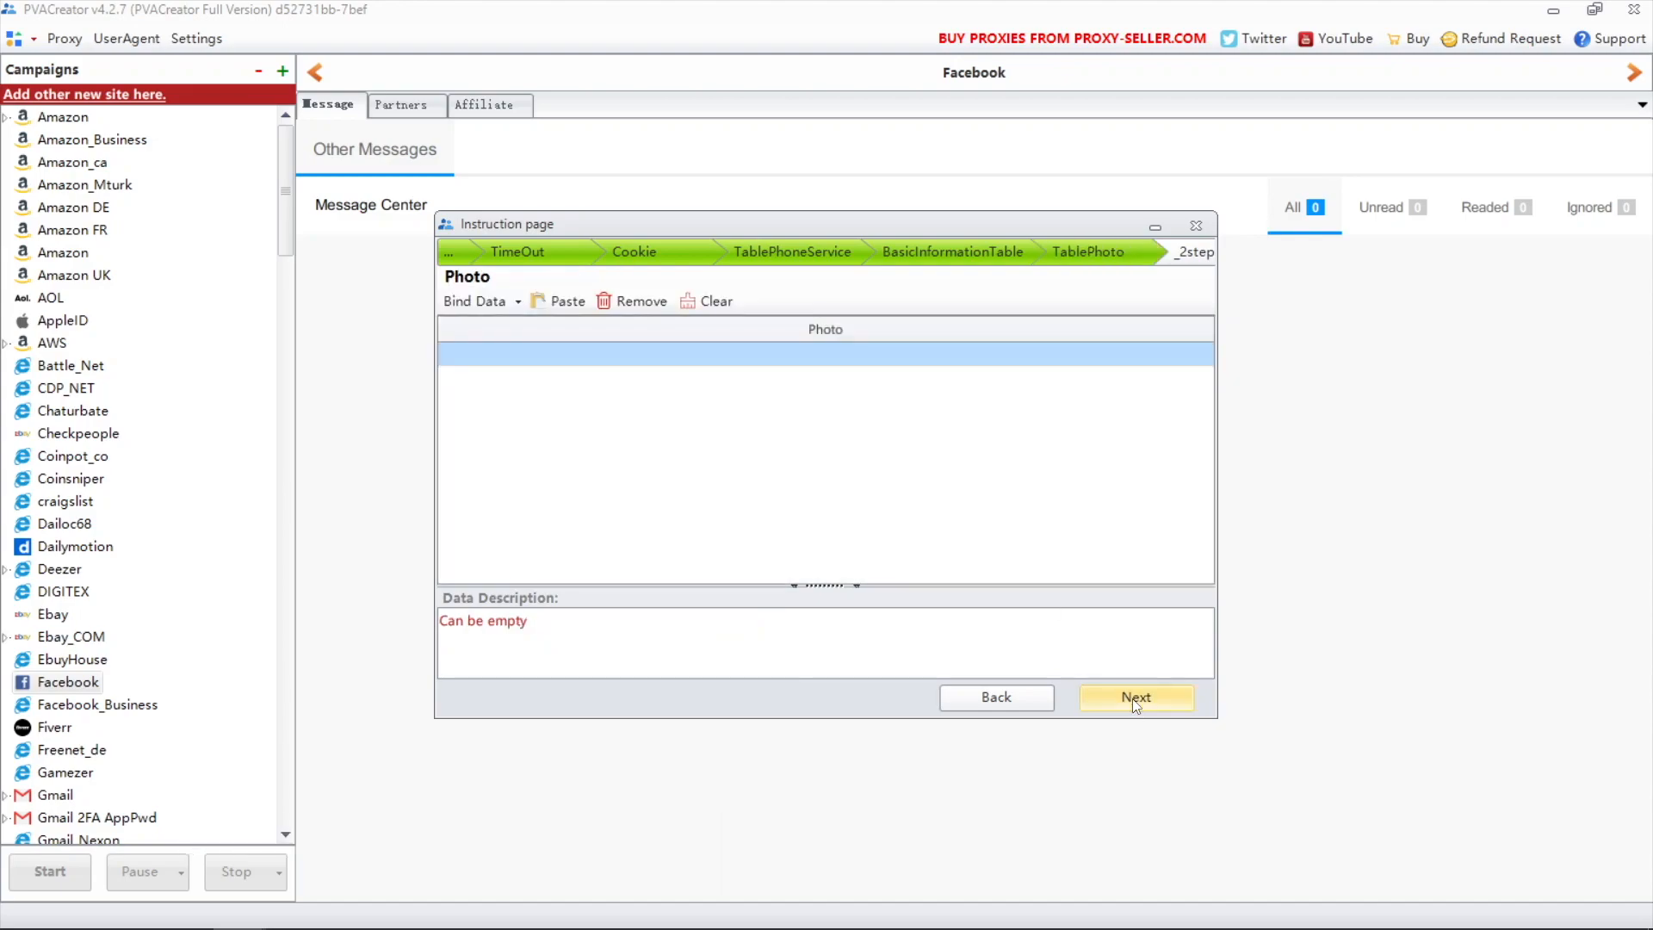
click(1134, 697)
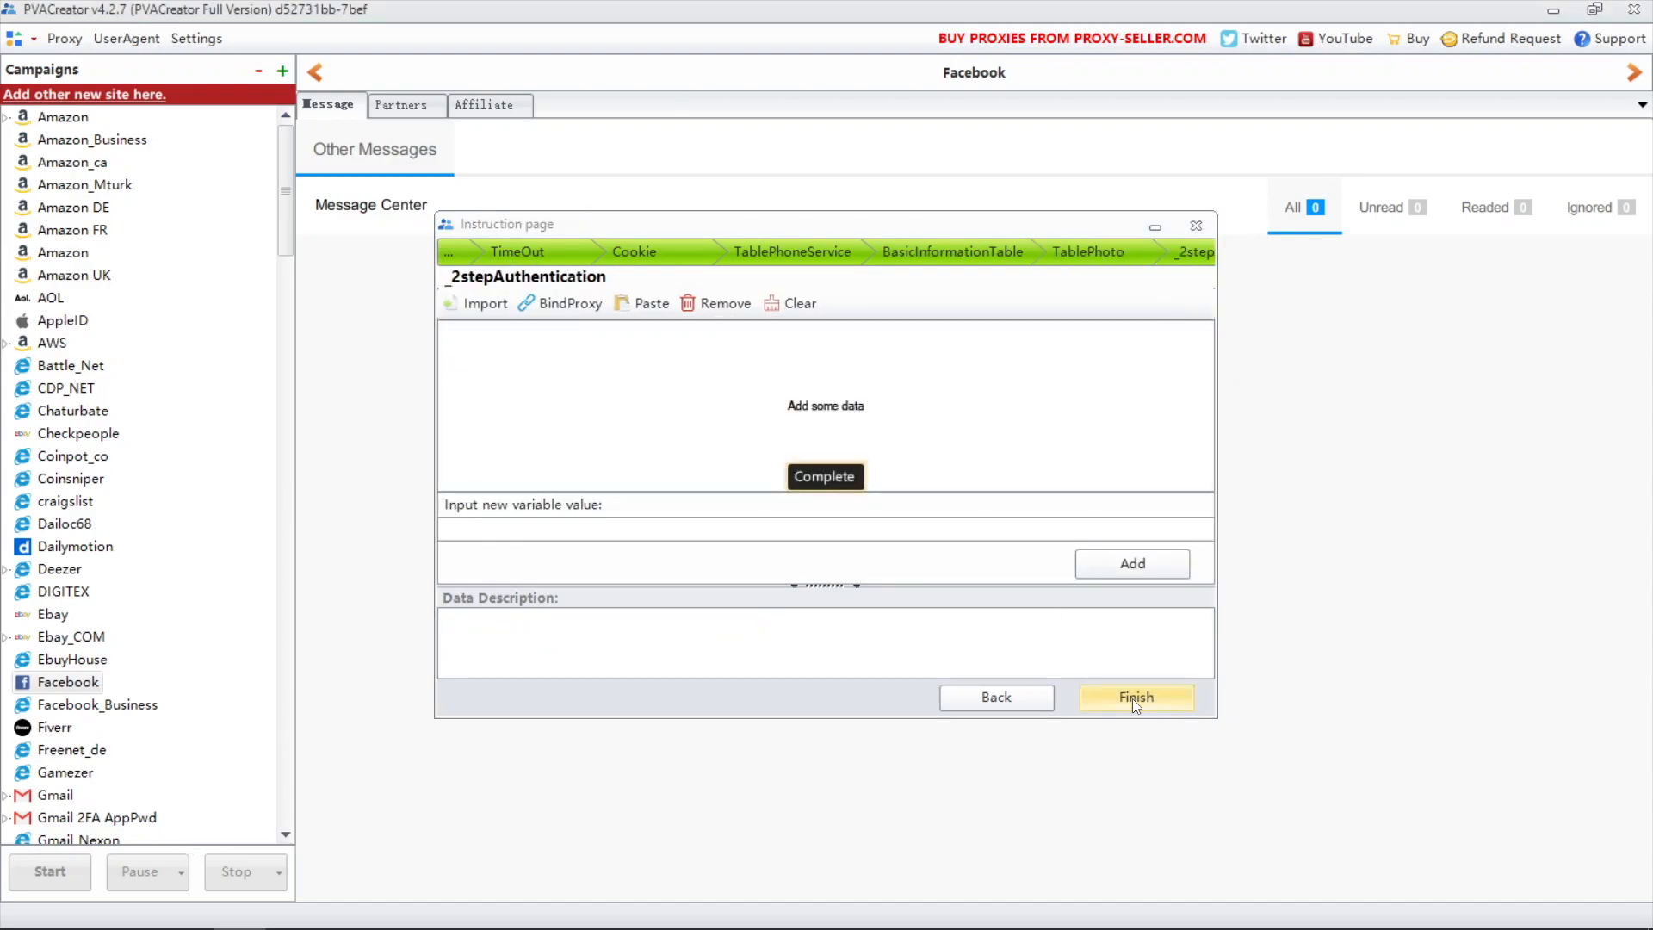
click(1135, 698)
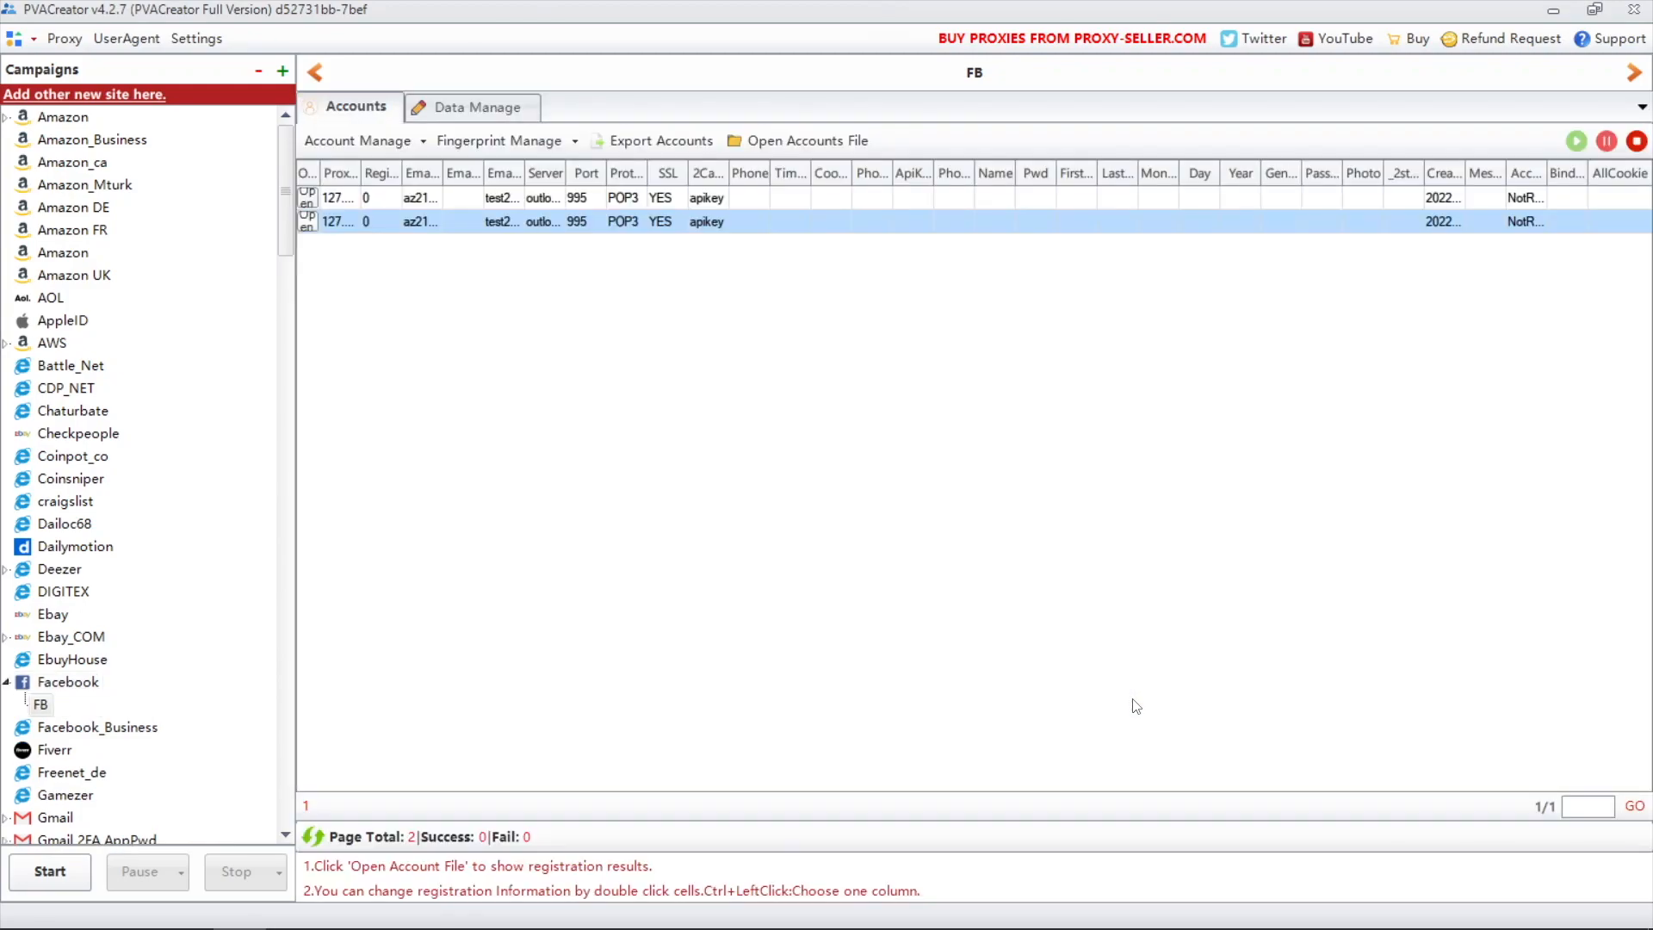
click(197, 38)
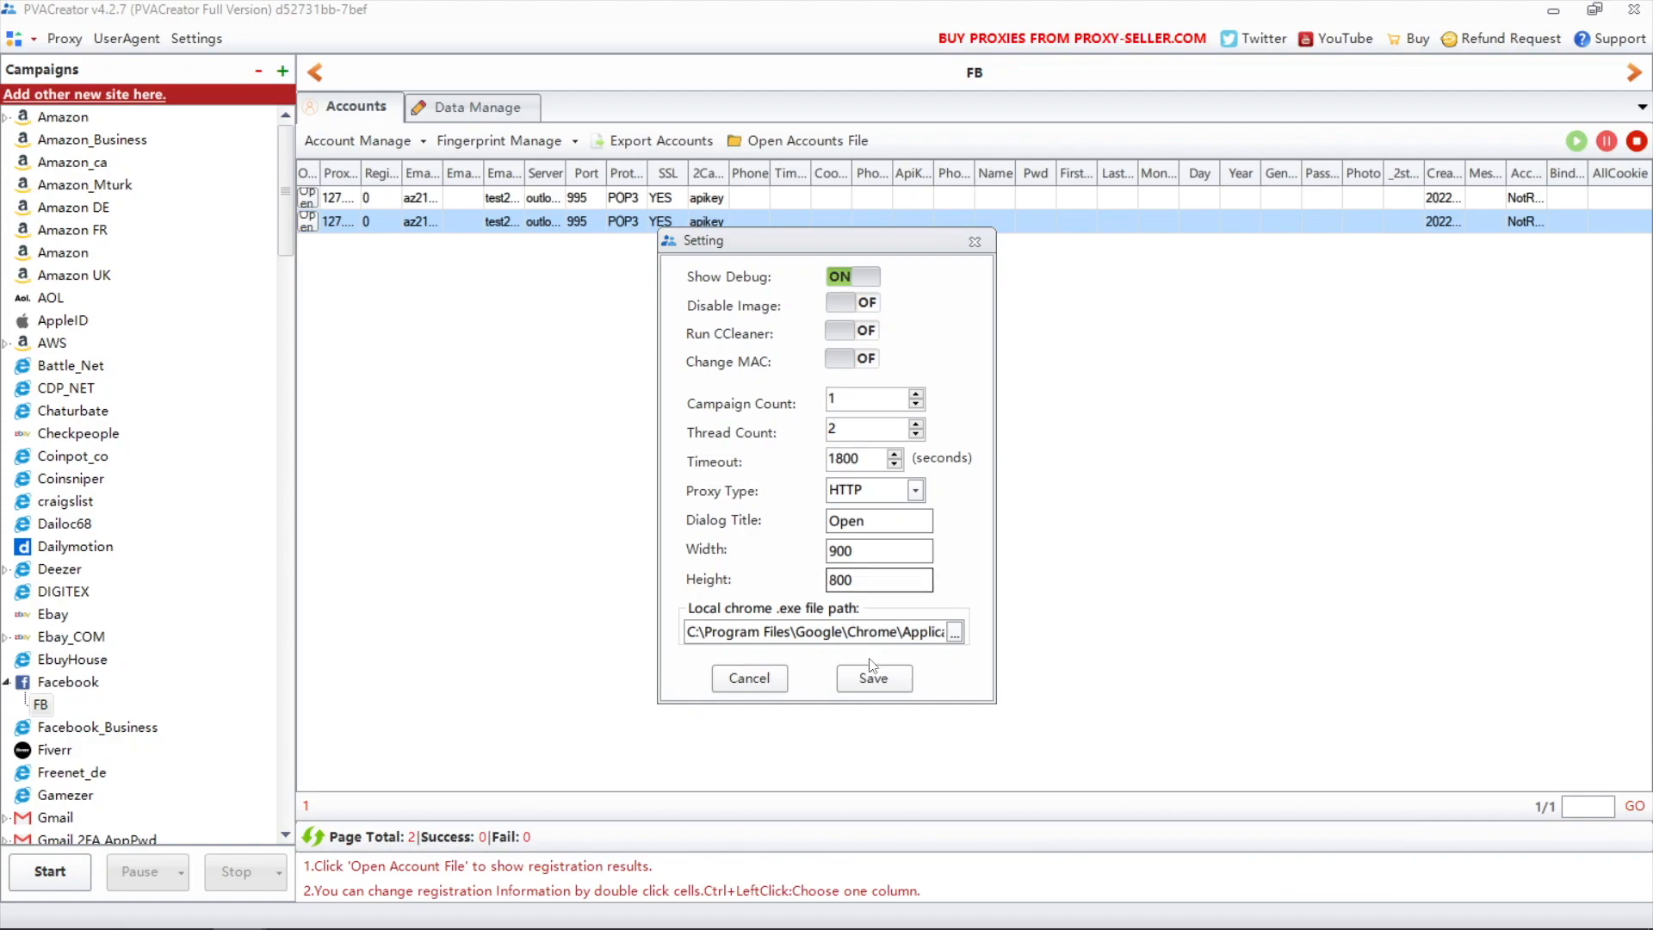
Schedule the run between 00:10:00 and 00:25:00, select Loop Run and start the campaign
click(873, 679)
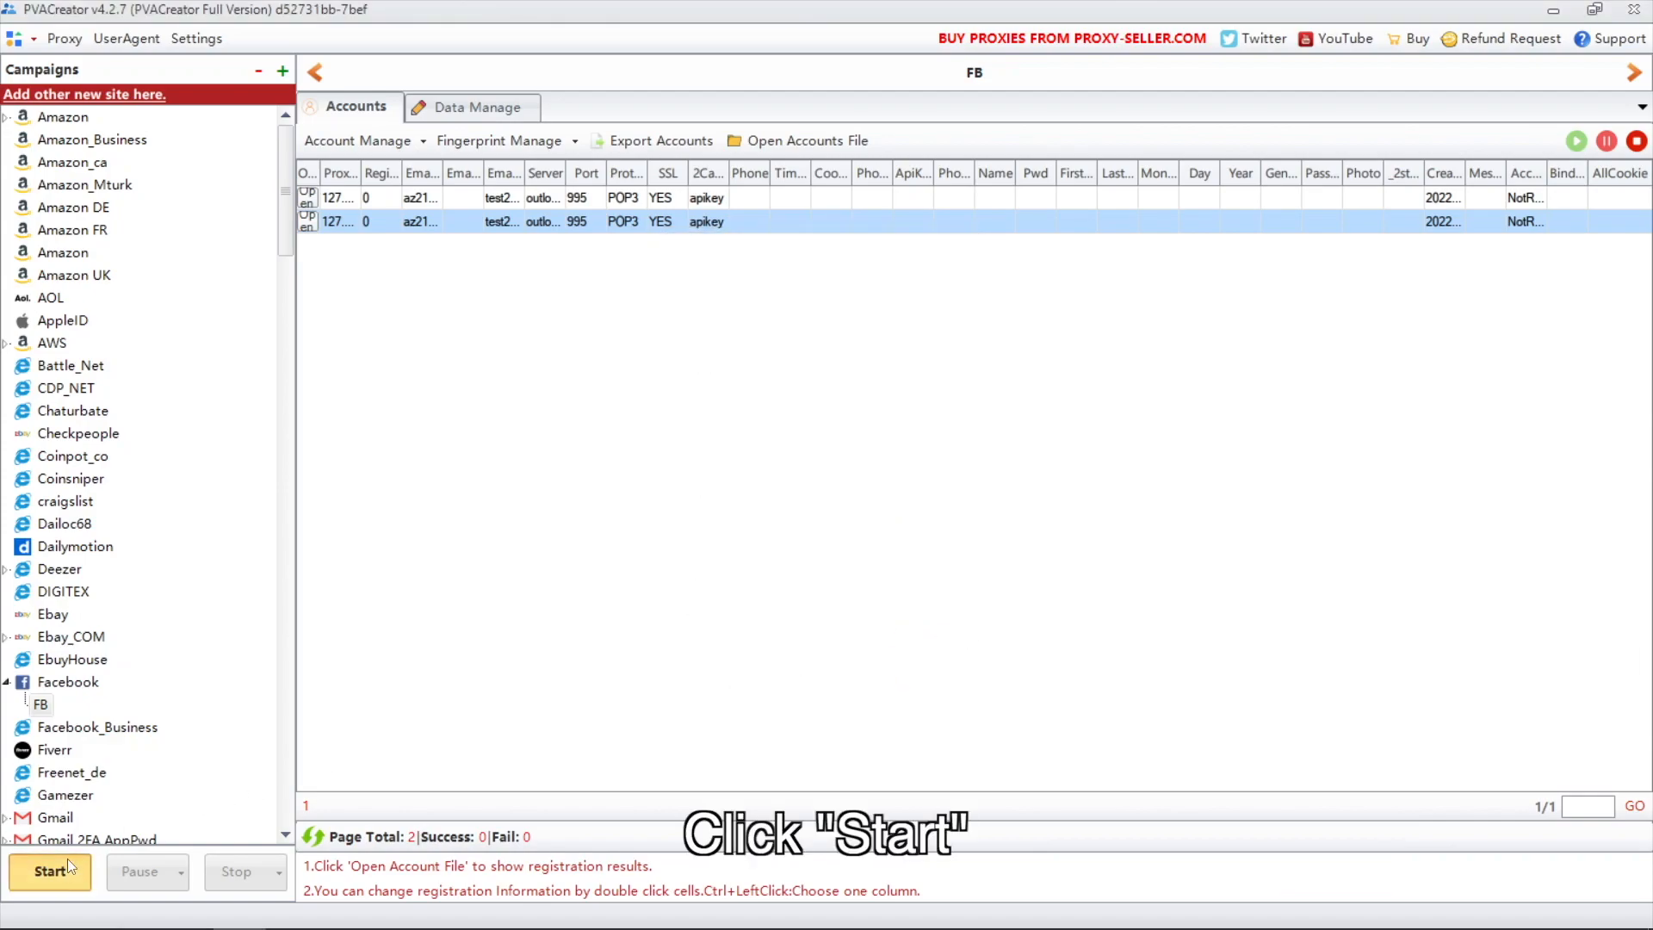
click(50, 871)
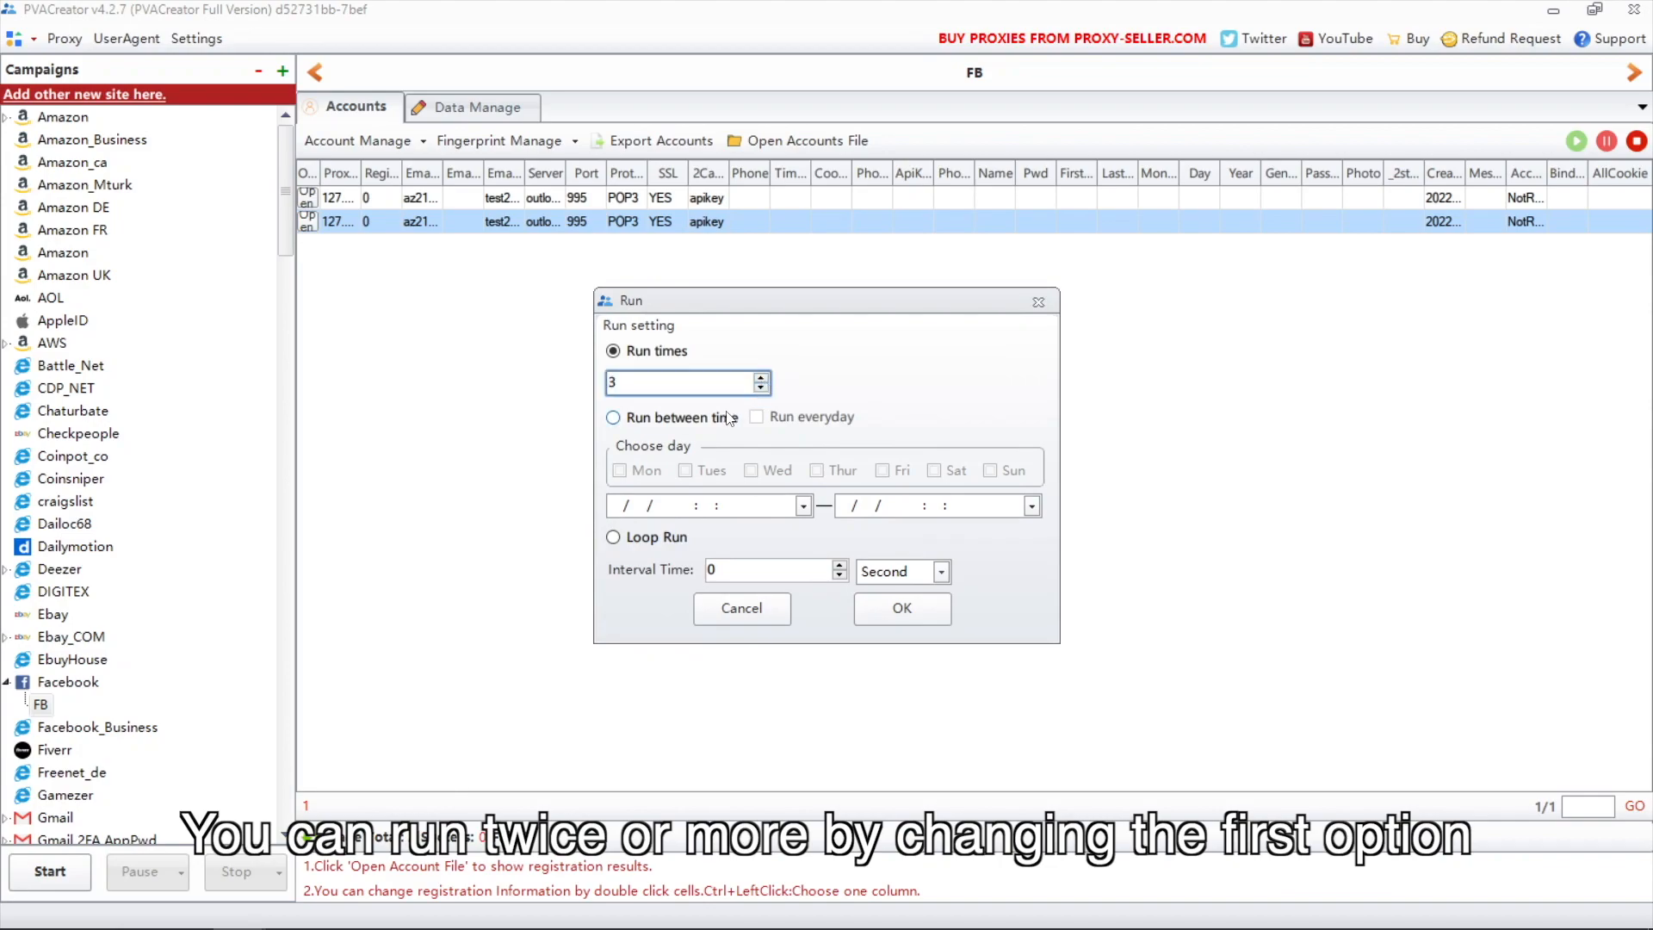
click(613, 416)
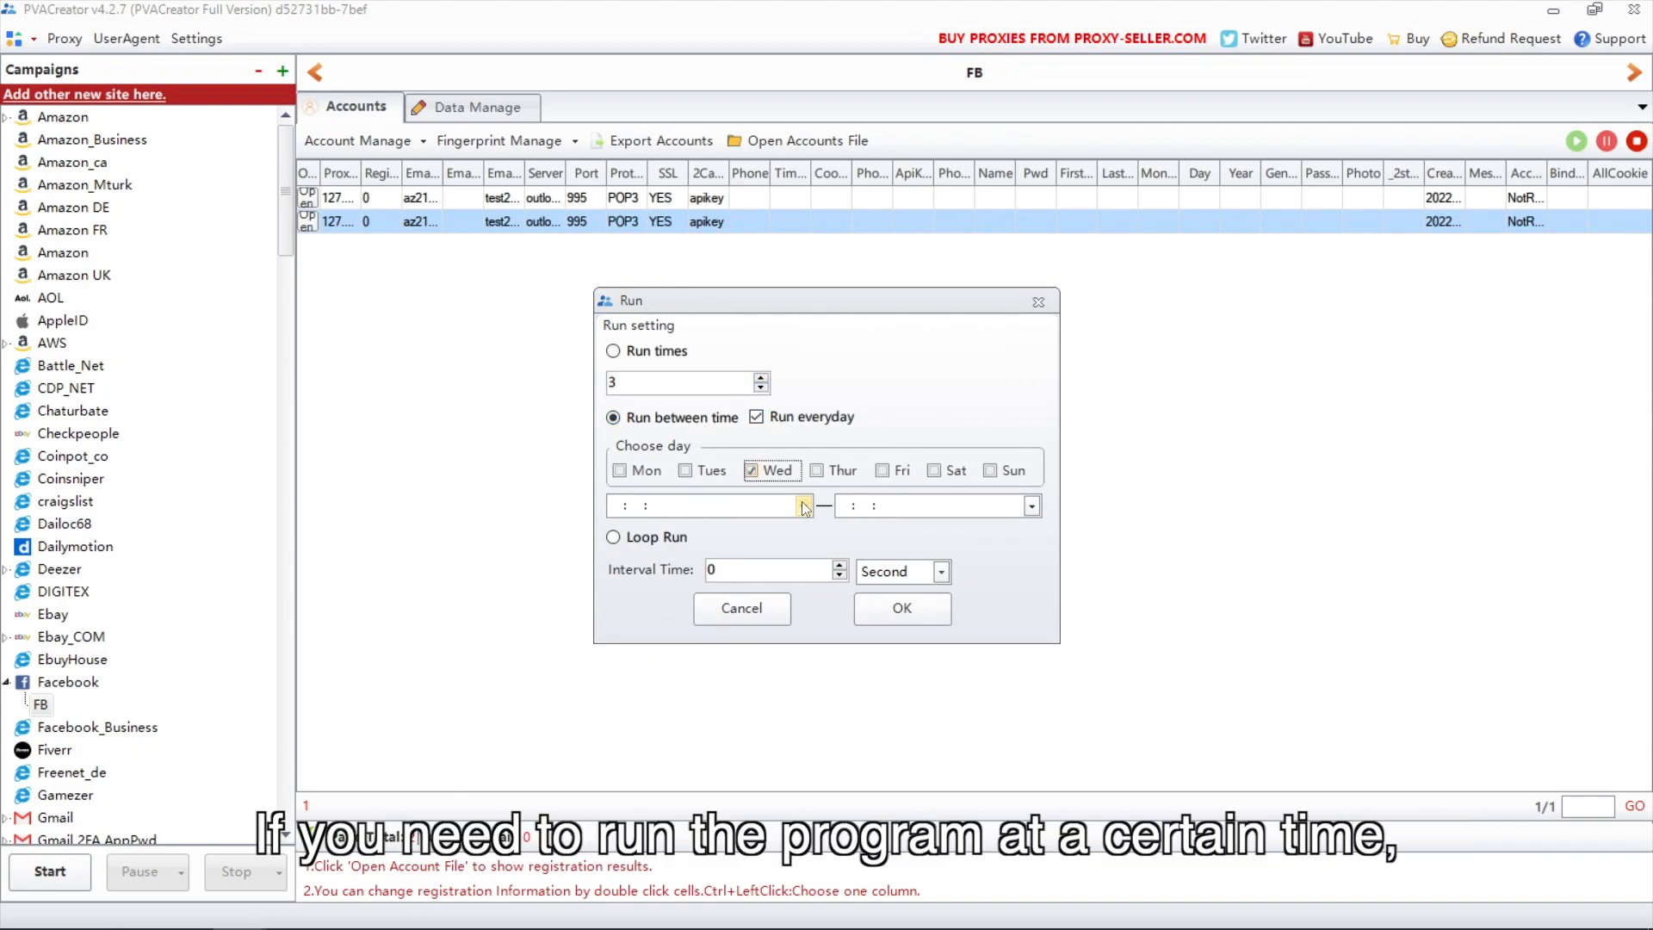
click(1031, 506)
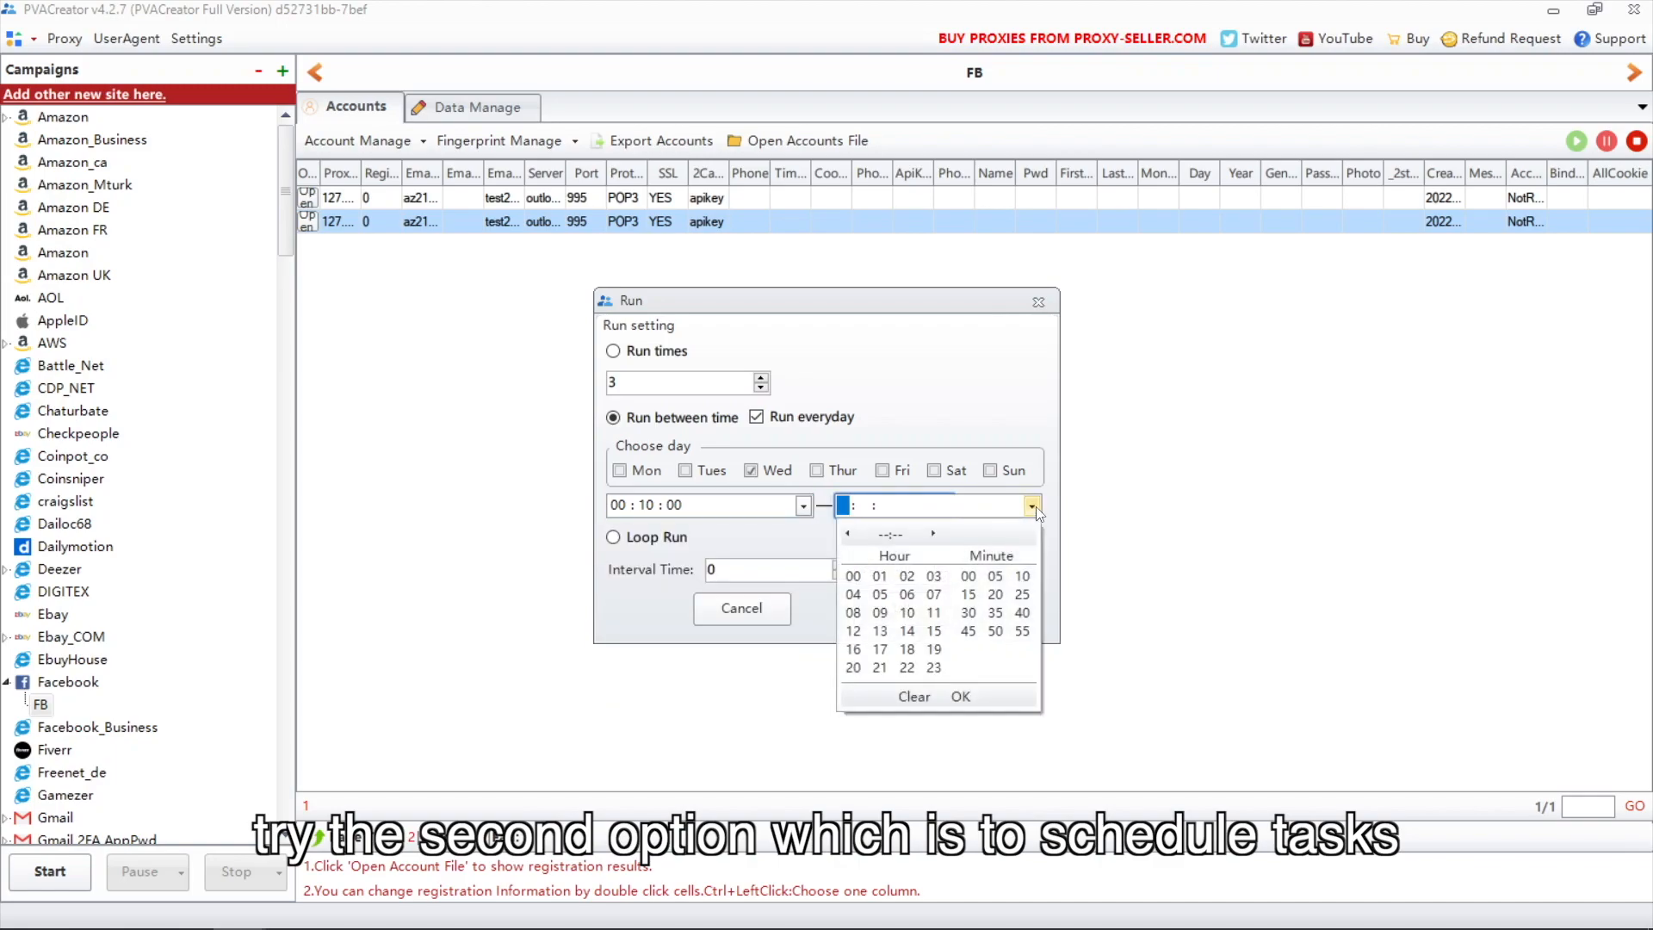
click(993, 594)
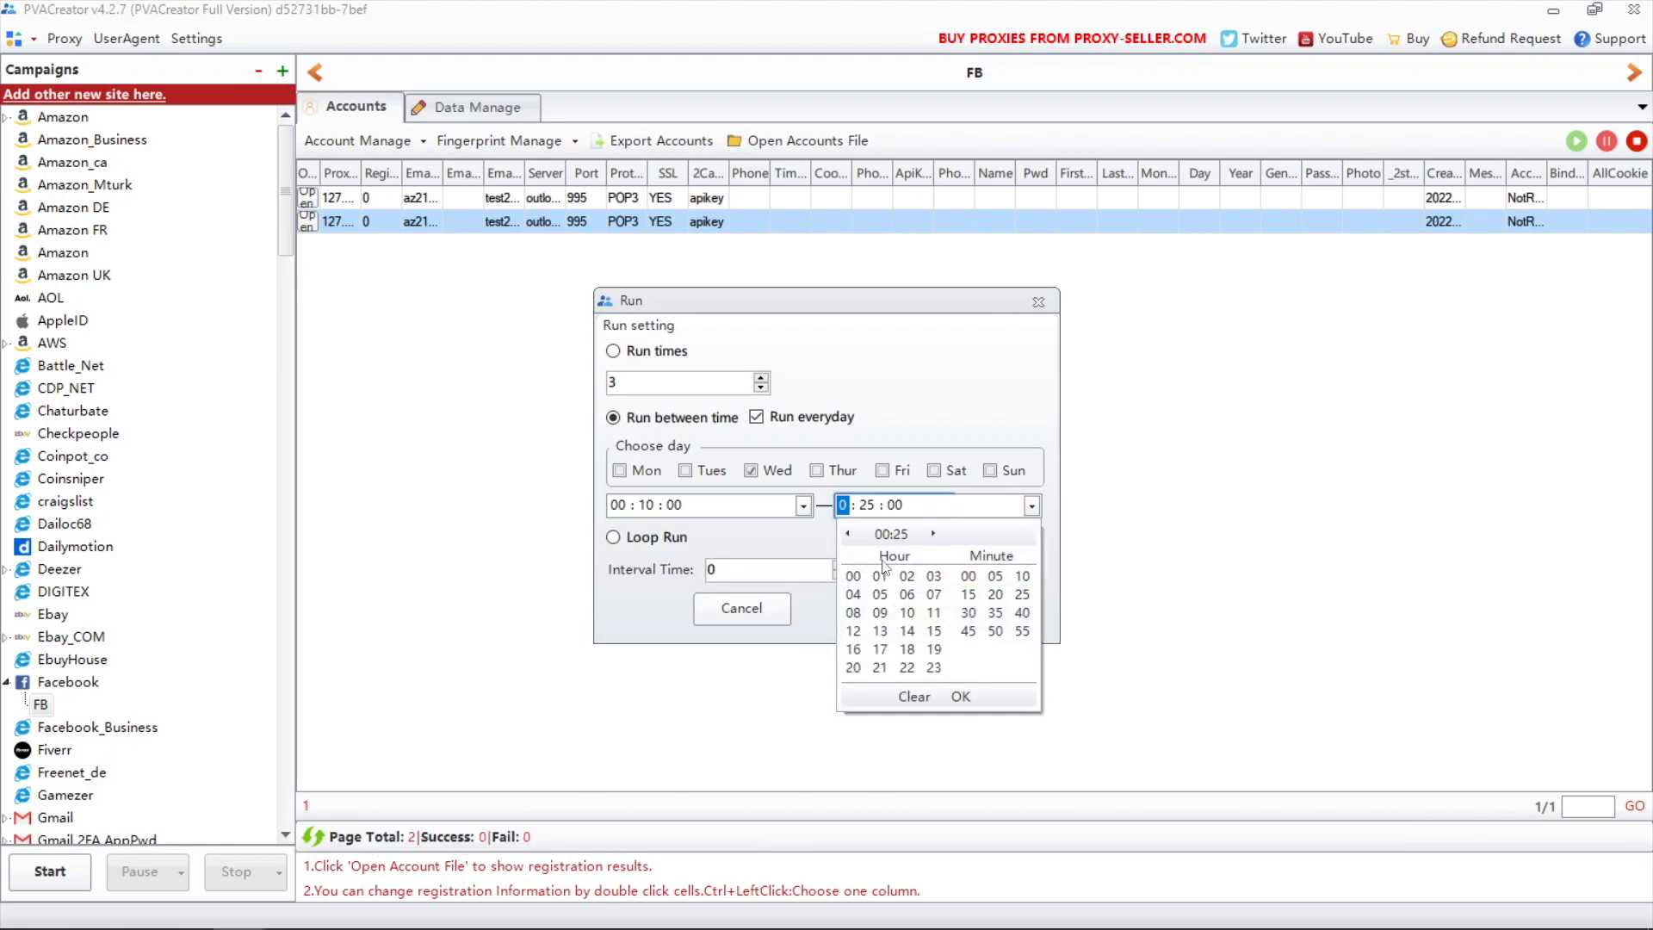
click(613, 537)
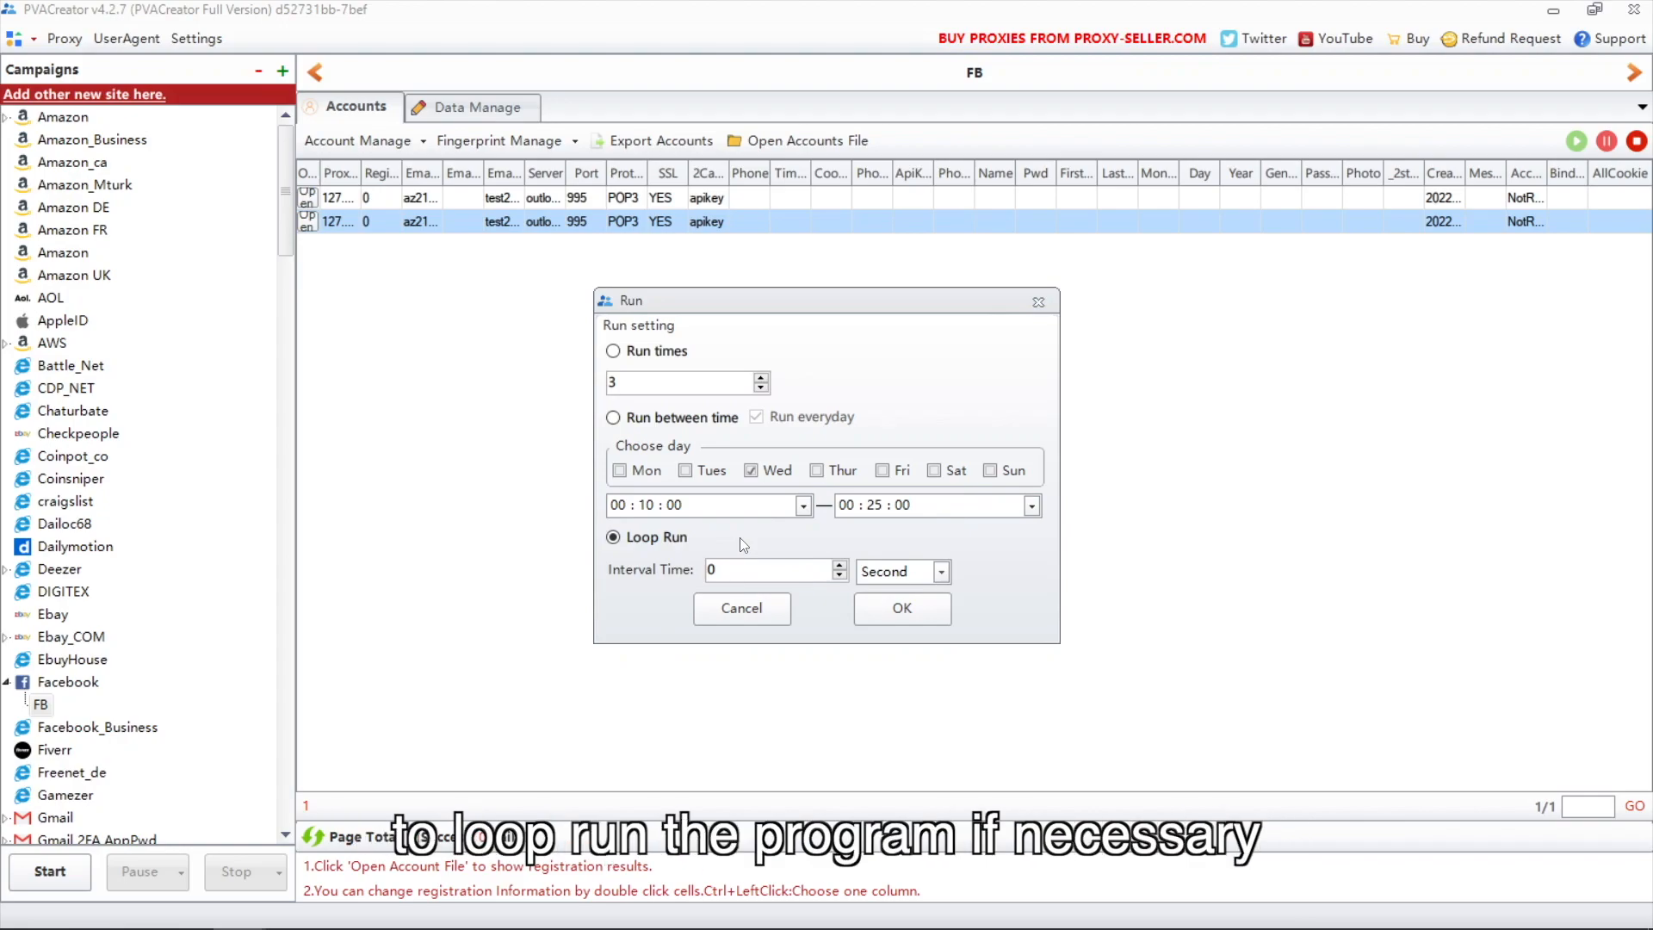
click(900, 608)
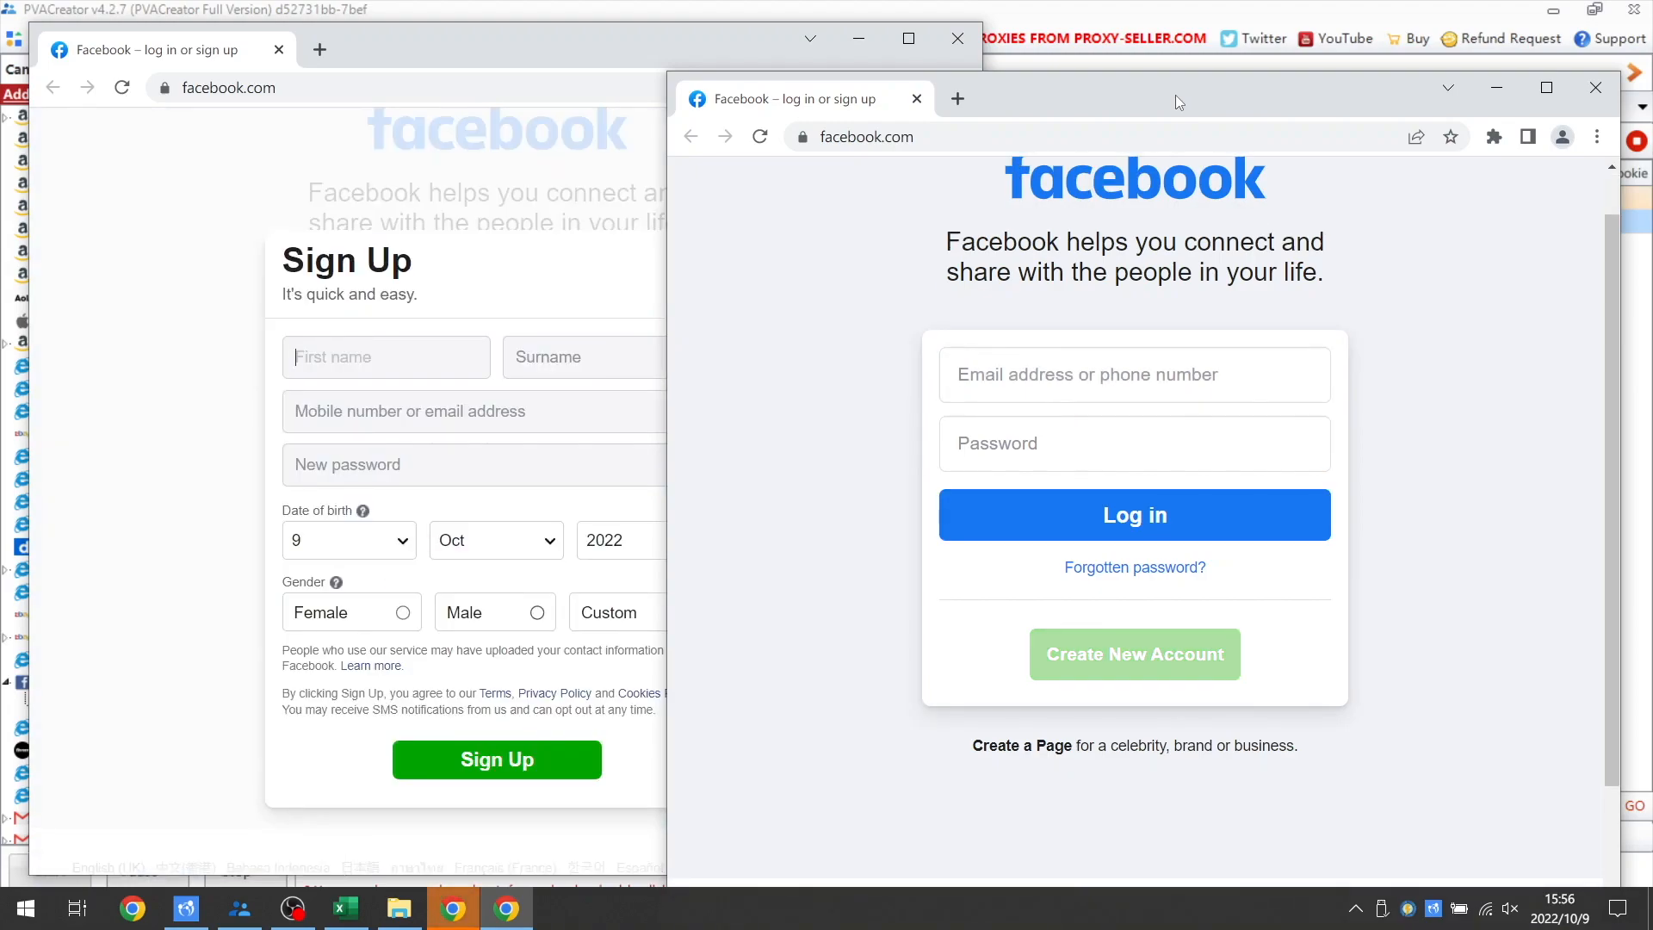
click(1135, 655)
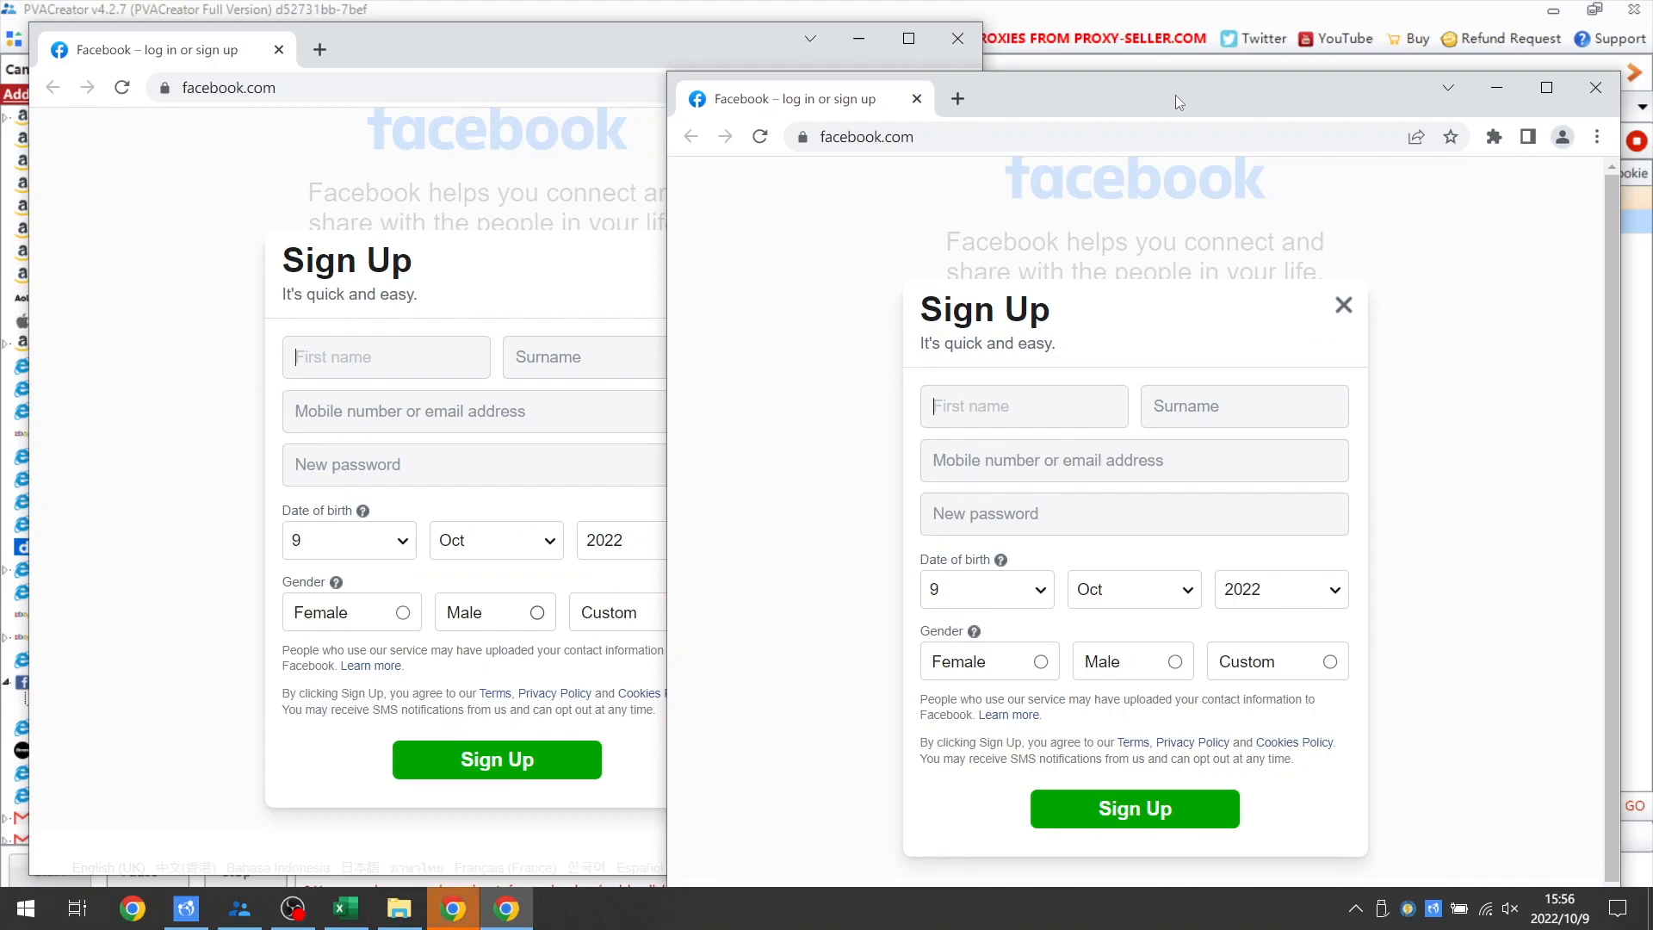
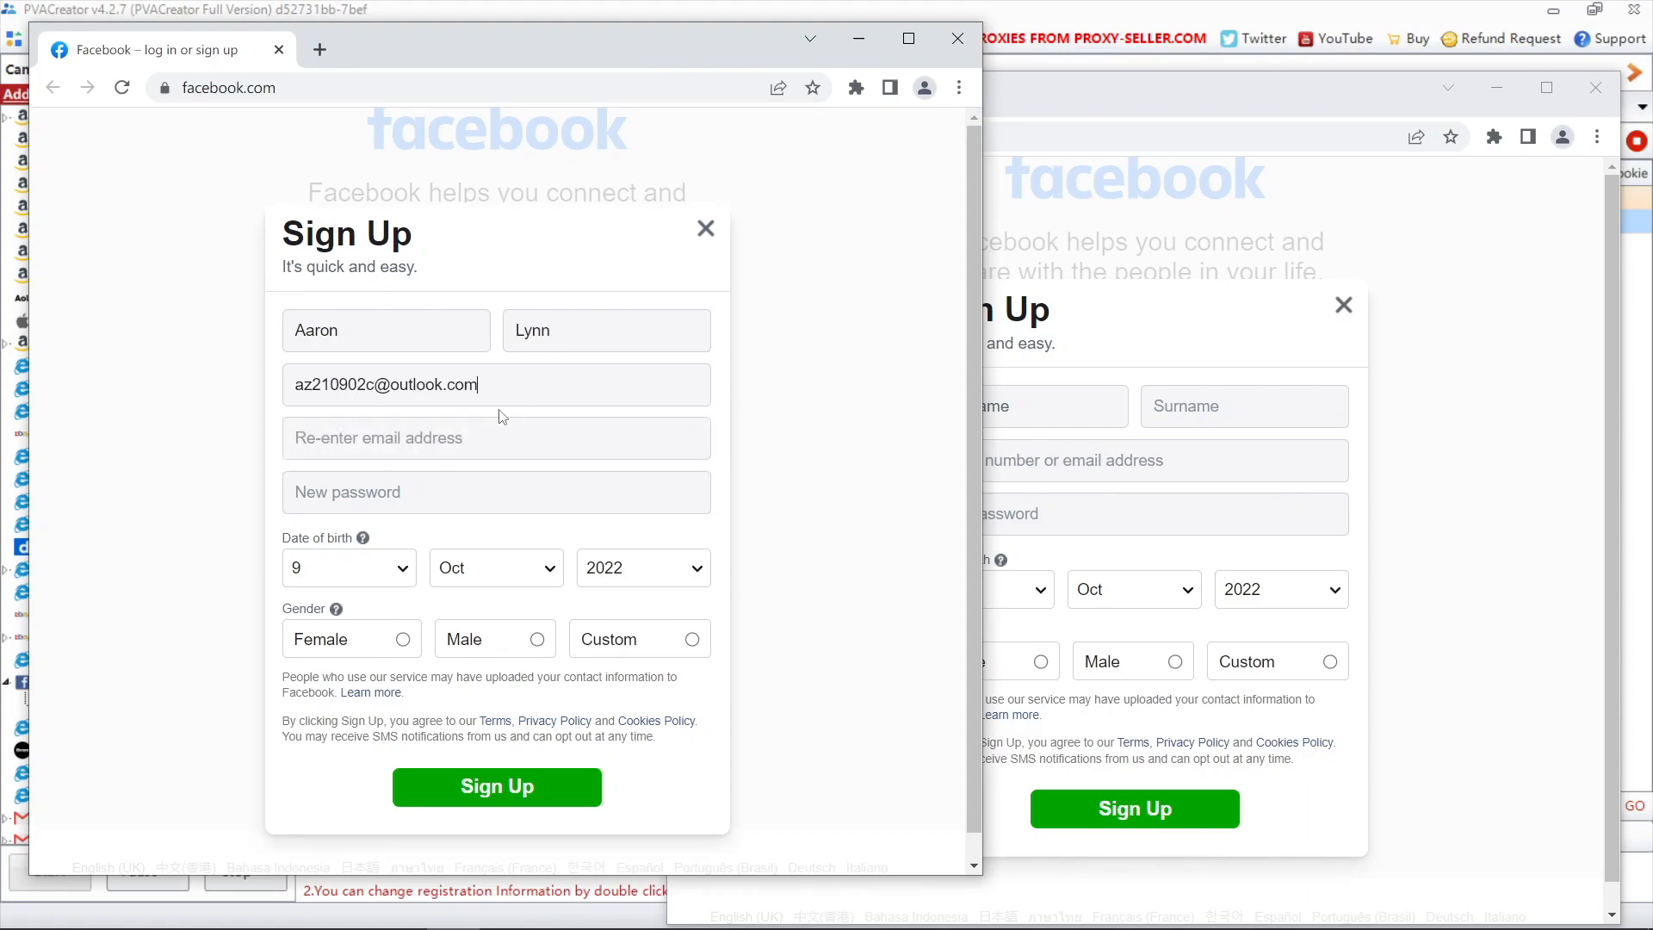
text(a)
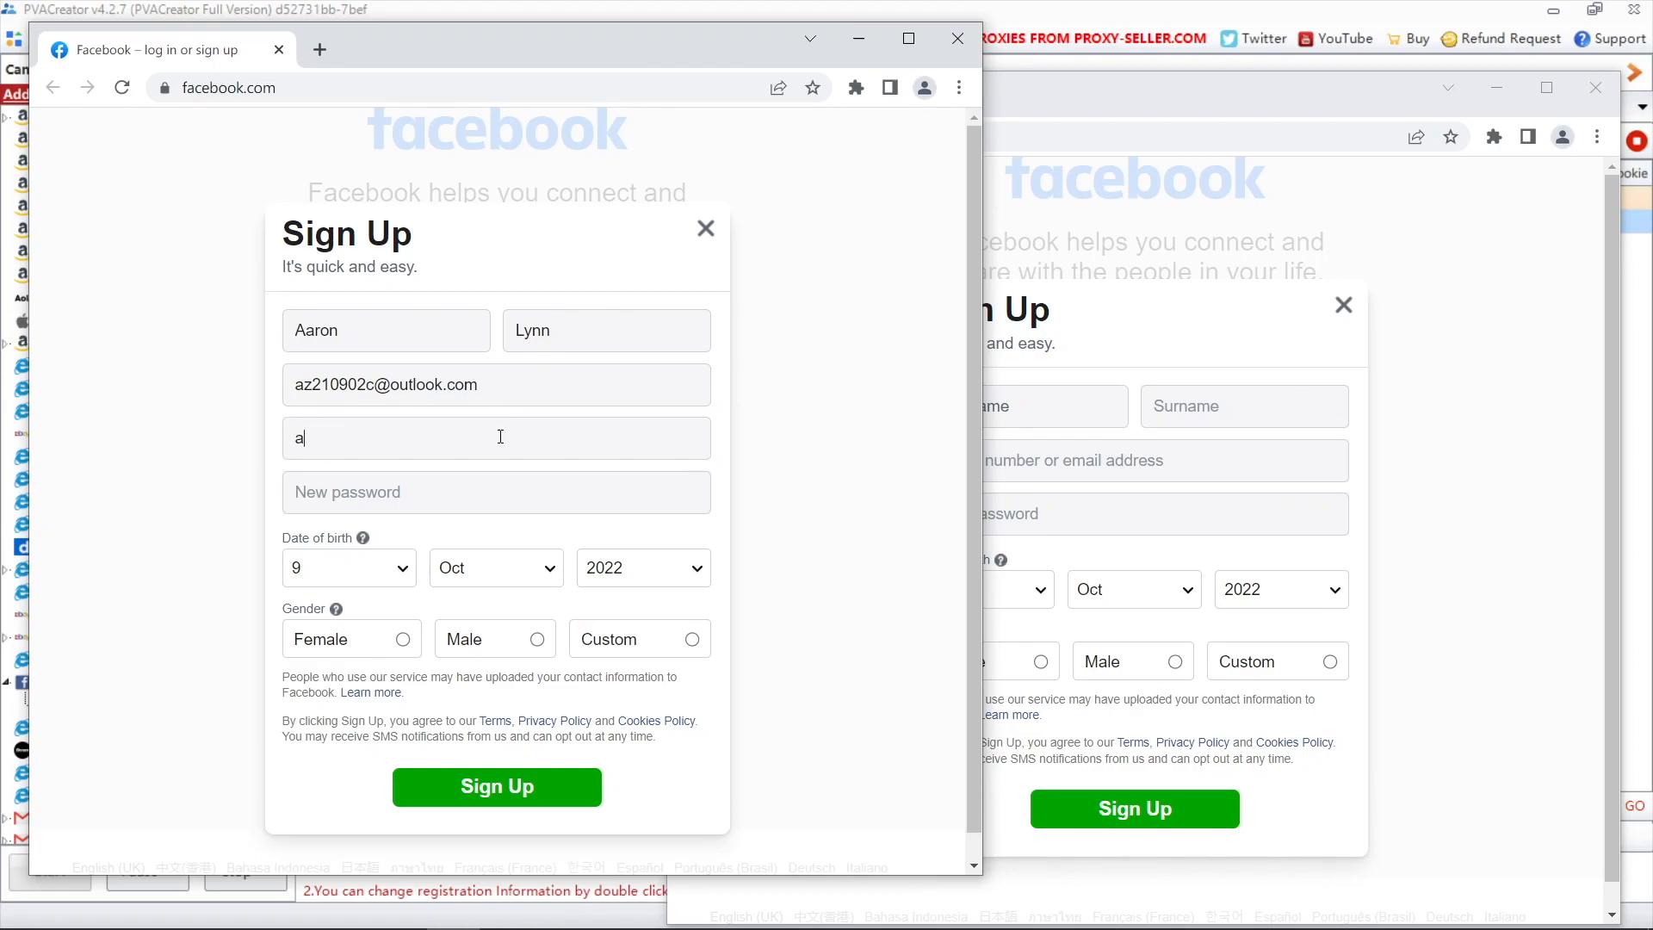
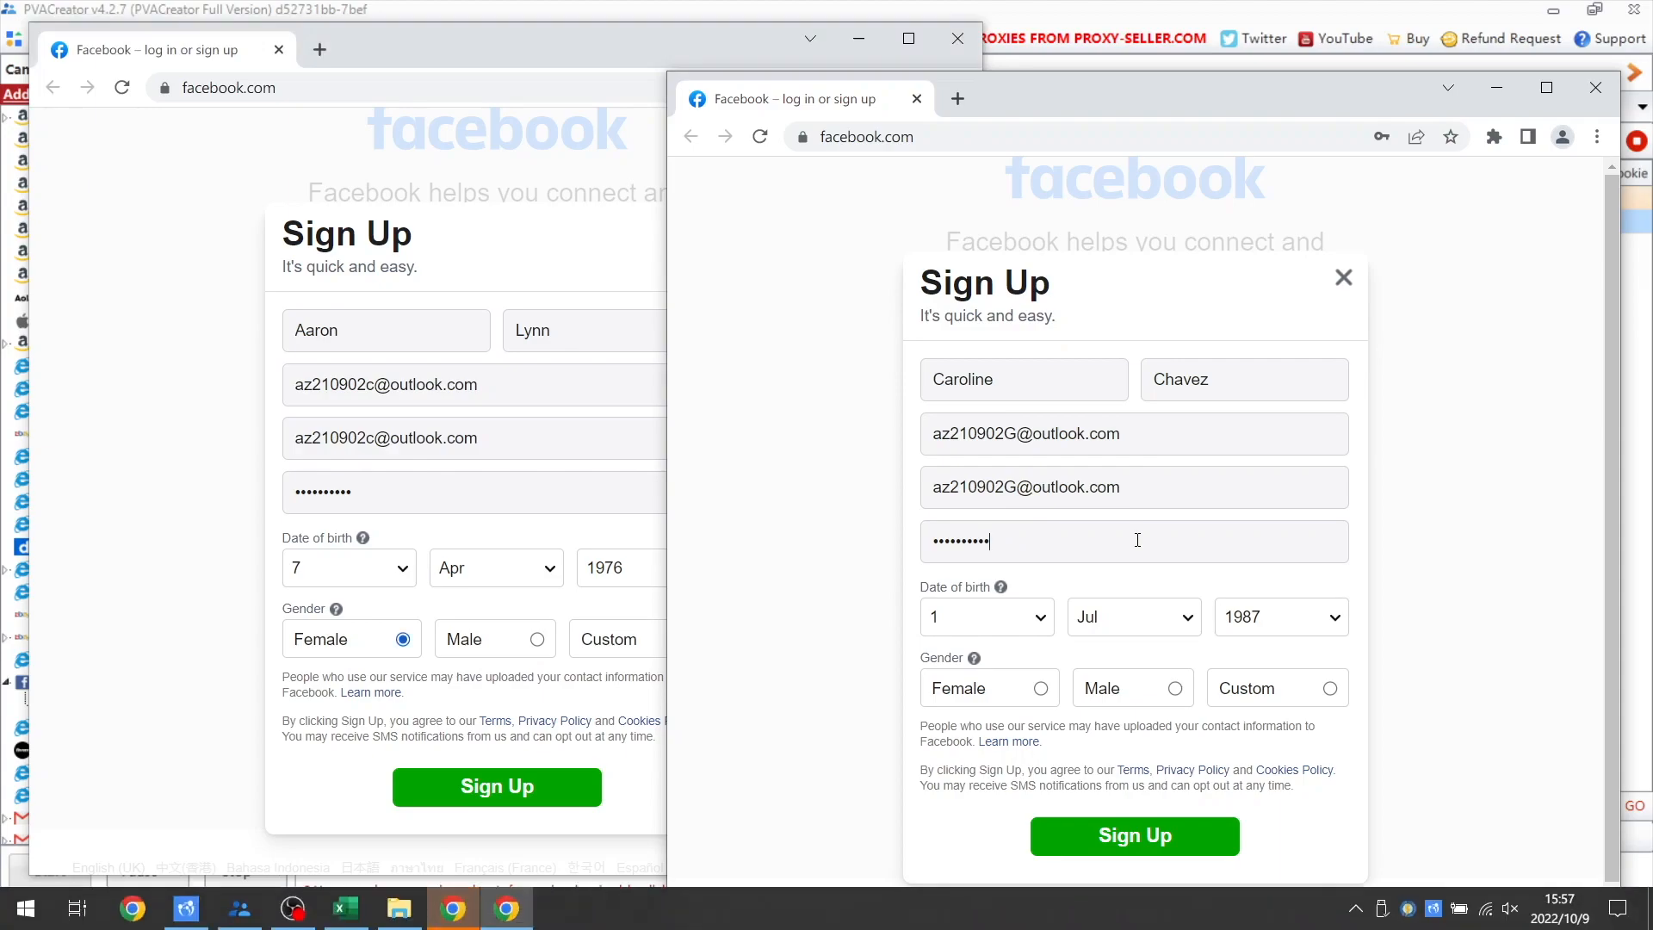
Select Female on the second form and submit both Facebook sign-up forms
click(496, 787)
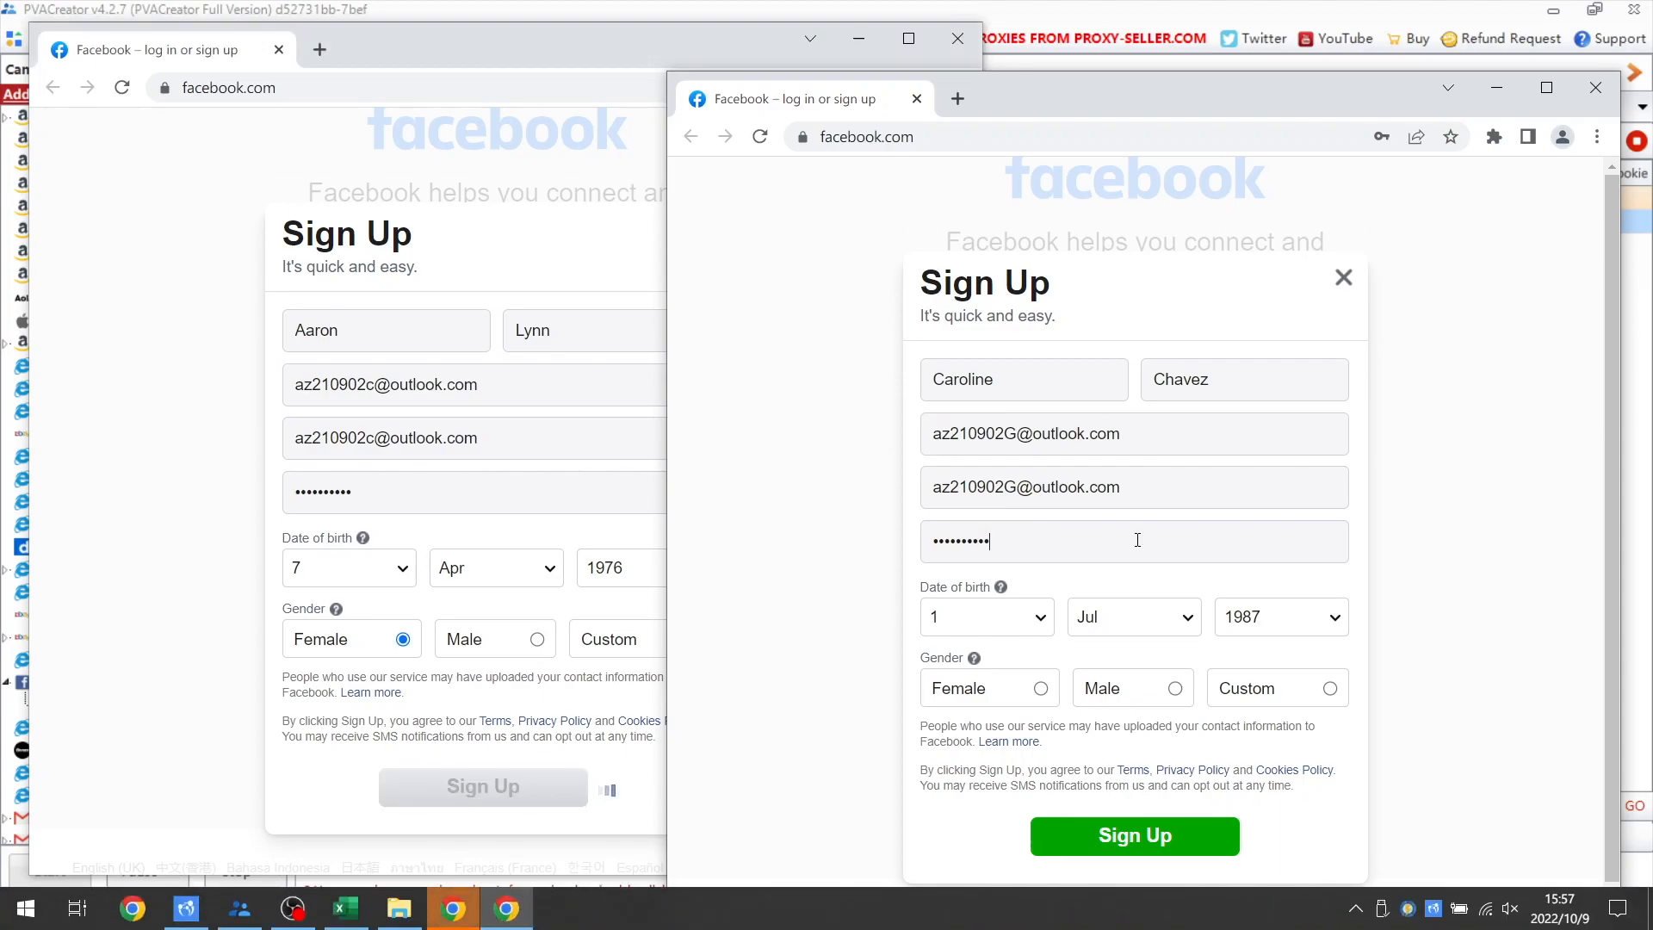
click(1038, 687)
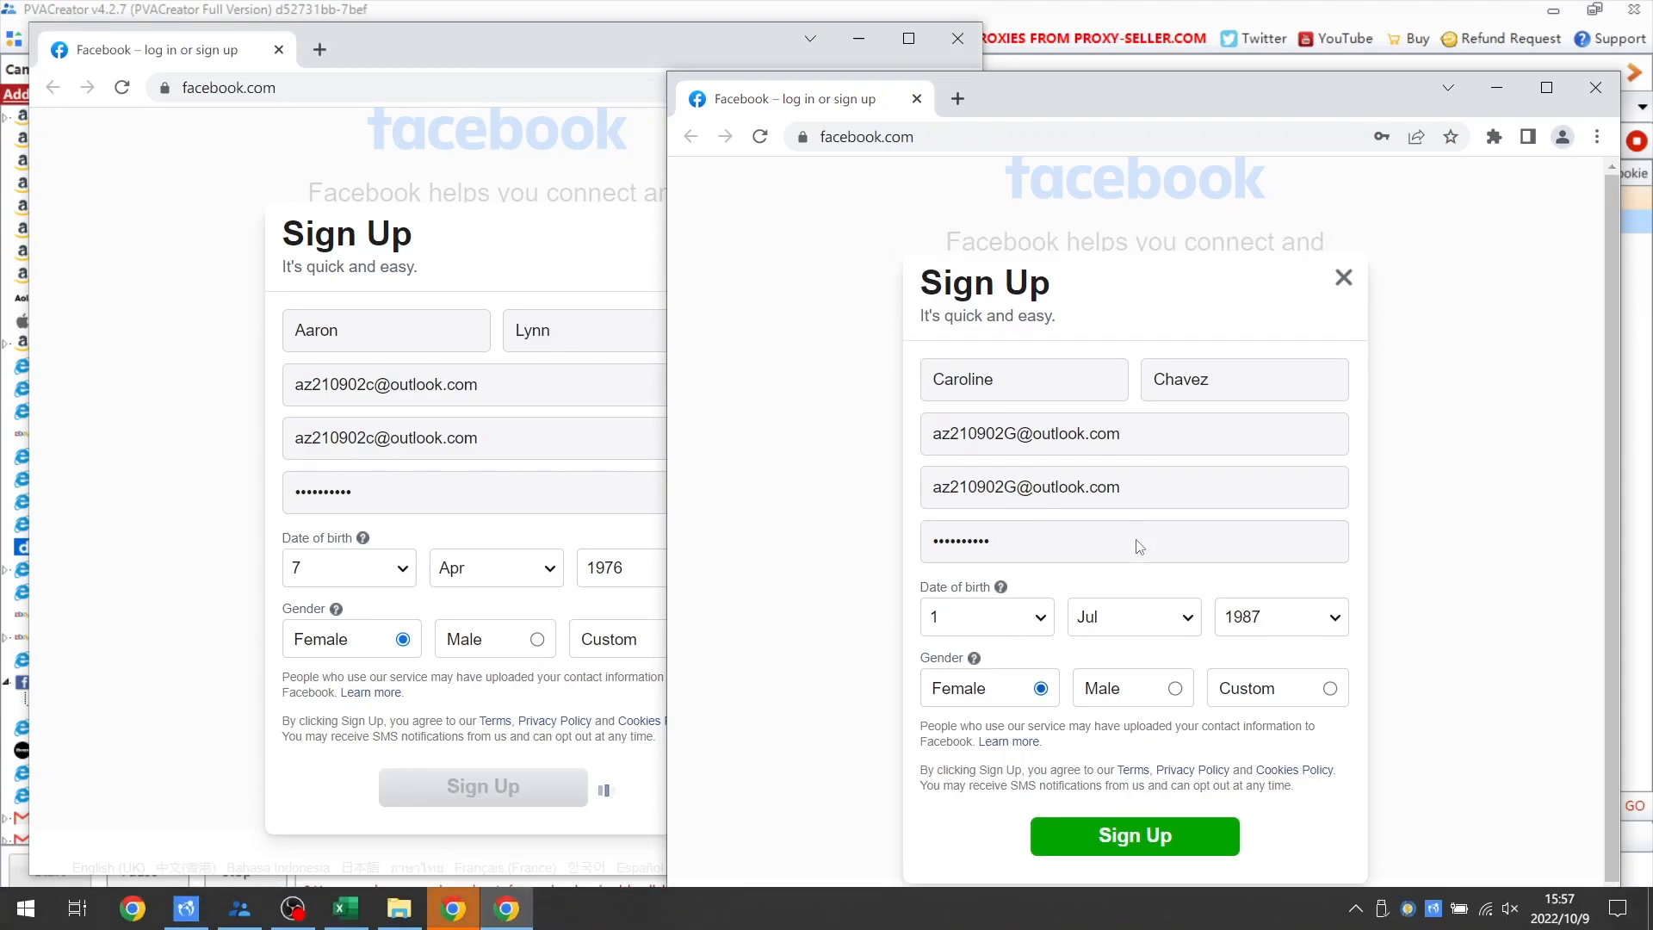
click(1135, 837)
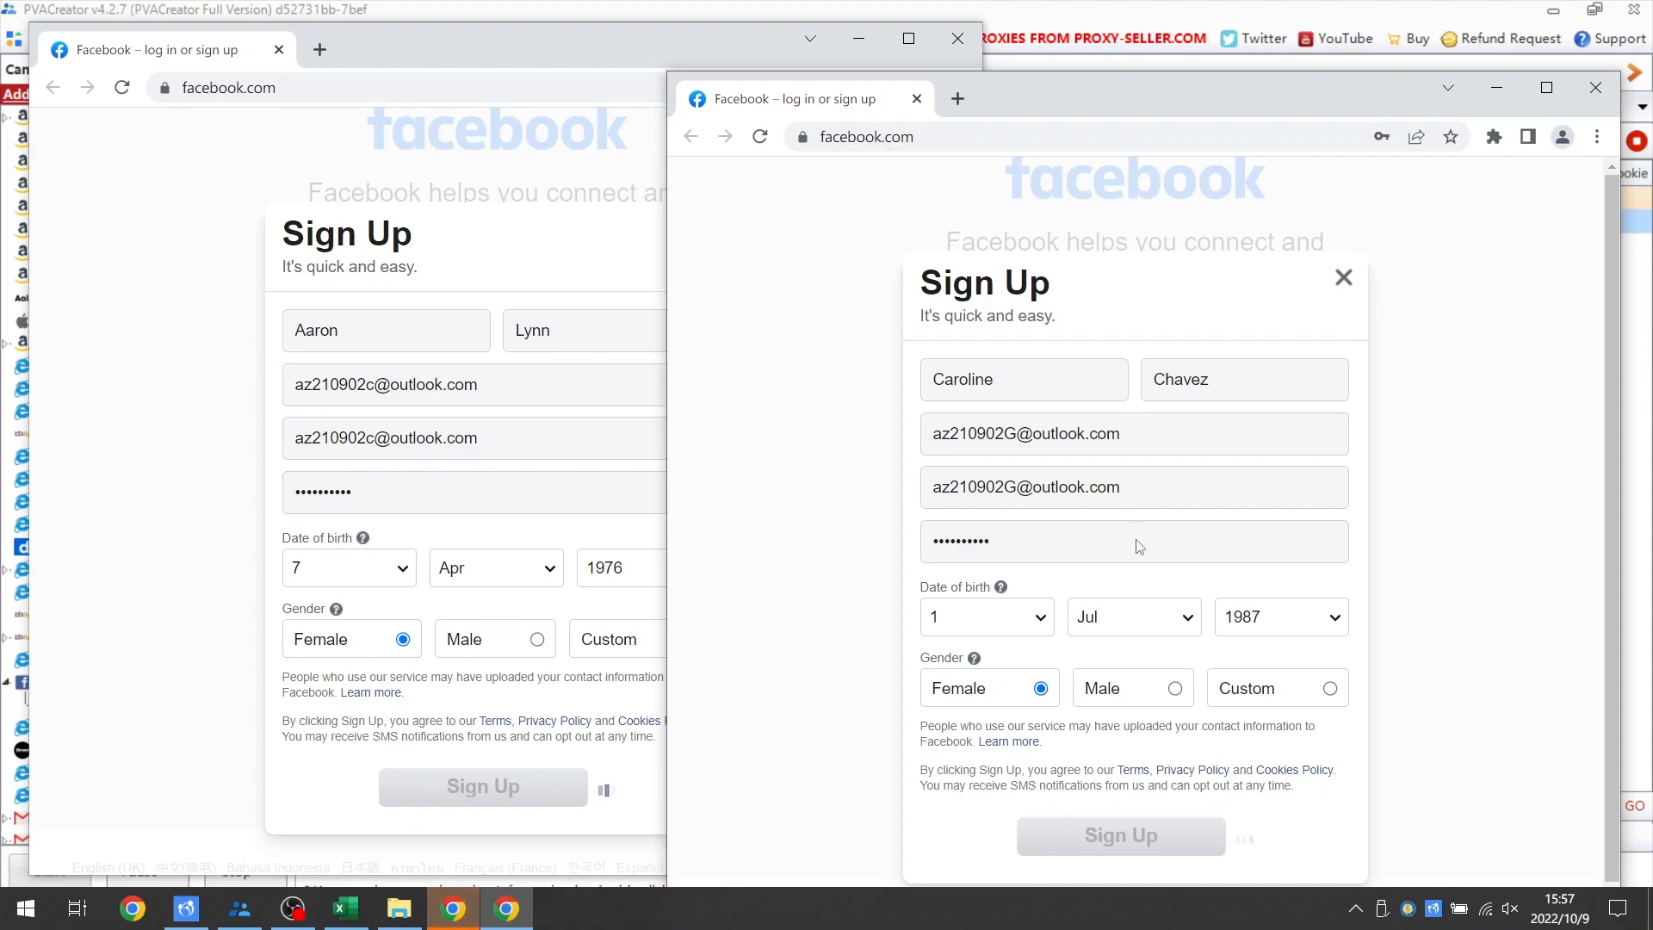
click(482, 787)
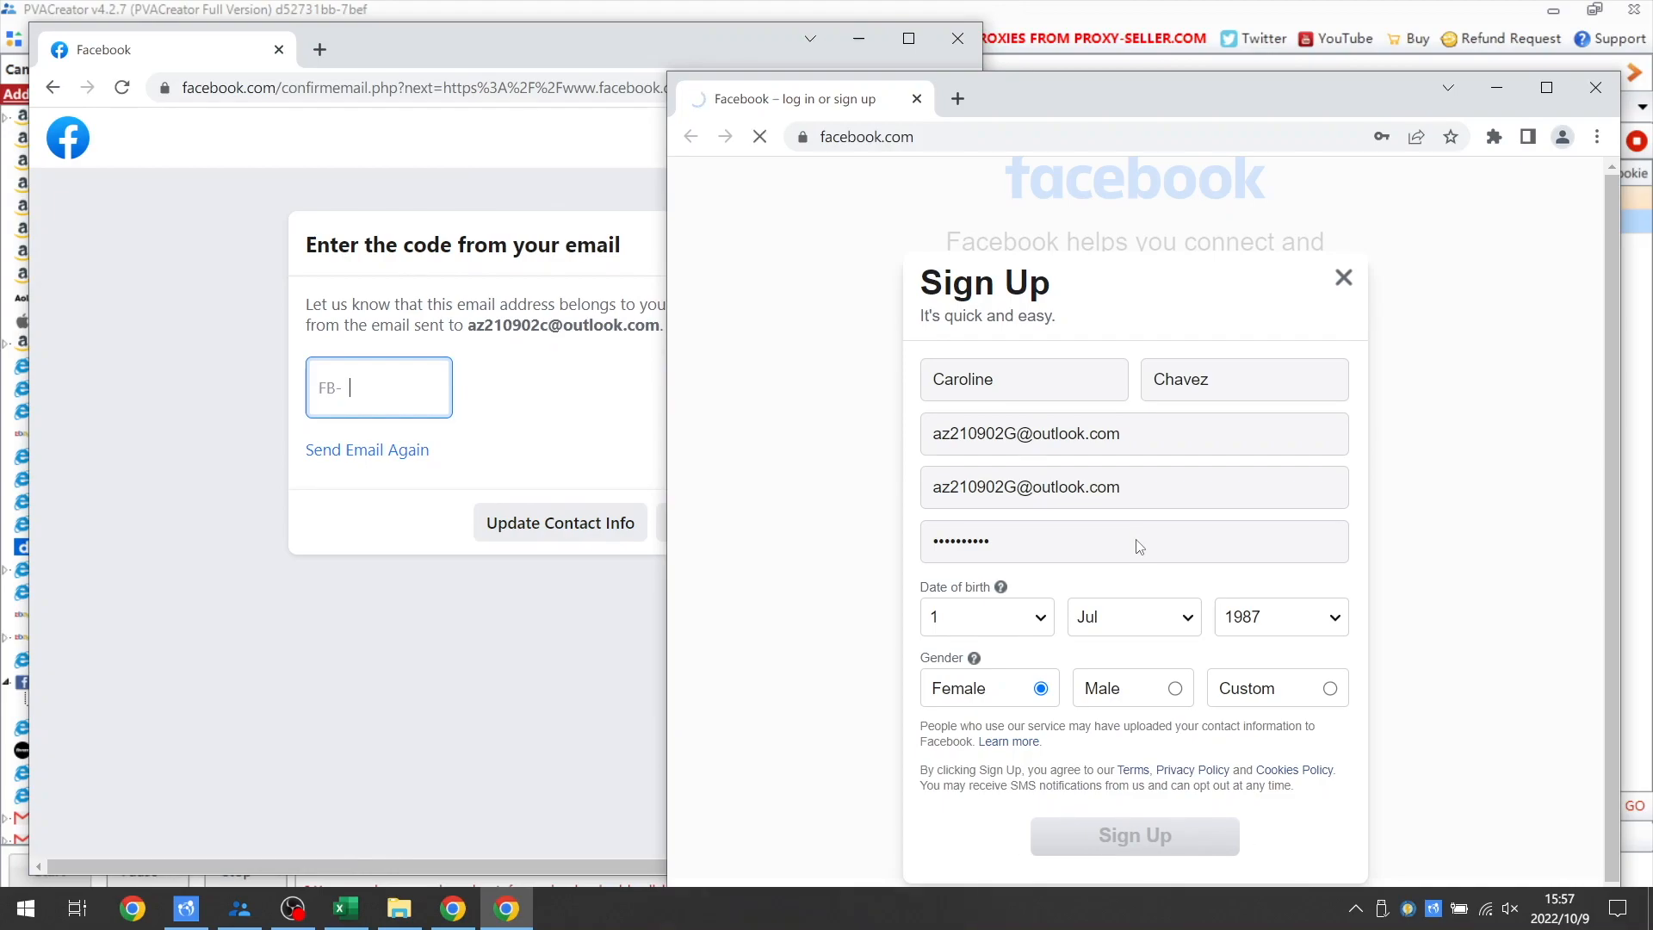
click(1133, 835)
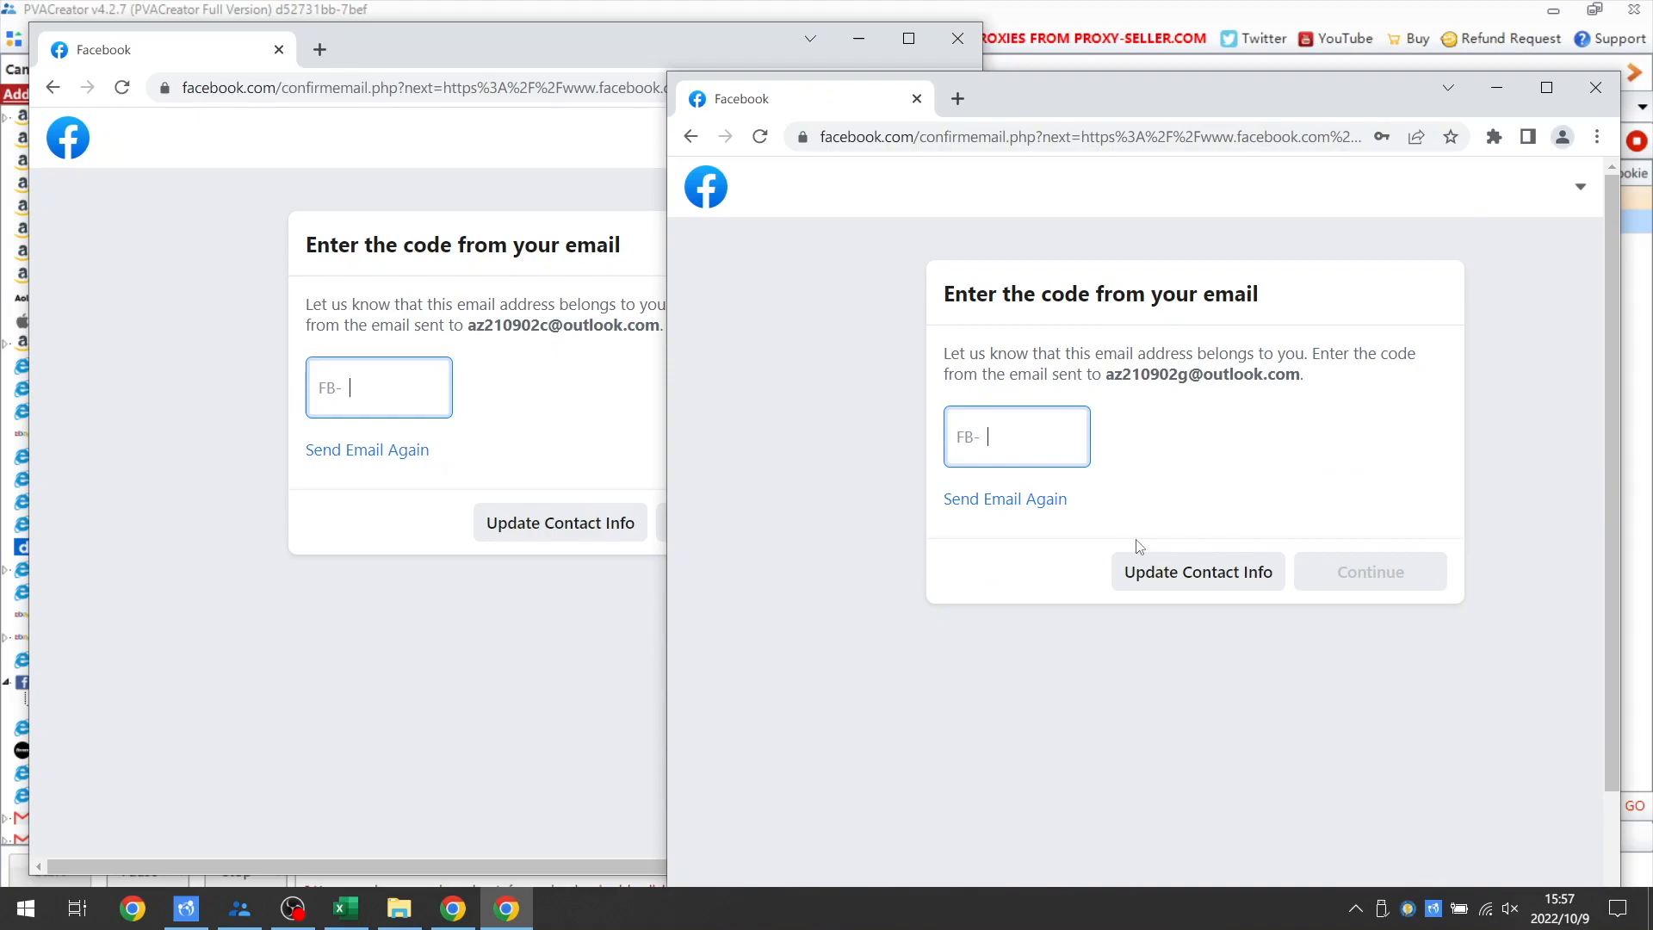
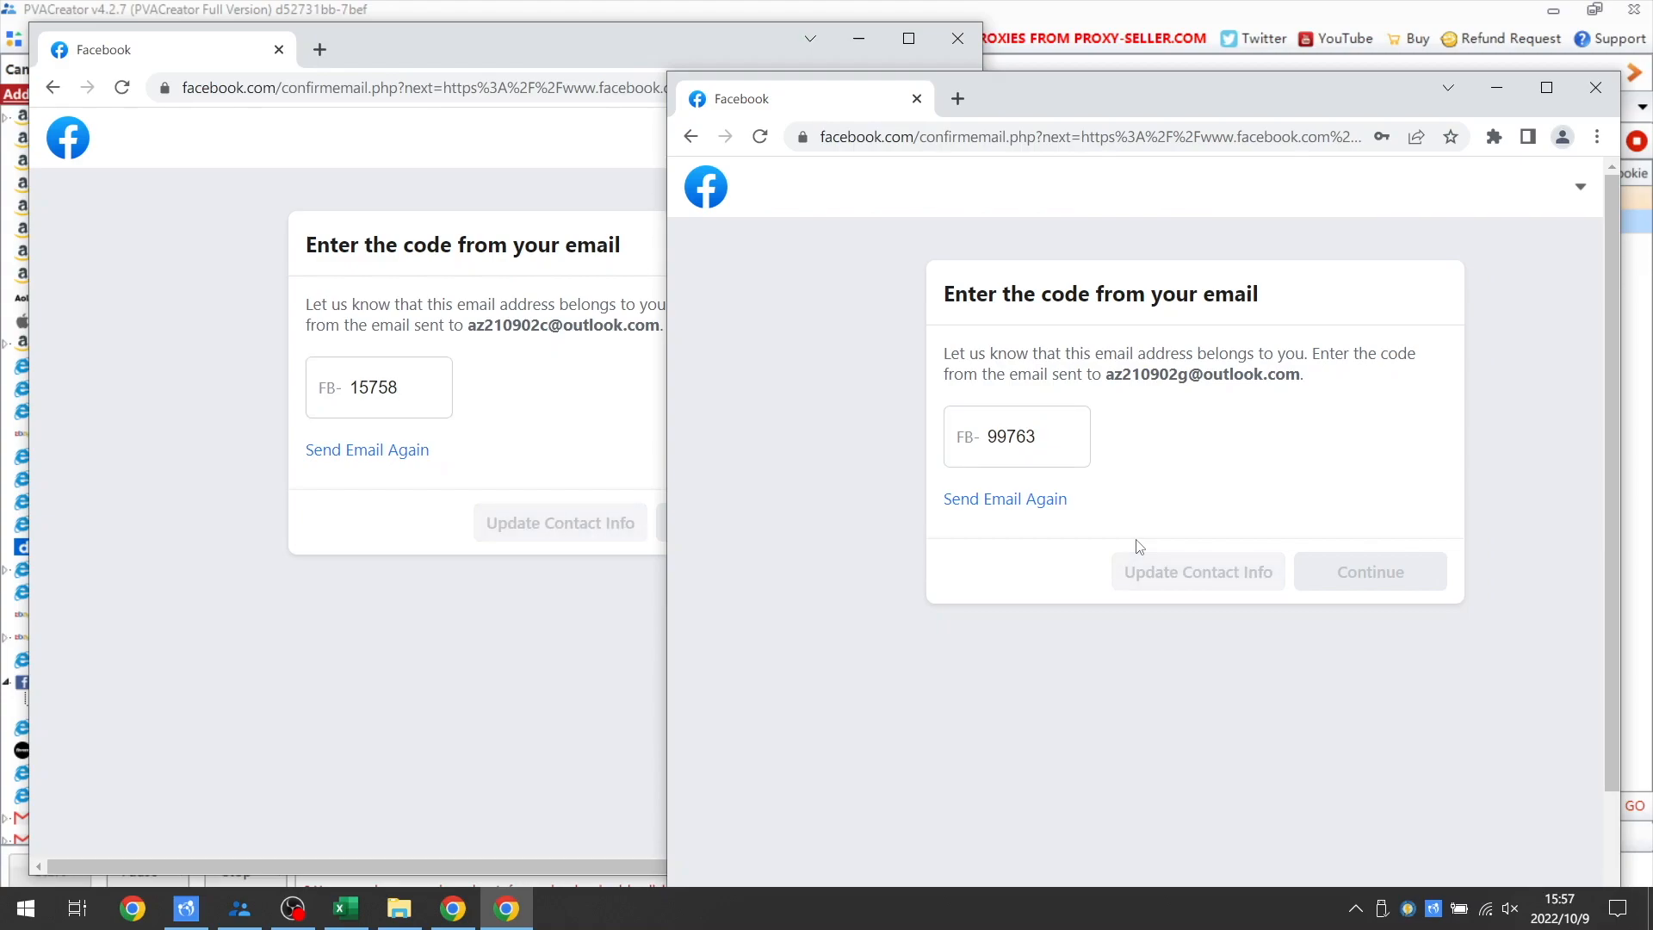
click(1369, 571)
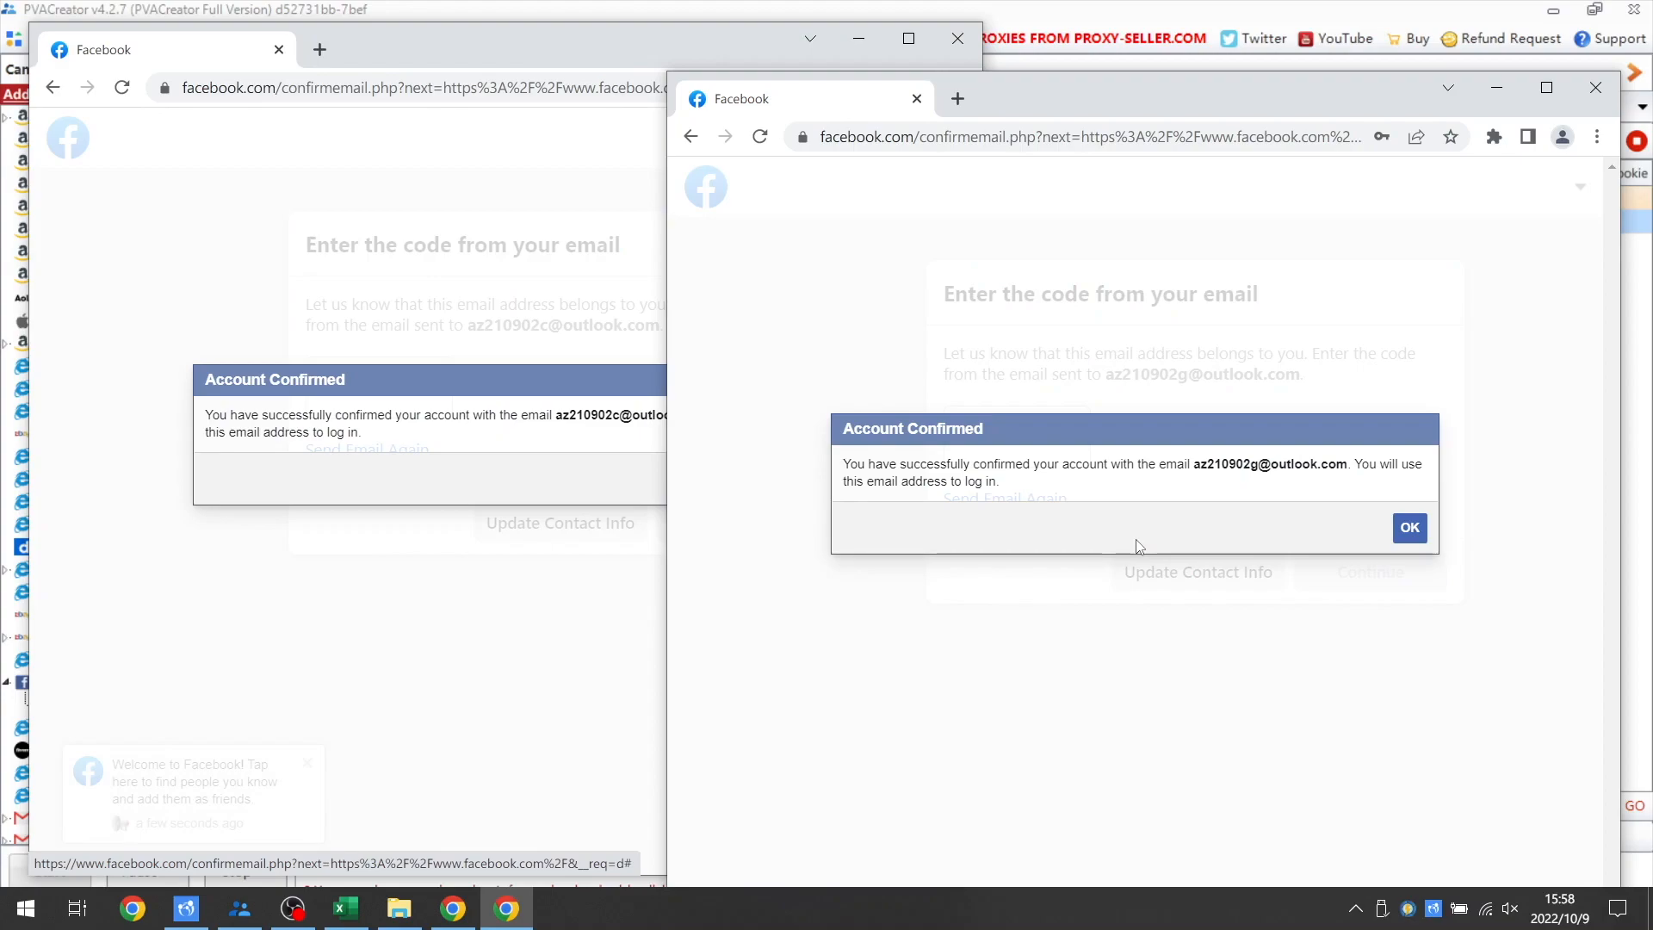
click(1410, 529)
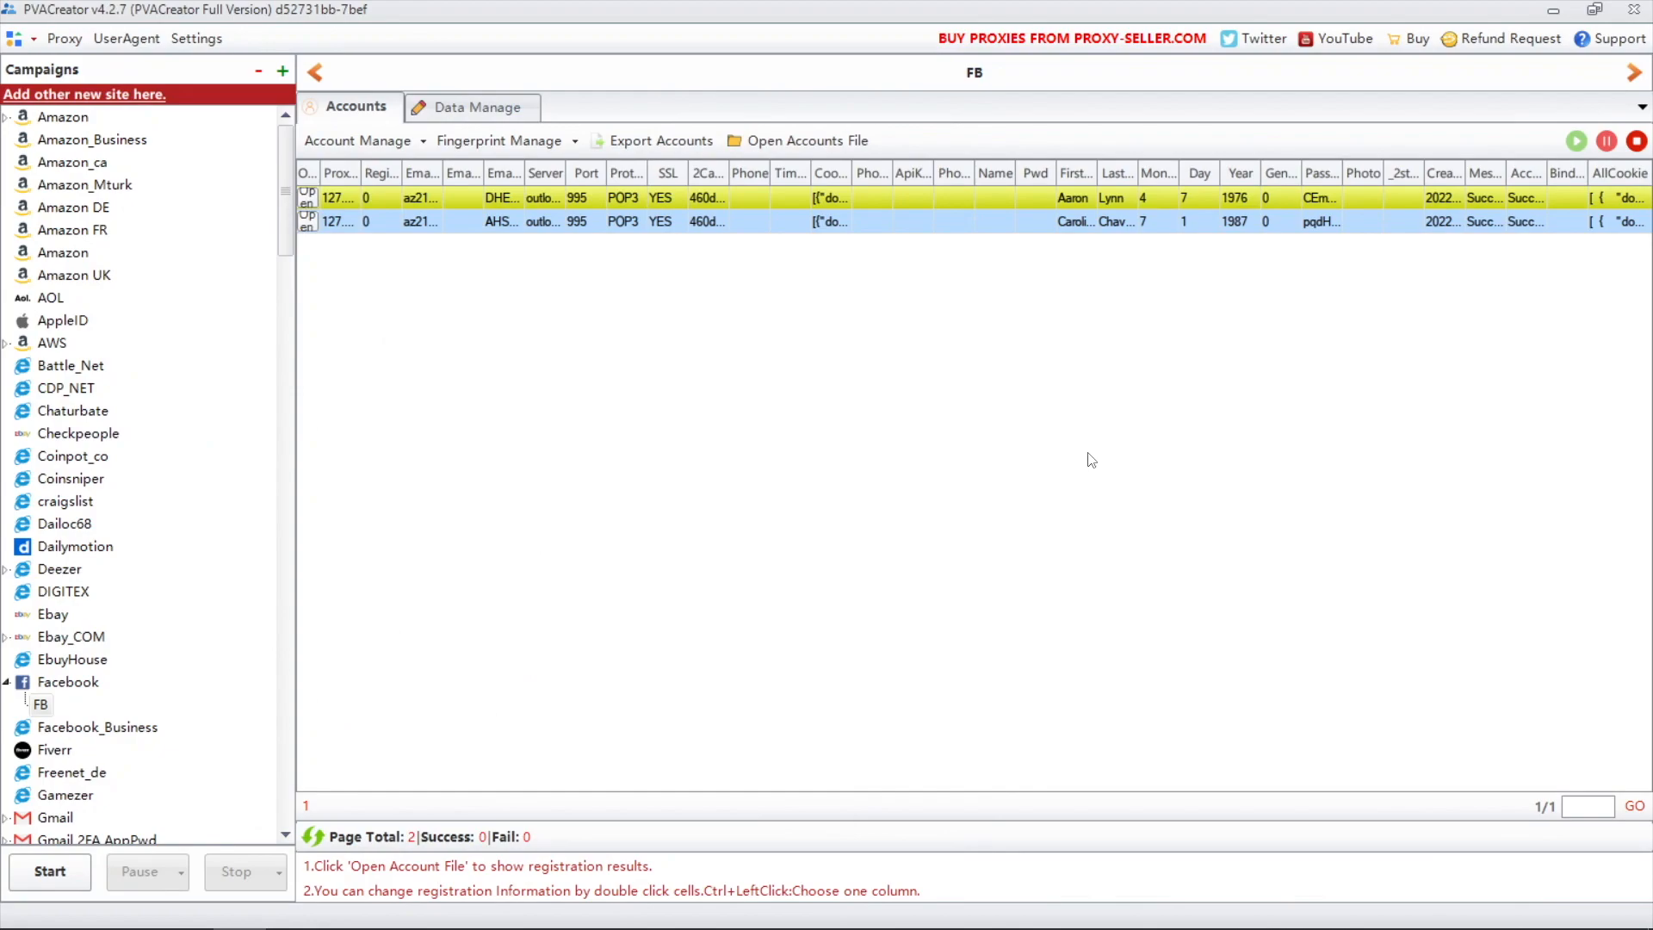
Open the FB.txt accounts file in Notepad showing both registered emails with cookies
click(809, 140)
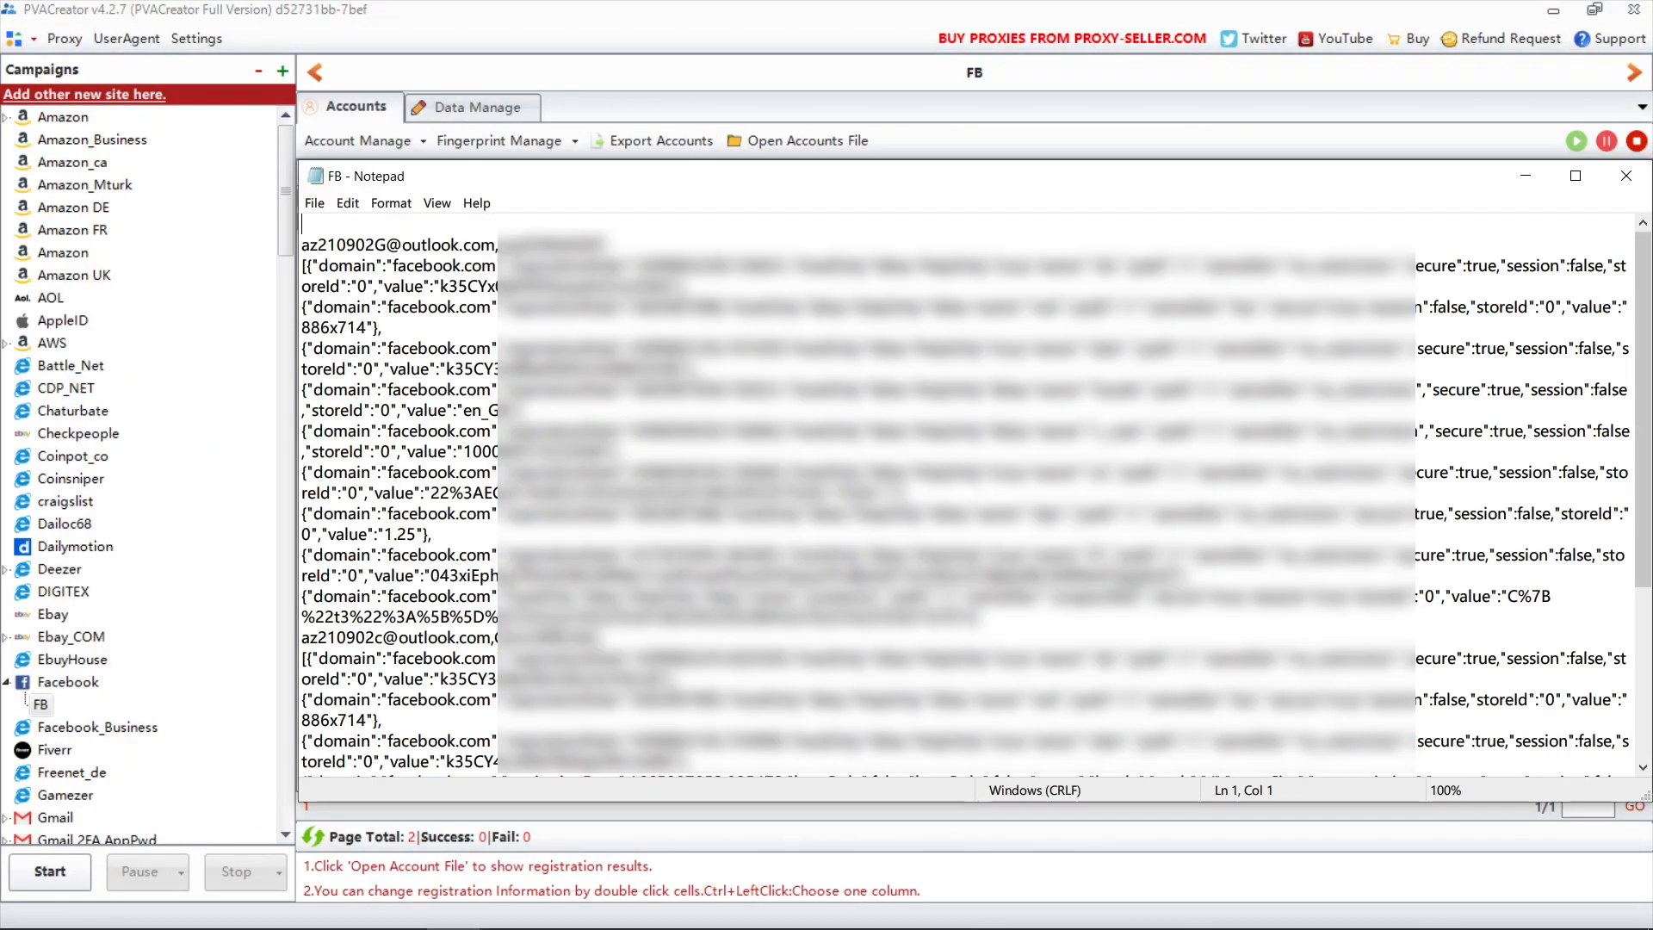